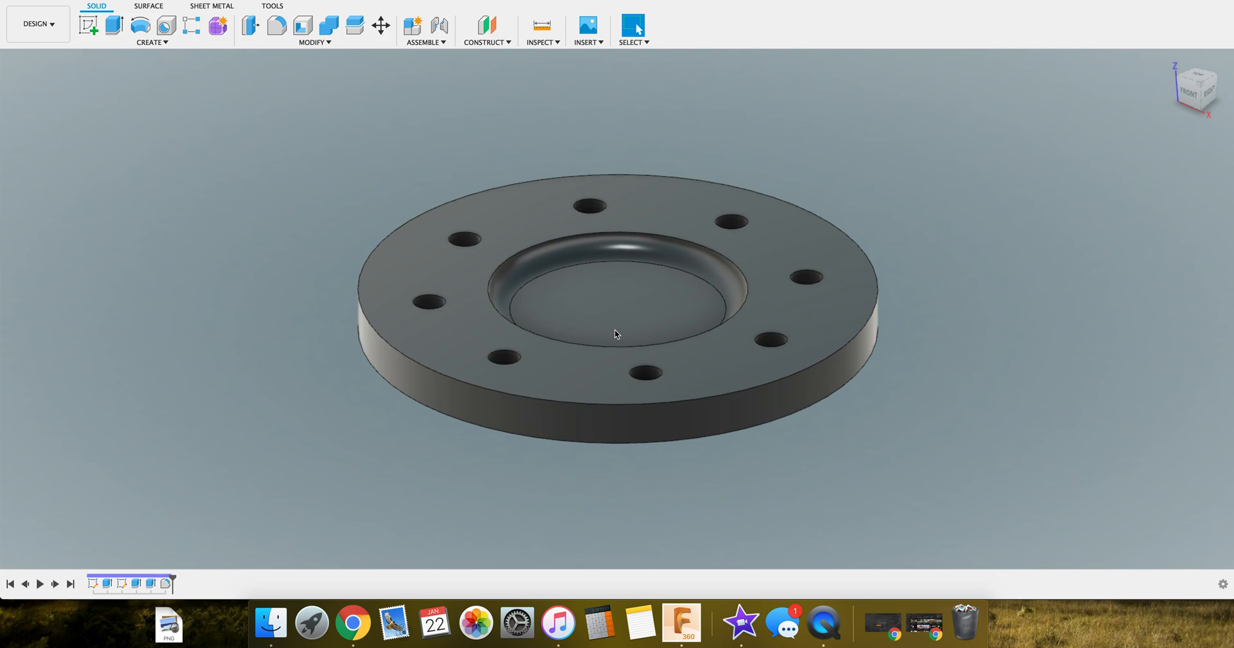
{"action": "mouse_move", "coordinate": [11, 644]}
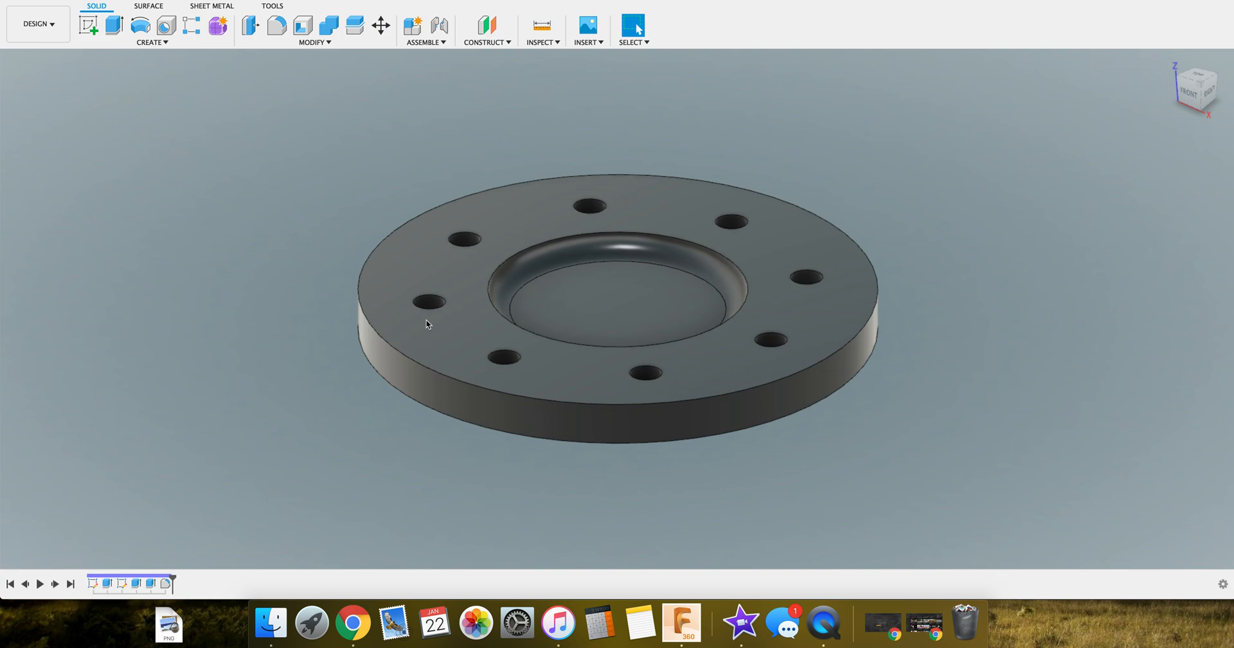
{"action": "mouse_move", "coordinate": [525, 196]}
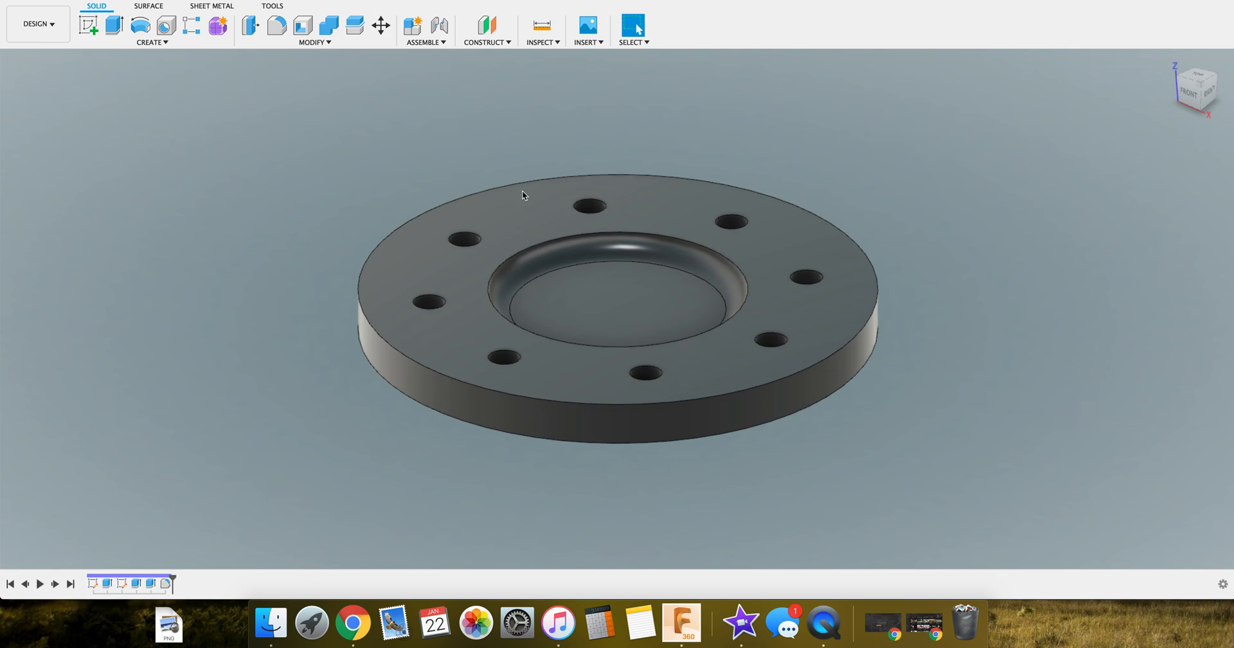
{"action": "mouse_move", "coordinate": [803, 262]}
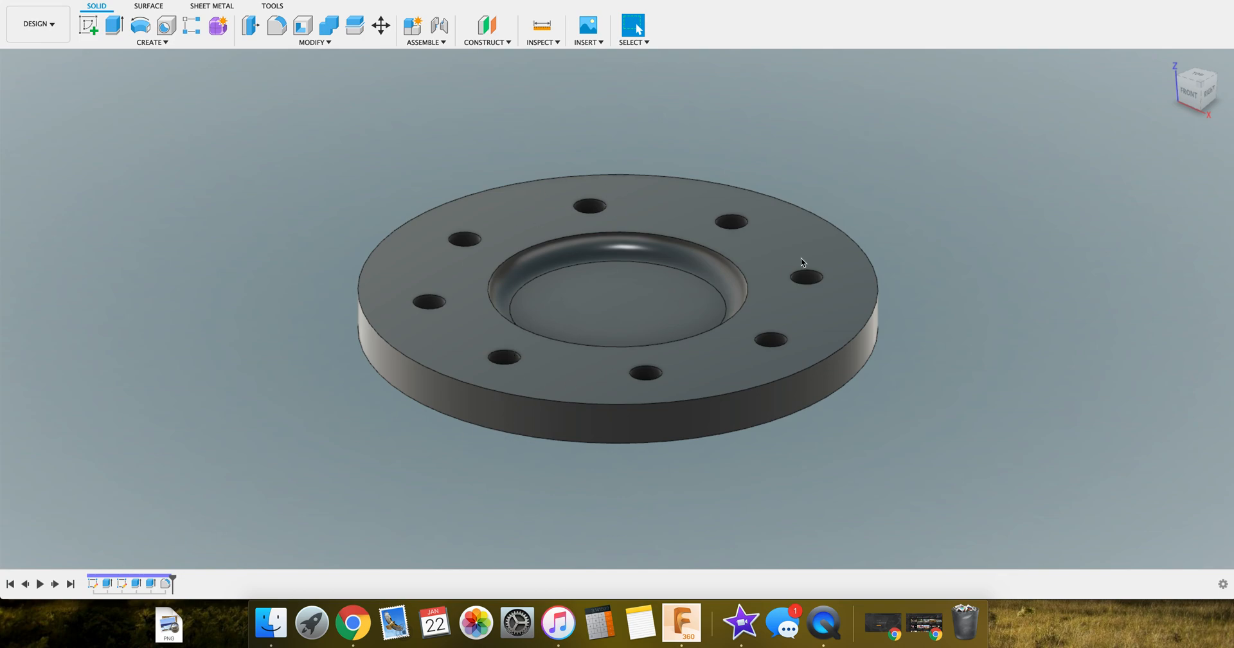
{"action": "mouse_move", "coordinate": [741, 238]}
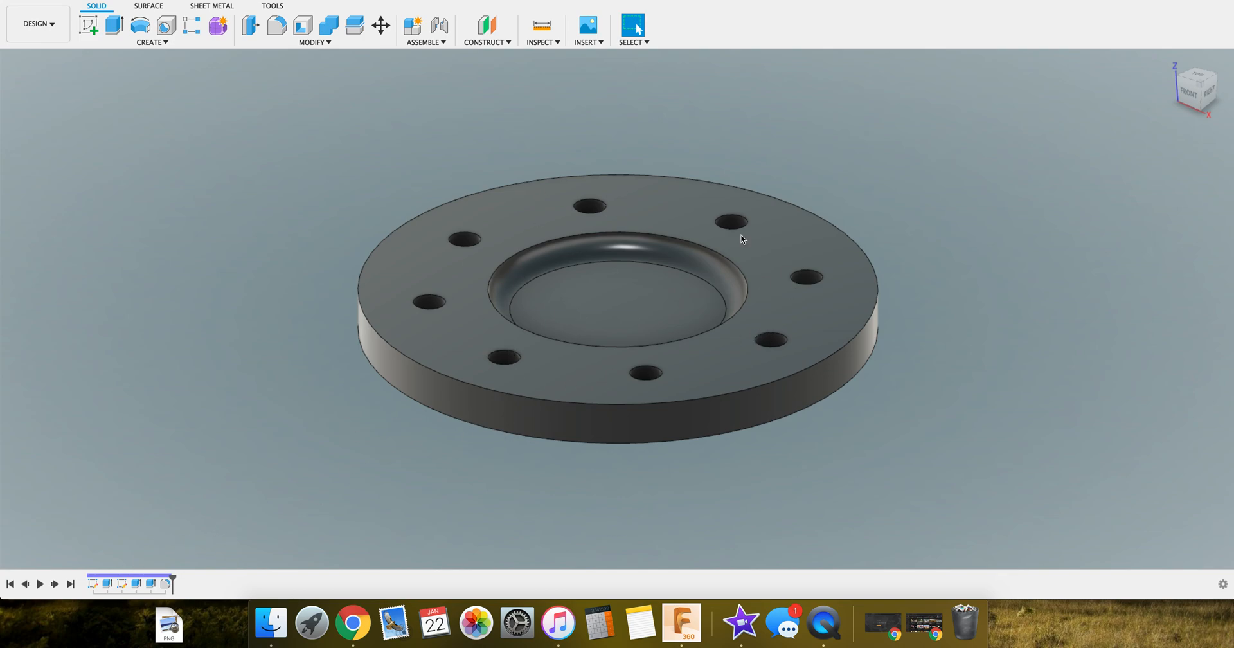
{"action": "mouse_move", "coordinate": [641, 298]}
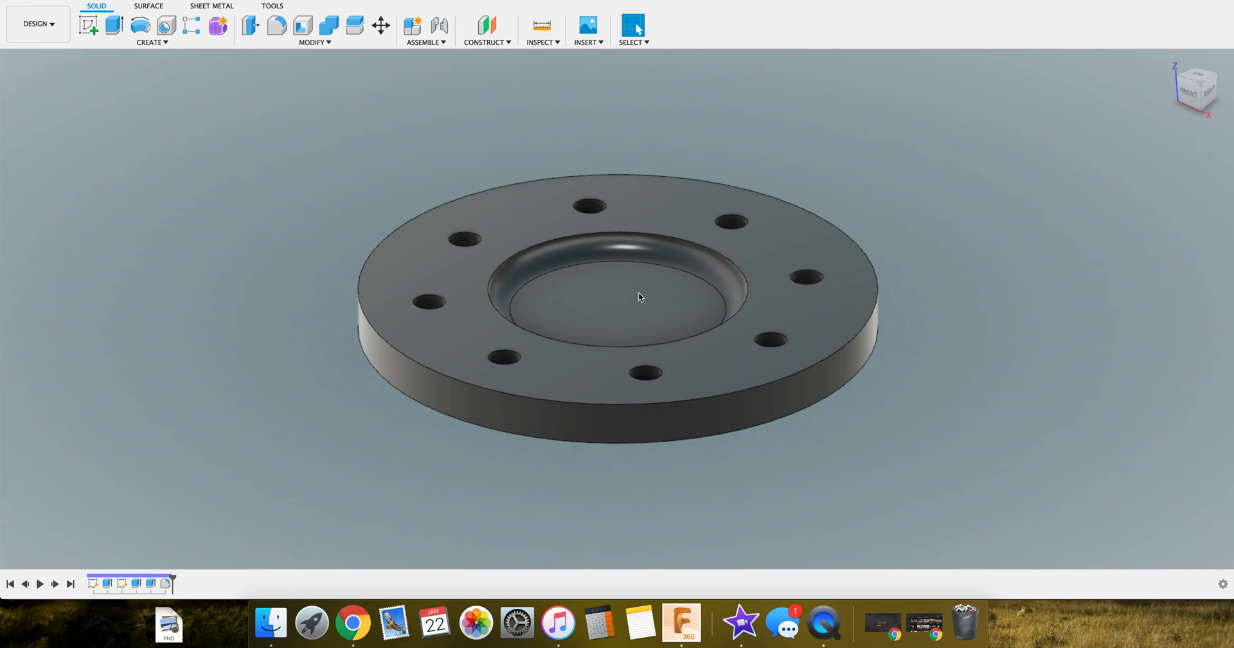
{"action": "mouse_move", "coordinate": [3, 52]}
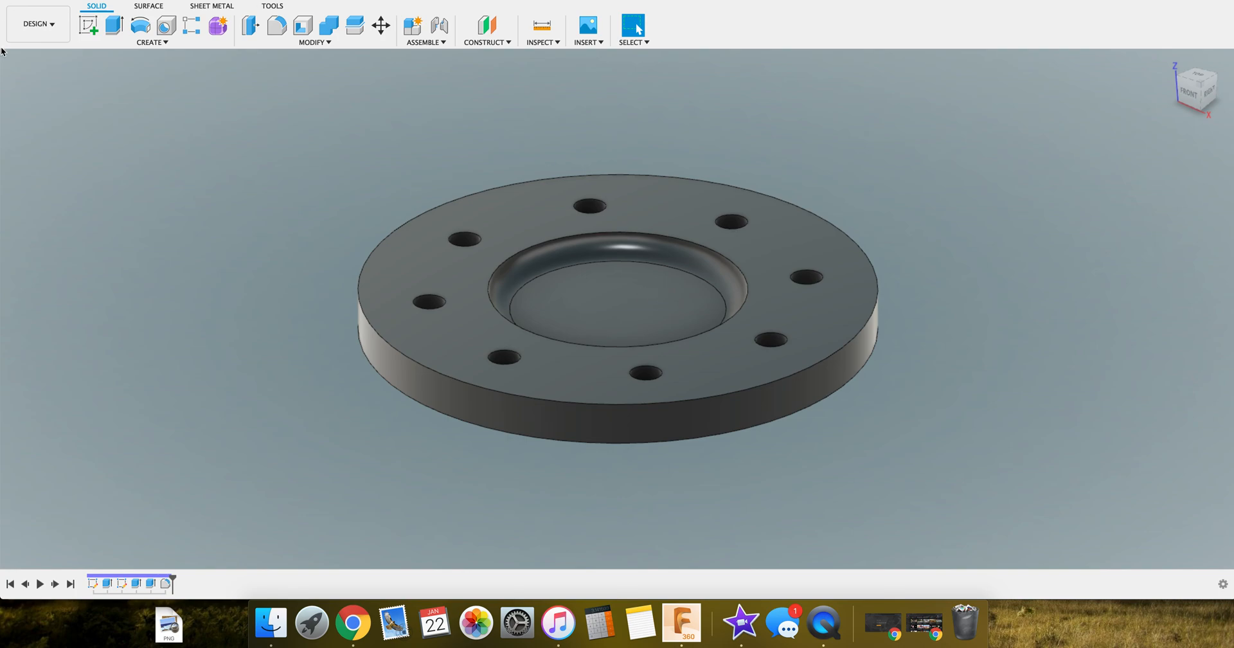
Change the active workspace from Design to Manufacture via the workspace dropdown
{"action": "left_click", "coordinate": [37, 24]}
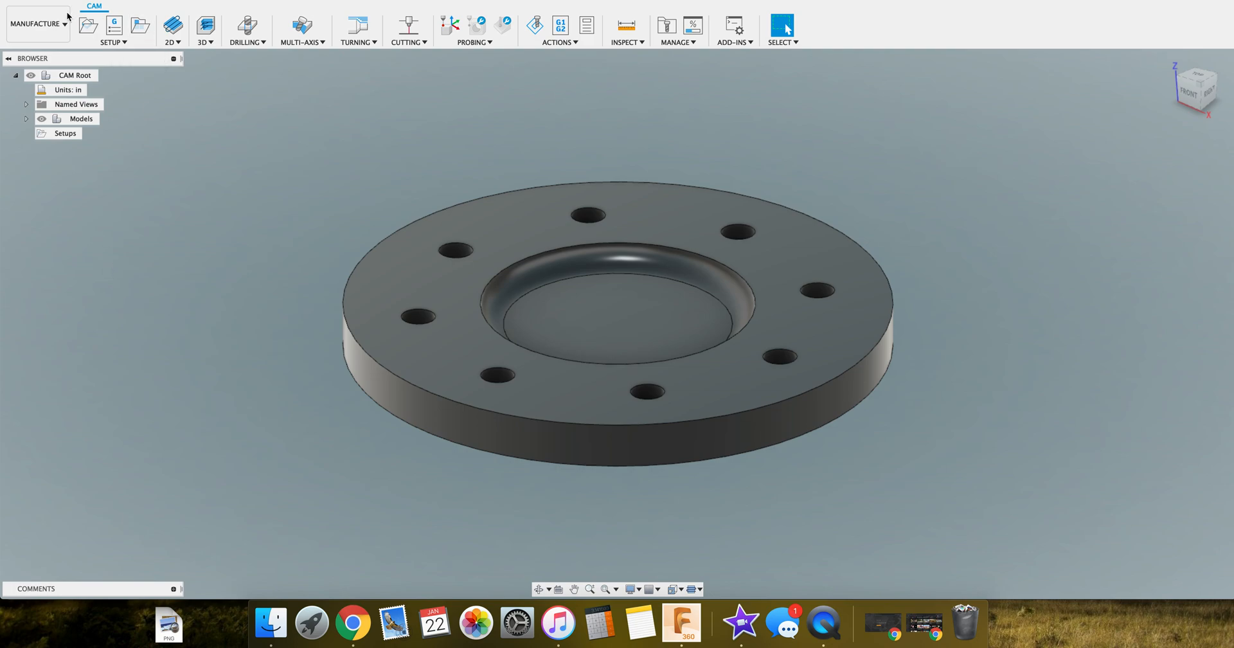
{"action": "left_click", "coordinate": [64, 132]}
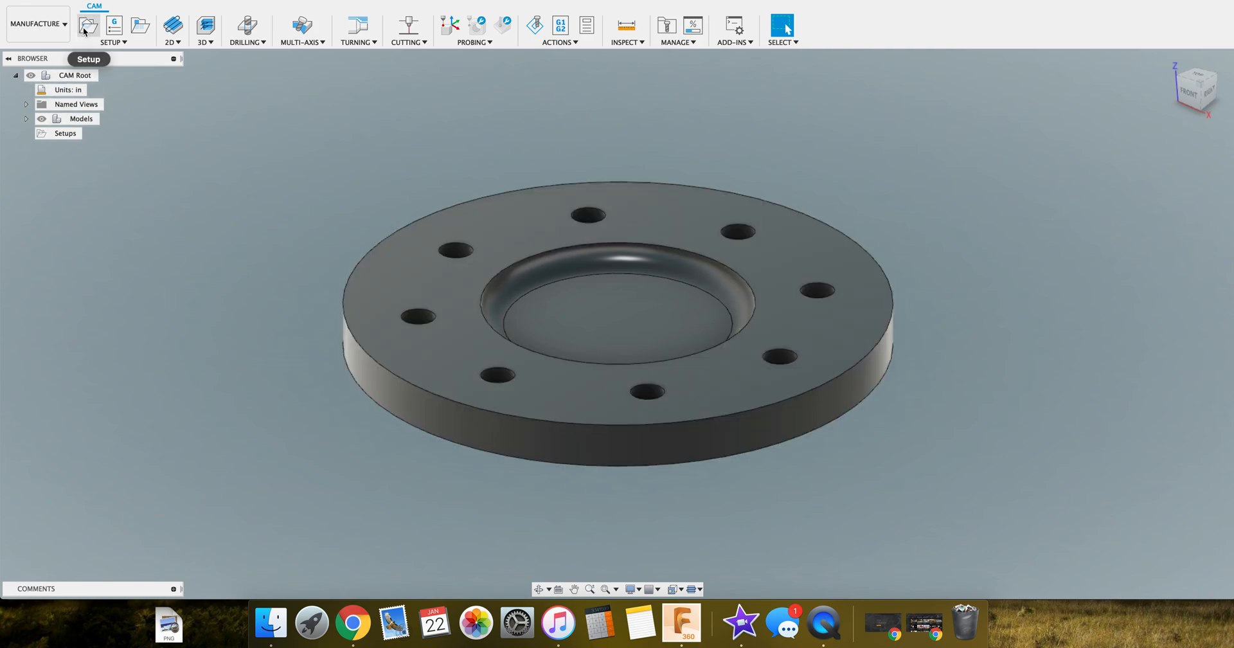
Begin a New Setup and bring up its Operation Type list showing Milling
{"action": "left_click", "coordinate": [87, 25]}
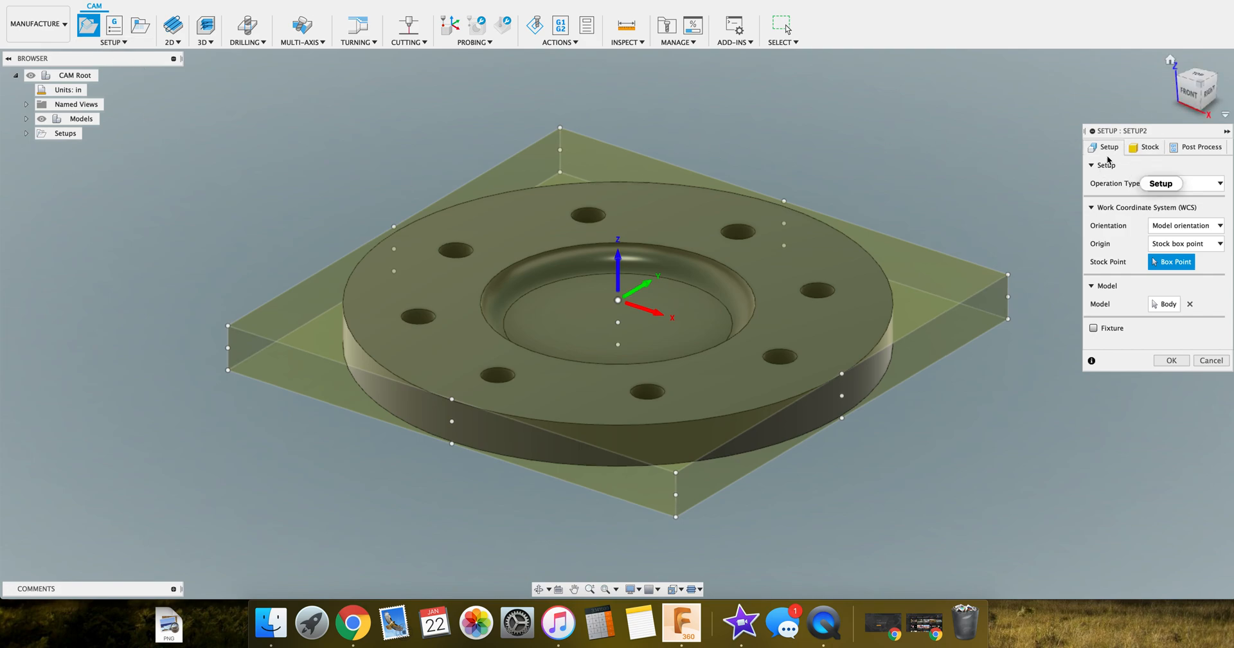
{"action": "left_click", "coordinate": [1185, 182]}
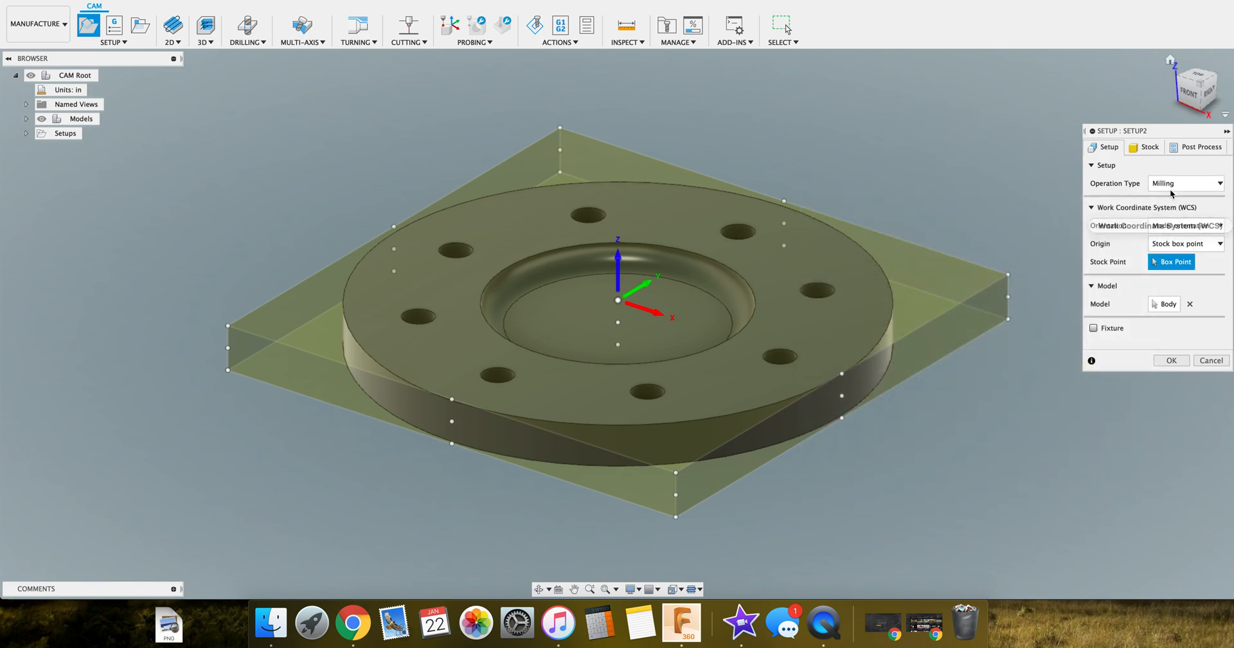
{"action": "mouse_move", "coordinate": [1184, 183]}
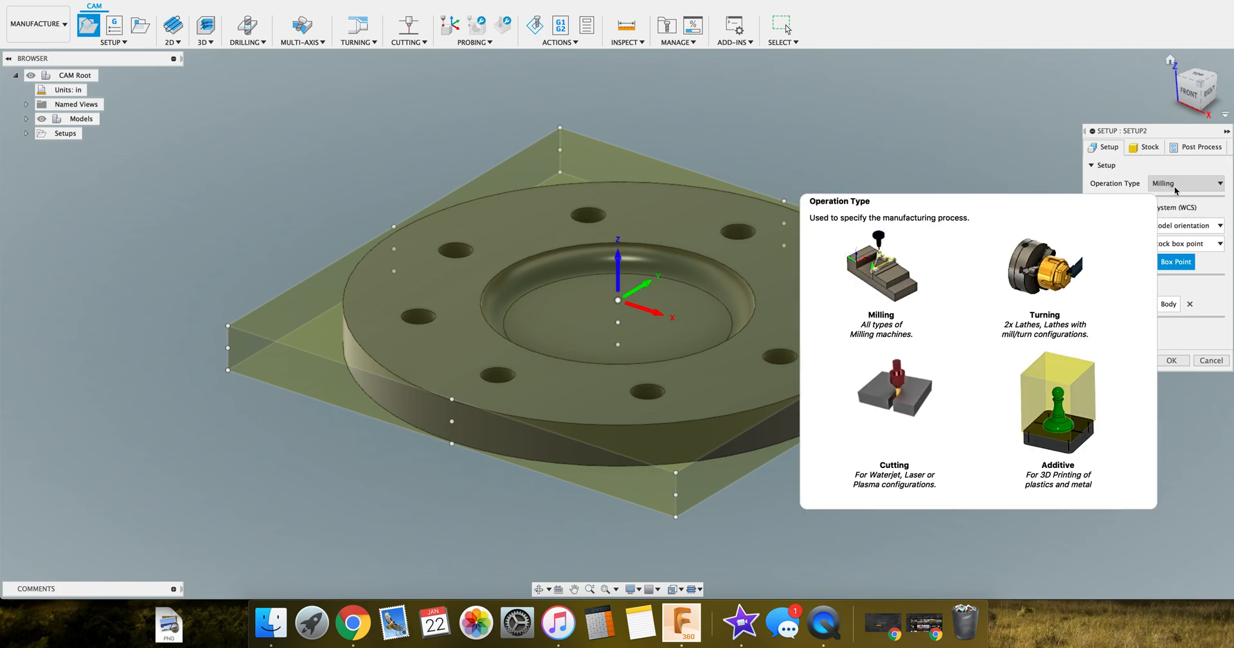
{"action": "left_click", "coordinate": [1184, 183]}
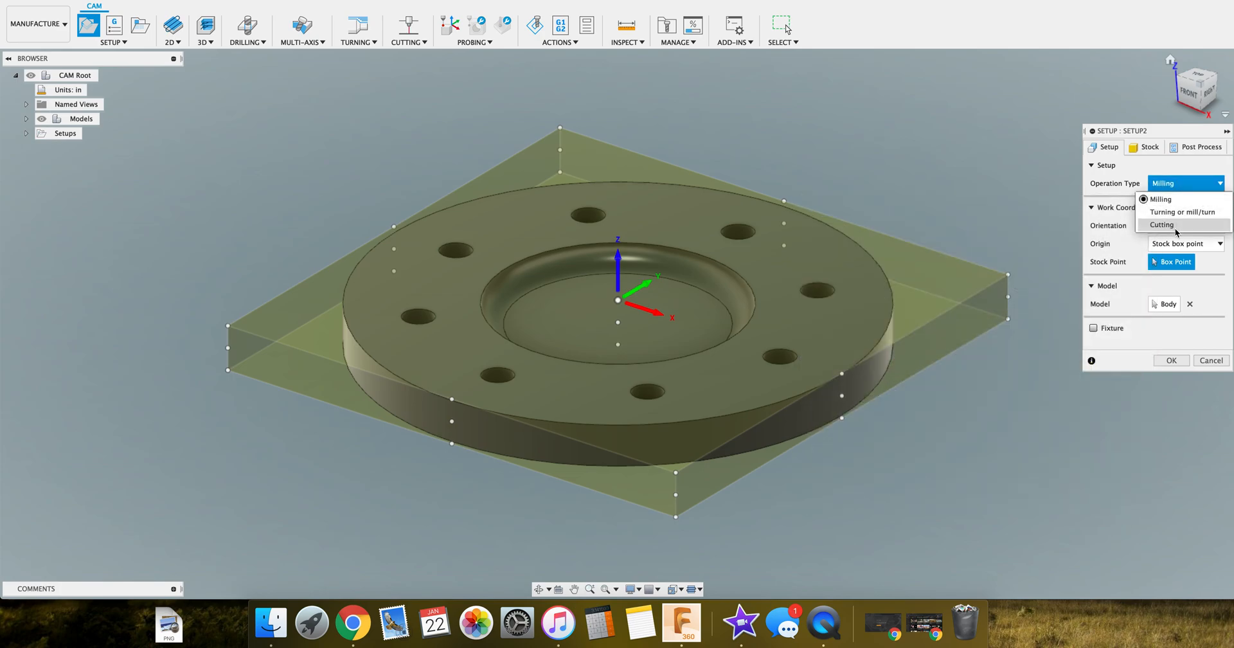
{"action": "mouse_move", "coordinate": [1161, 225]}
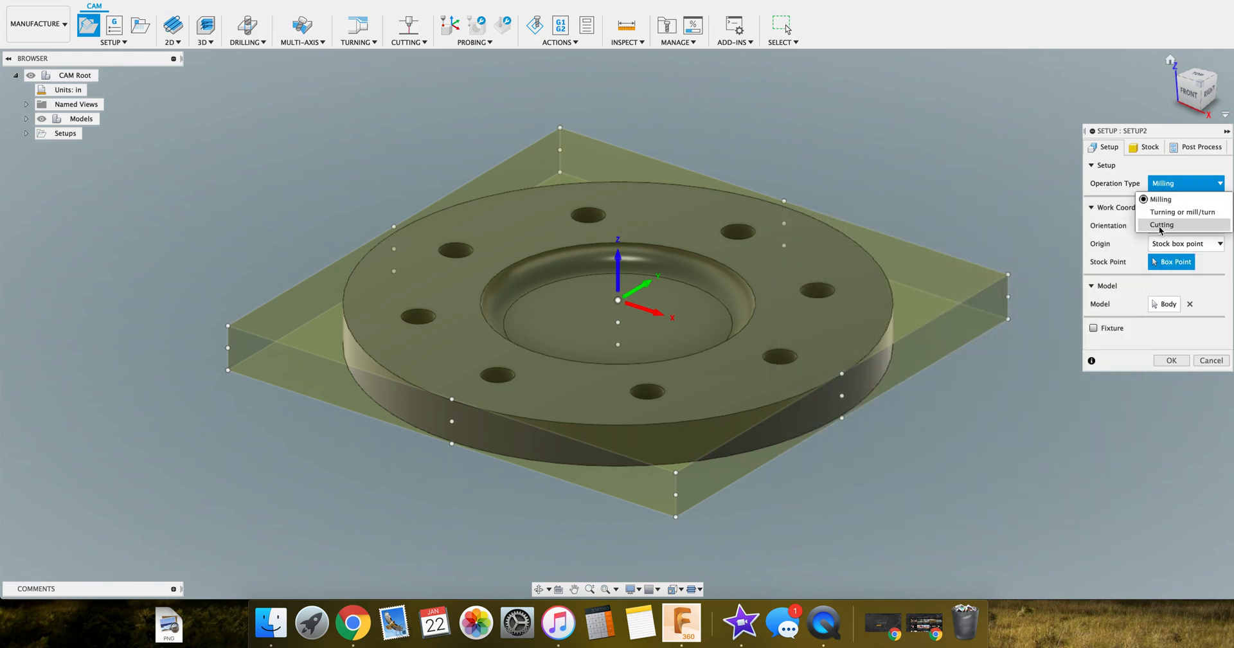
{"action": "mouse_move", "coordinate": [1161, 225]}
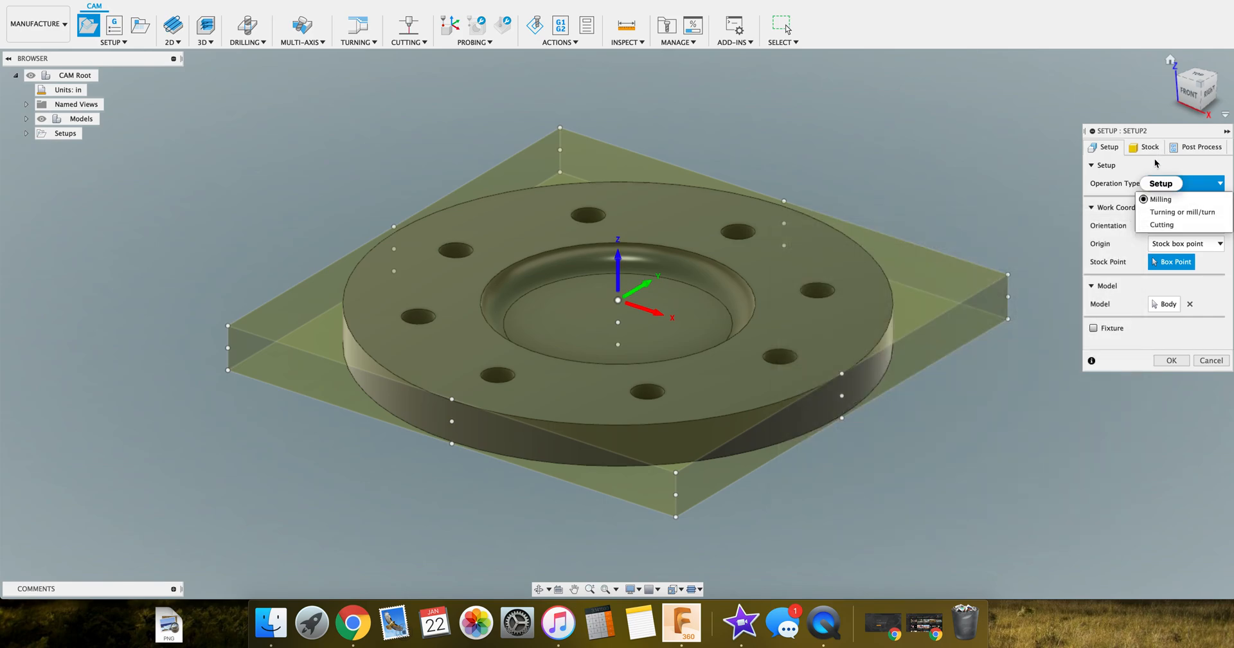
Keep Milling as operation type and review Orientation options, leaving Model orientation
{"action": "left_click", "coordinate": [1158, 199]}
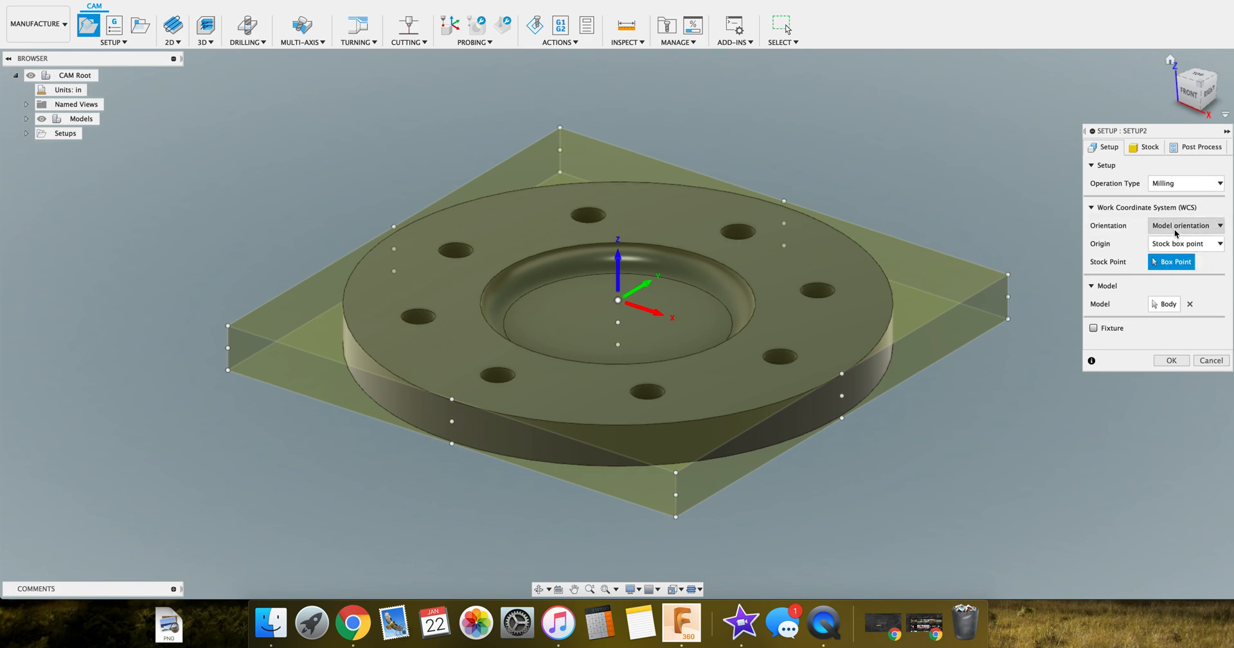
{"action": "mouse_move", "coordinate": [1184, 183]}
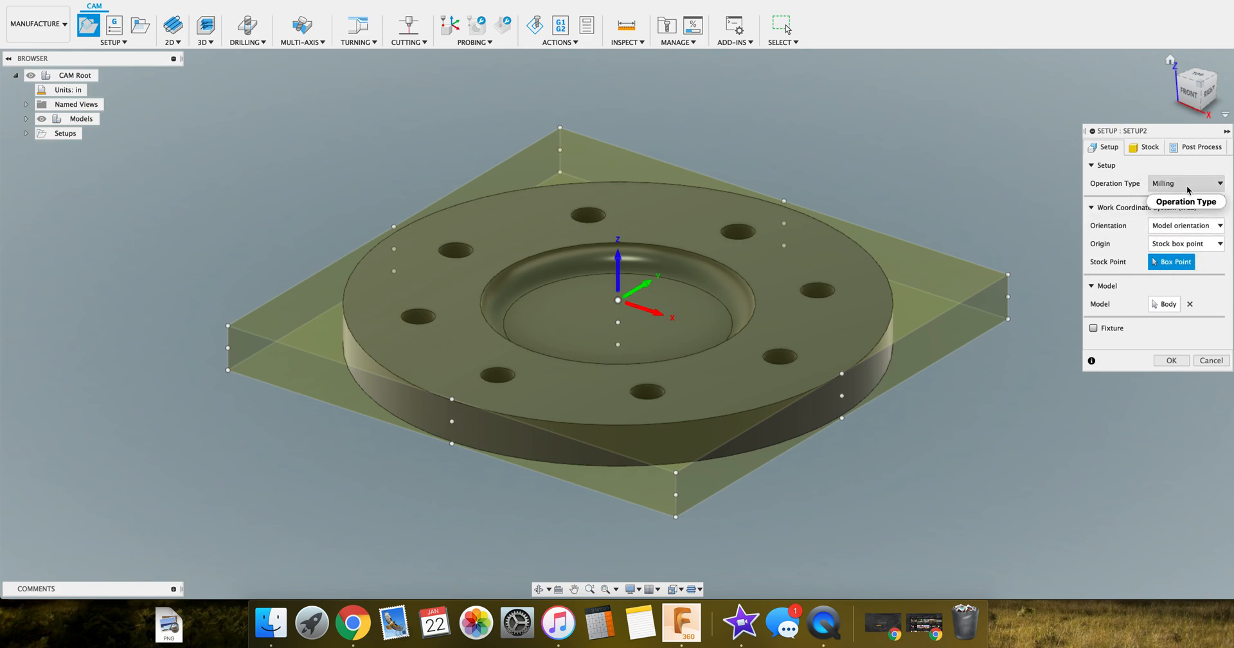
{"action": "mouse_move", "coordinate": [1112, 220]}
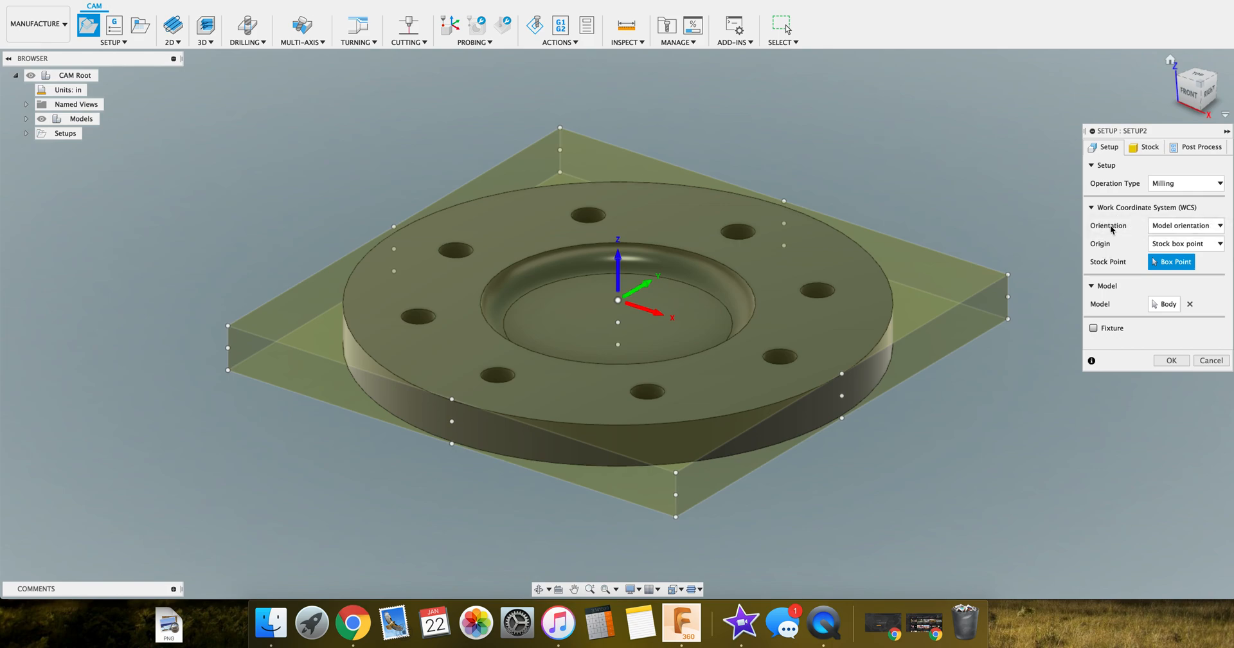
{"action": "mouse_move", "coordinate": [1137, 230]}
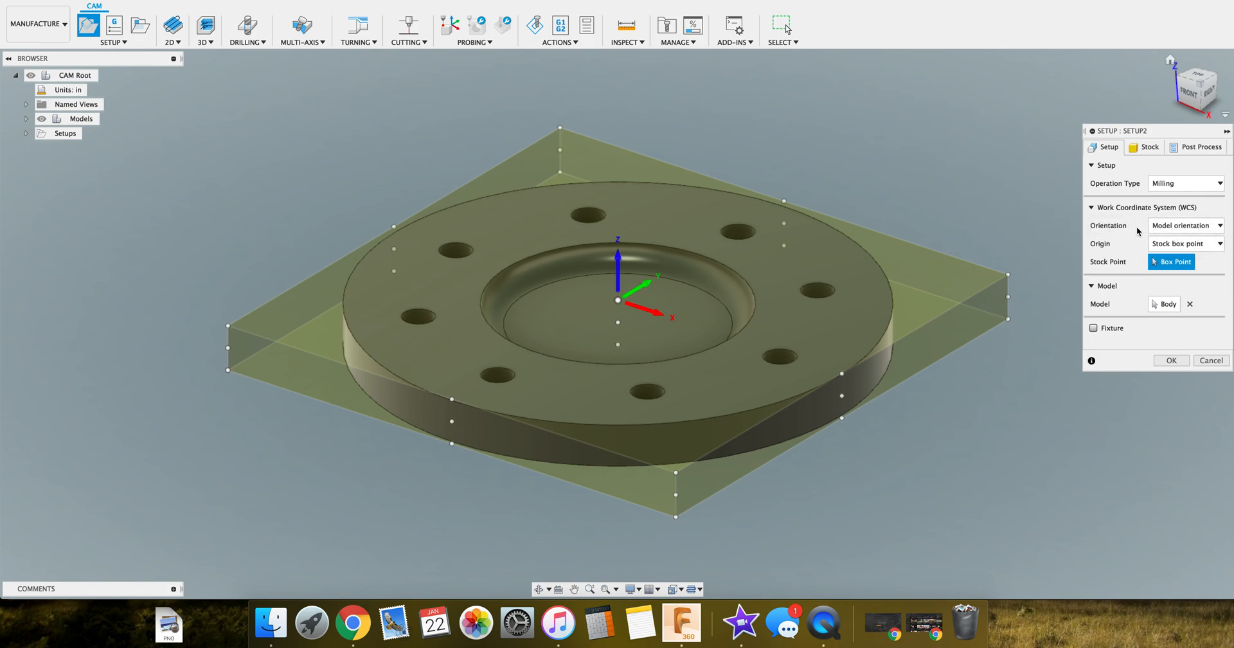
{"action": "mouse_move", "coordinate": [1181, 225]}
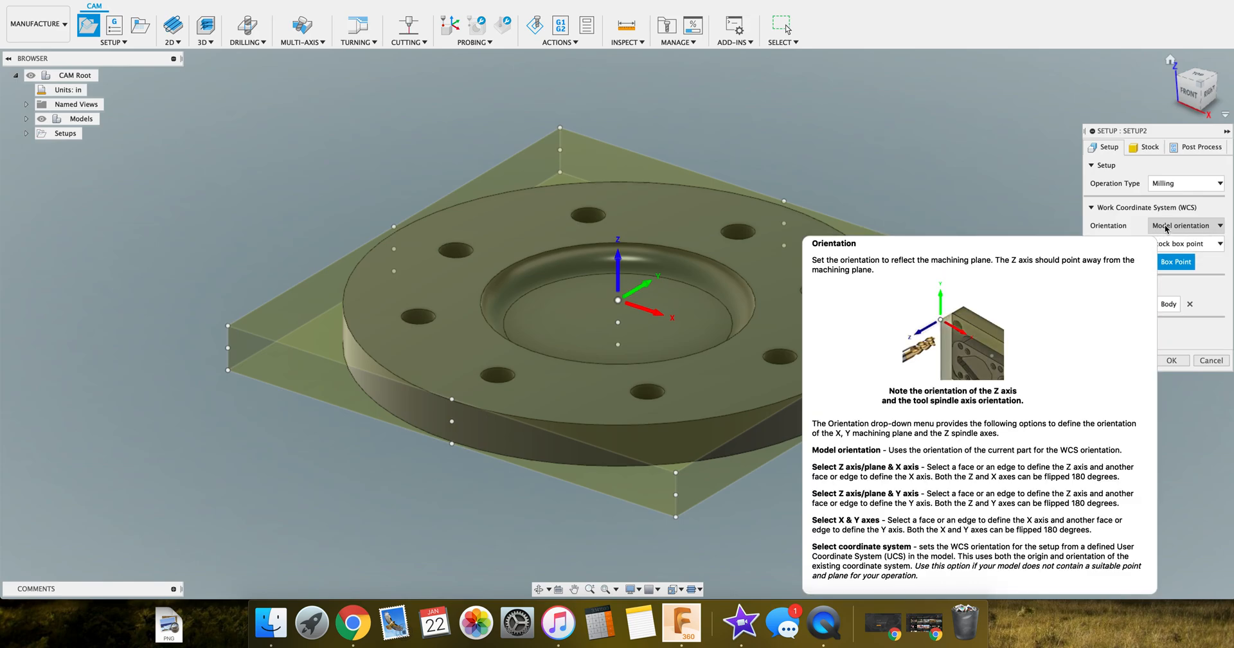
{"action": "left_click", "coordinate": [1185, 225]}
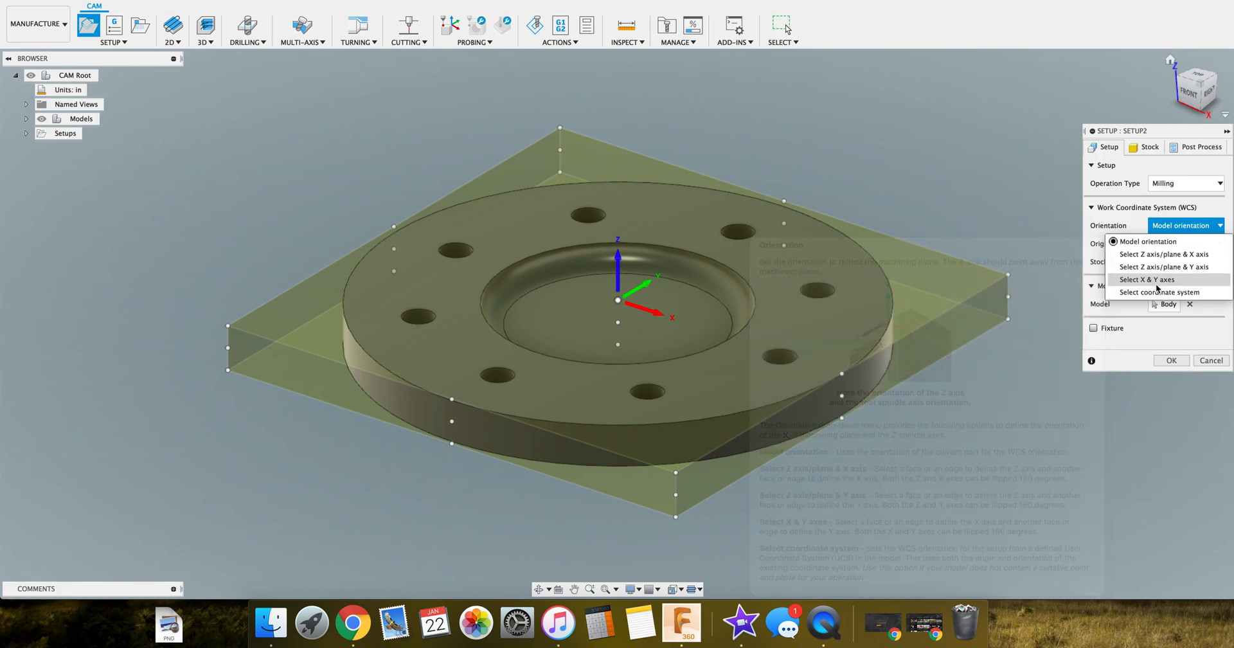
{"action": "mouse_move", "coordinate": [1165, 266]}
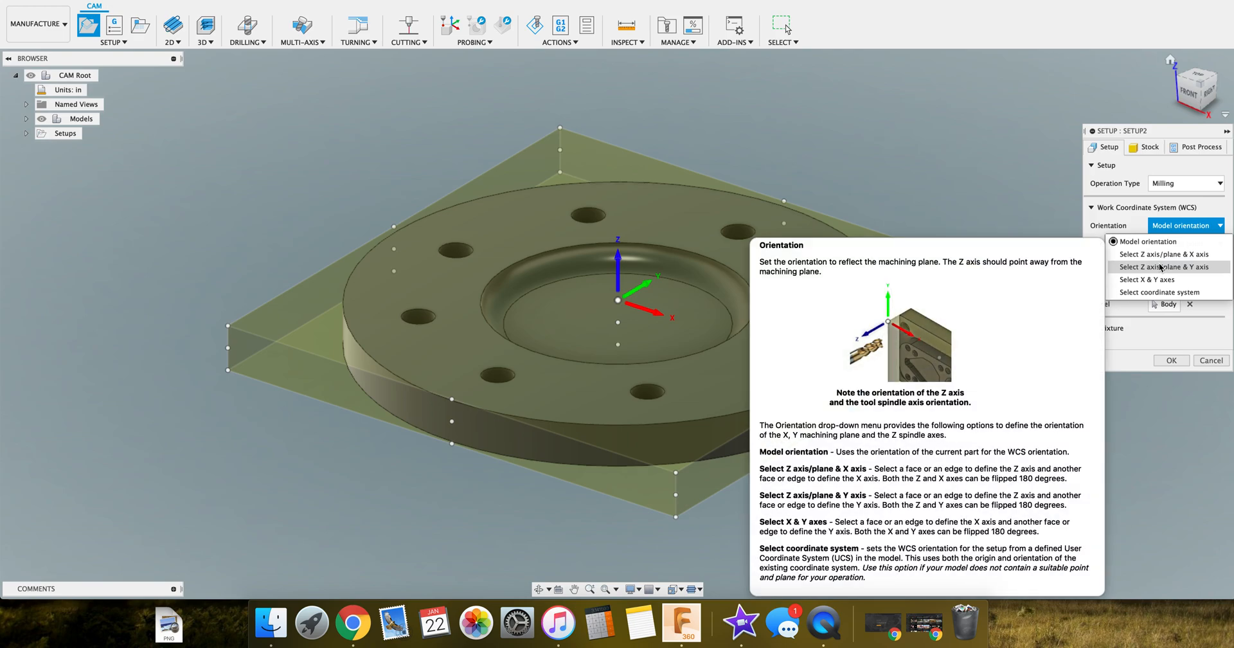
{"action": "mouse_move", "coordinate": [1150, 241]}
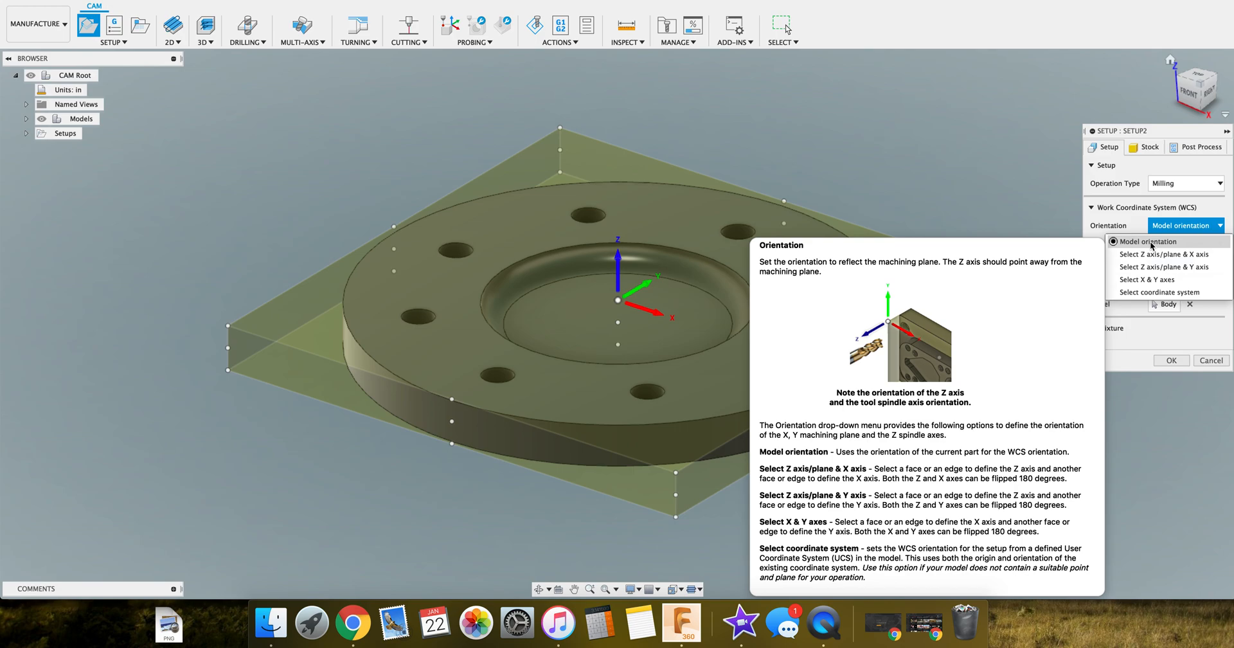
{"action": "mouse_move", "coordinate": [1147, 280]}
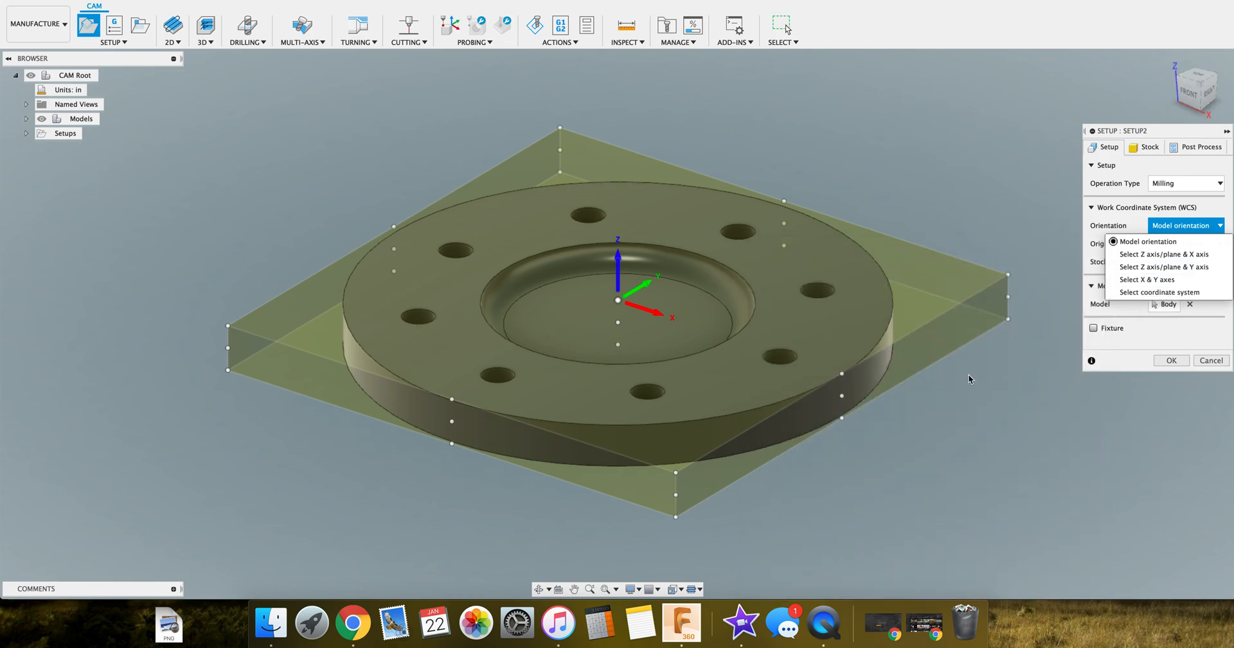
{"action": "mouse_move", "coordinate": [621, 313]}
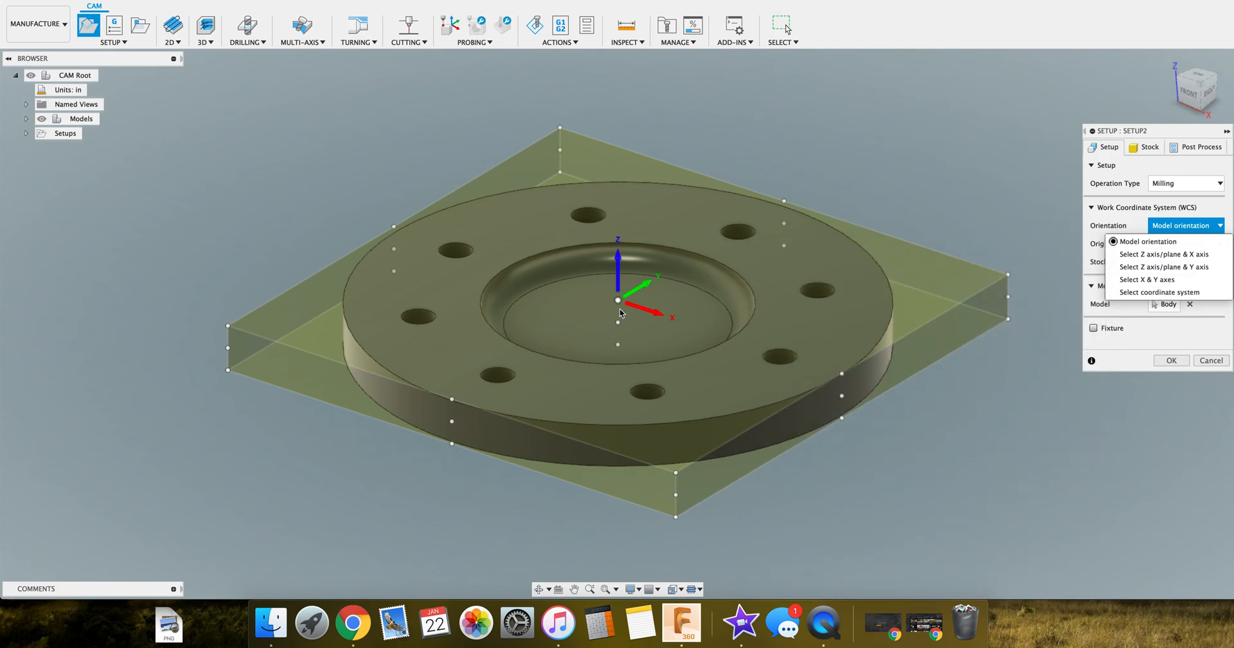
{"action": "mouse_move", "coordinate": [695, 294]}
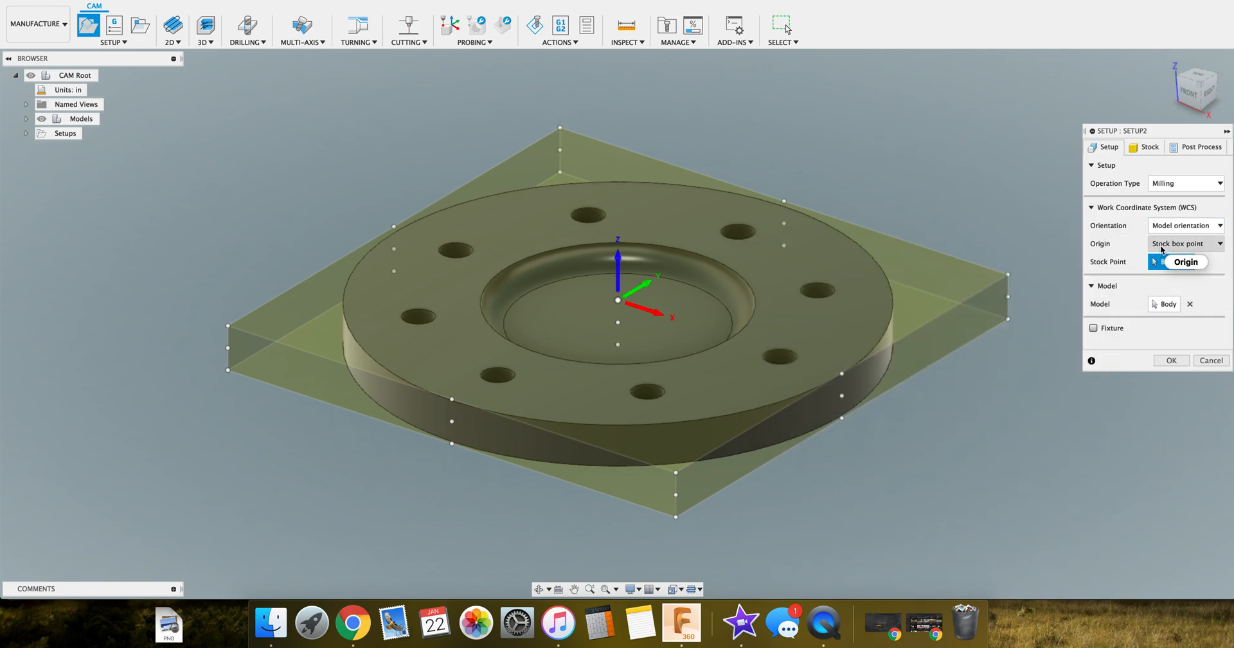
Cycle the Origin through Model box point, Model origin and Selected point, ending on Stock box point
{"action": "left_click", "coordinate": [1185, 243]}
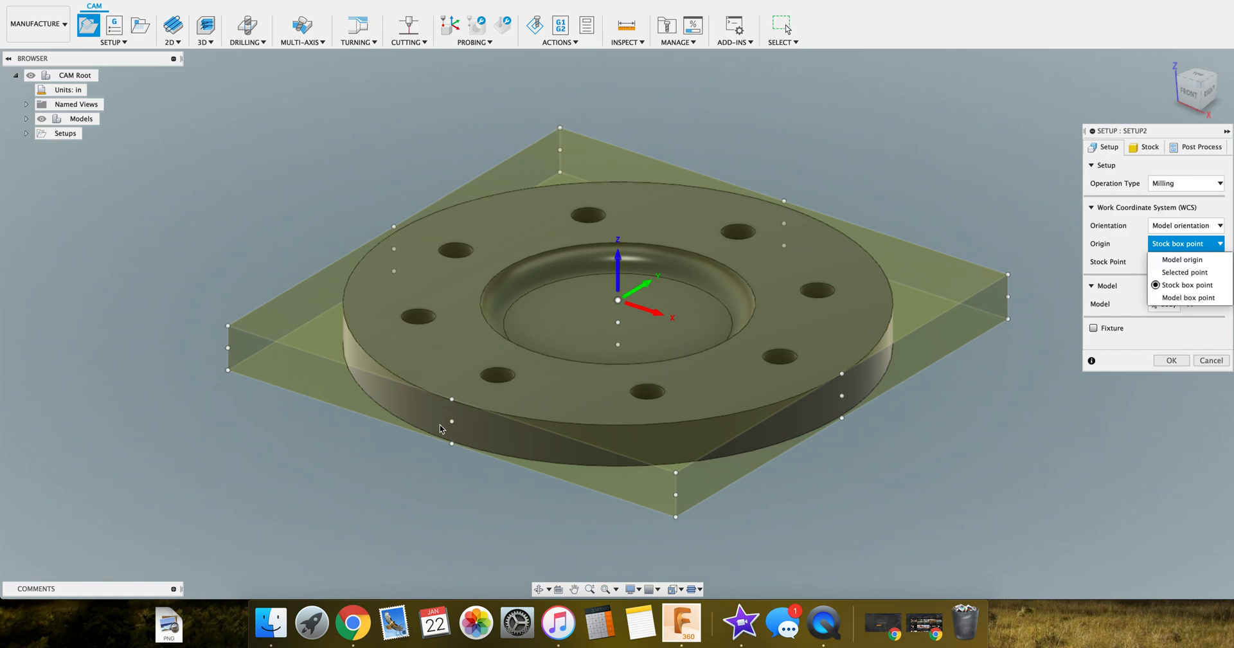
{"action": "mouse_move", "coordinate": [614, 334]}
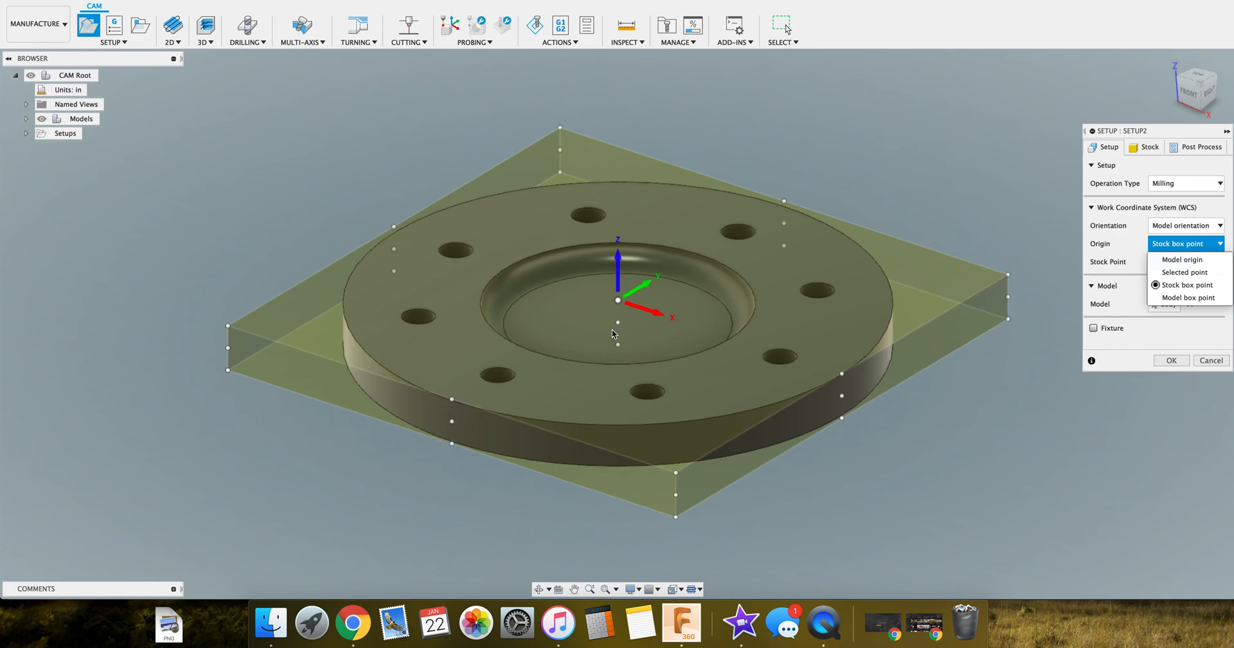
{"action": "mouse_move", "coordinate": [717, 343]}
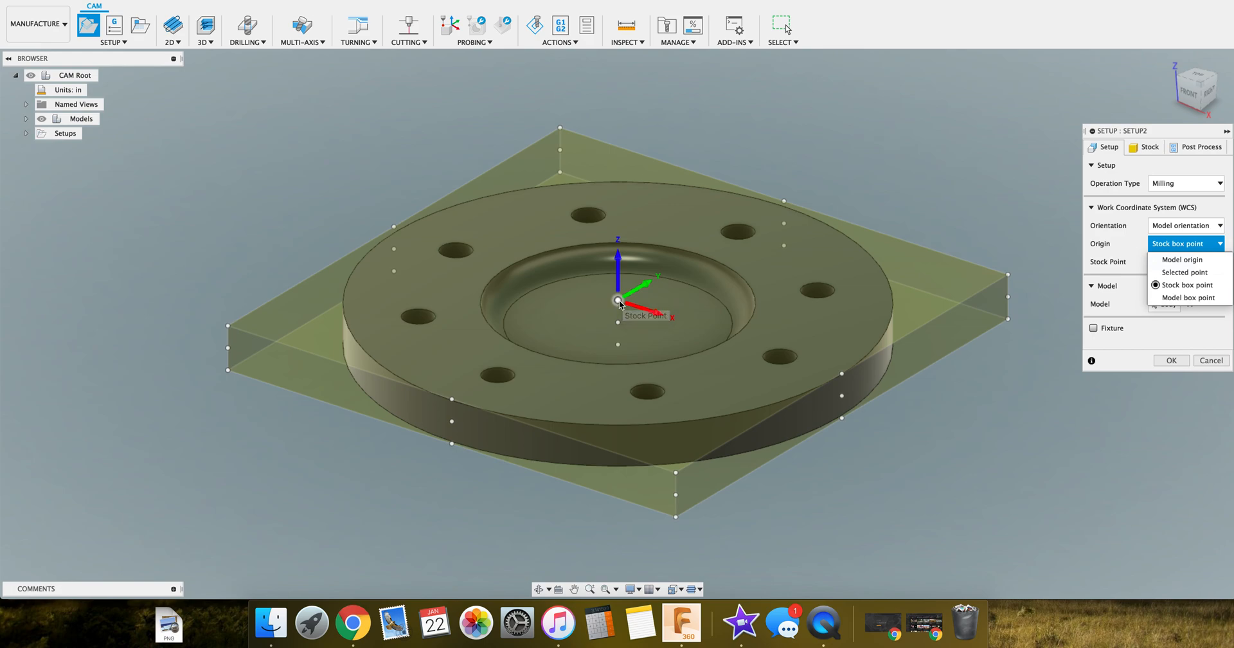
{"action": "mouse_move", "coordinate": [665, 316]}
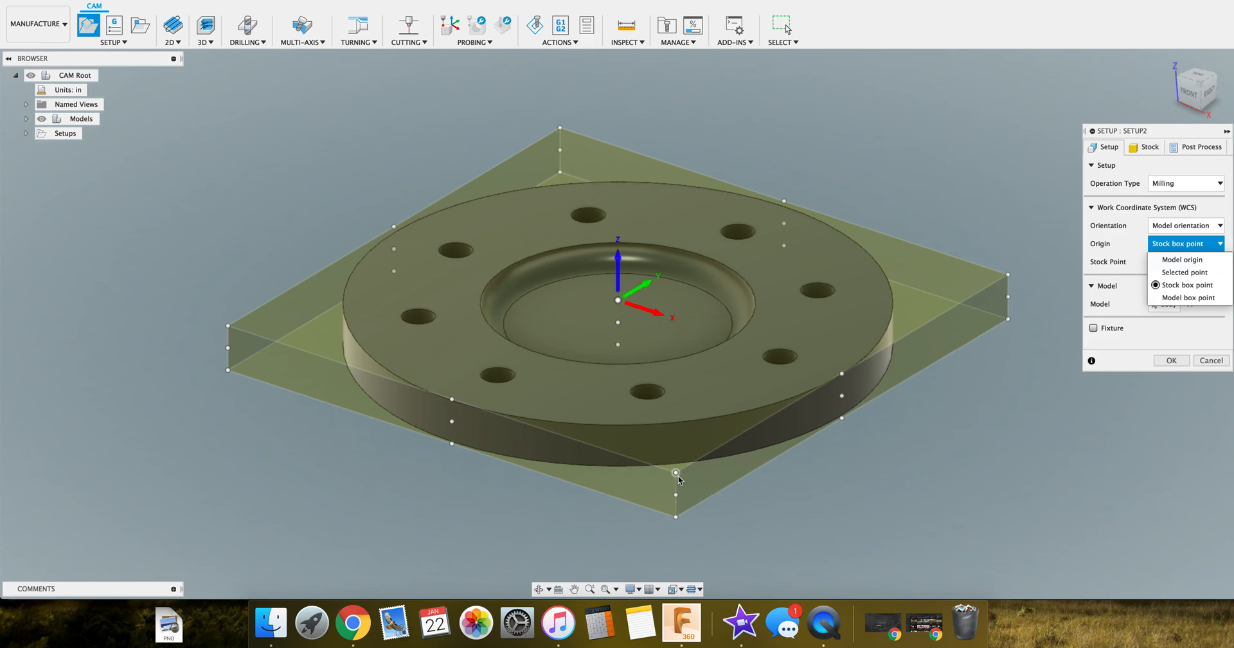
{"action": "mouse_move", "coordinate": [558, 126]}
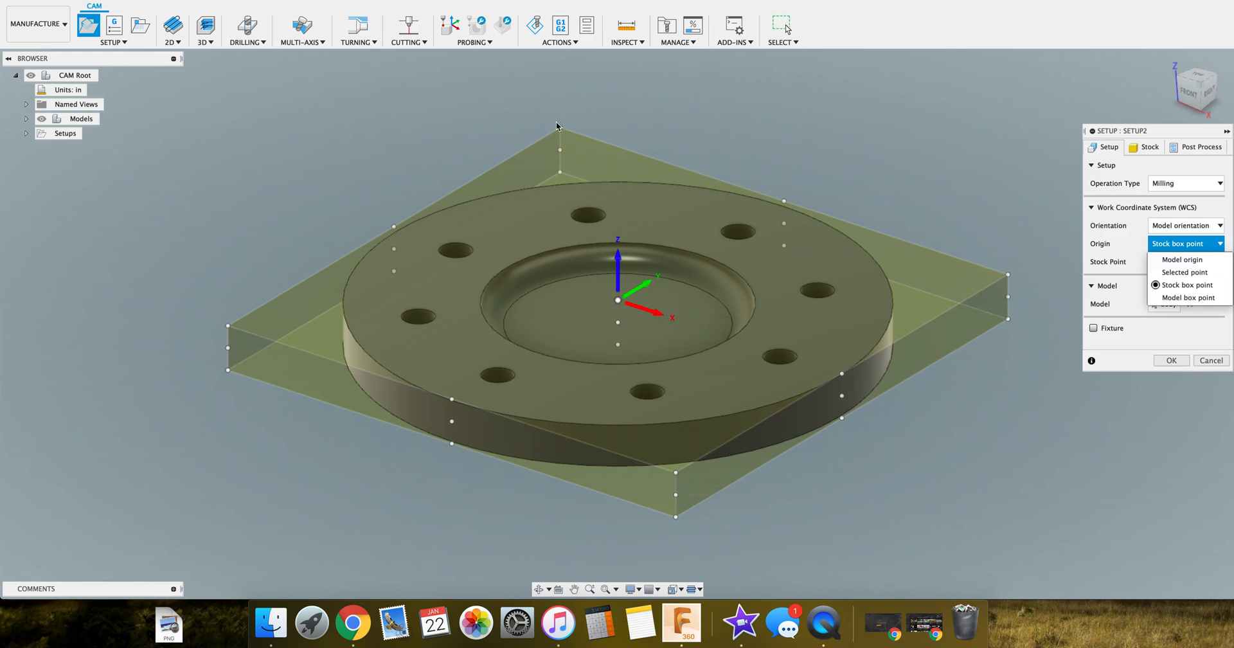
{"action": "mouse_move", "coordinate": [1014, 274]}
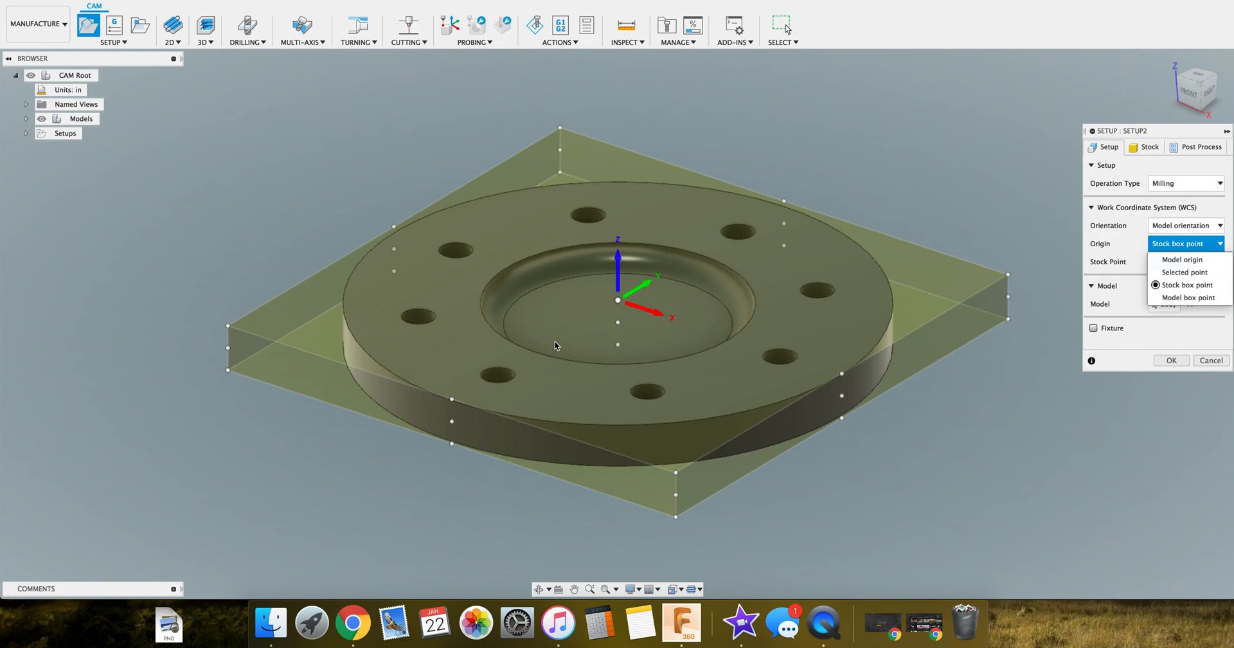
{"action": "mouse_move", "coordinate": [376, 351]}
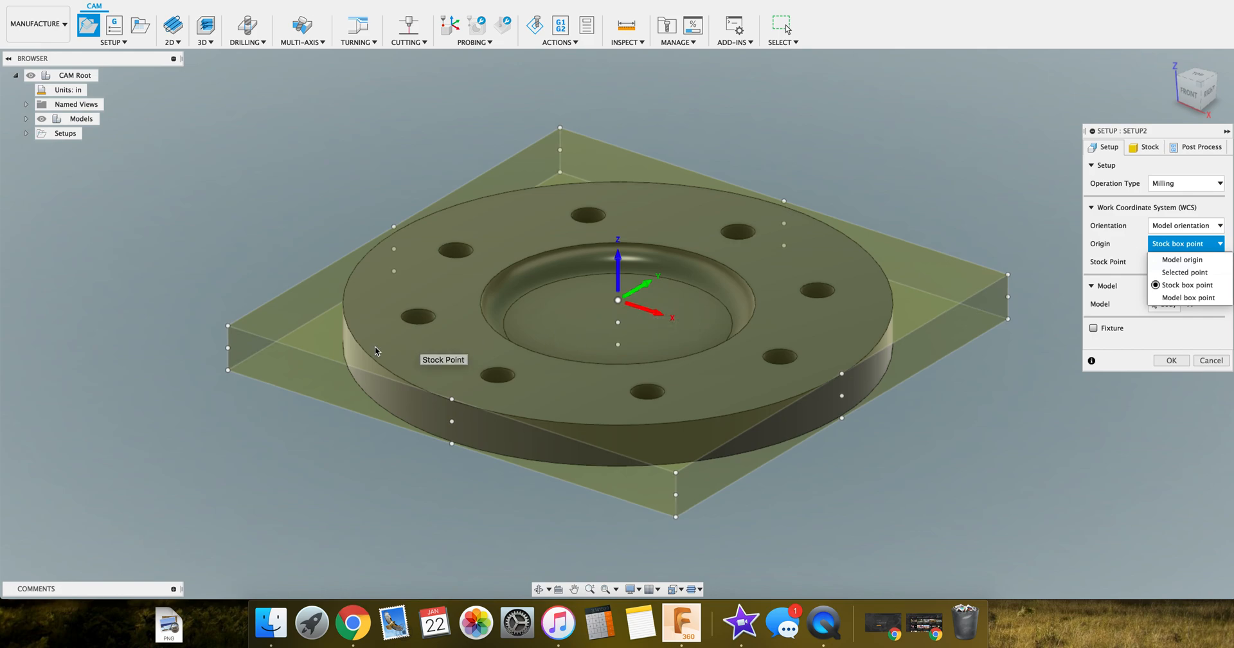
{"action": "mouse_move", "coordinate": [227, 337]}
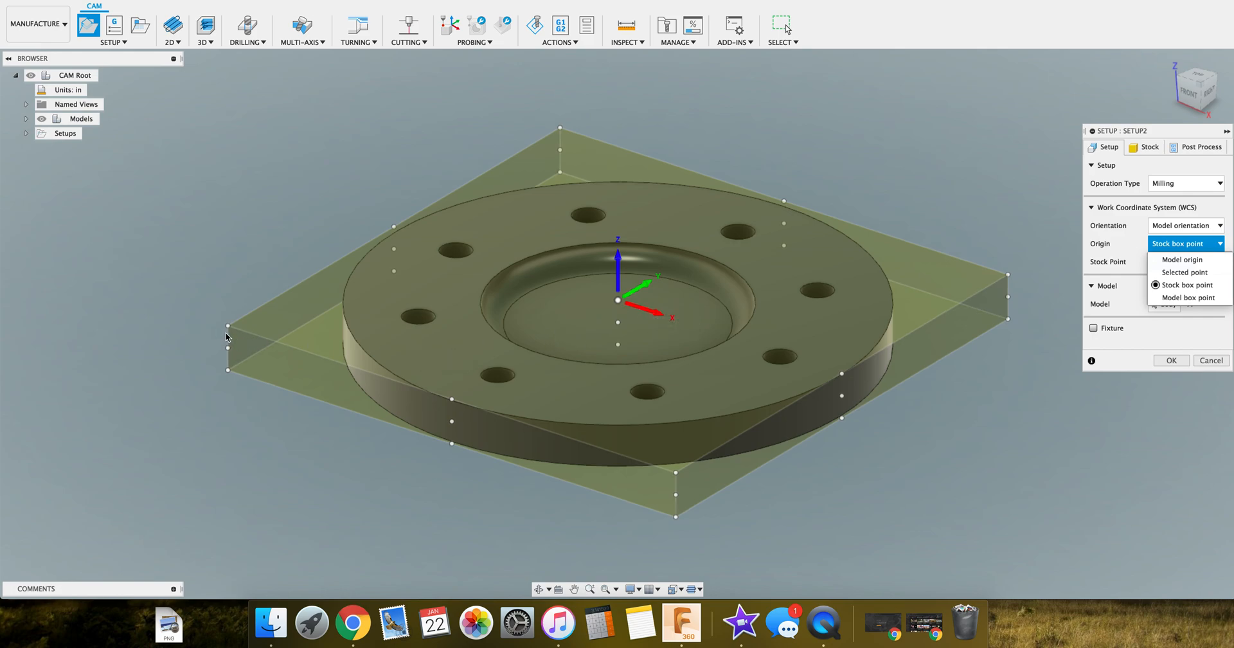
{"action": "mouse_move", "coordinate": [893, 492]}
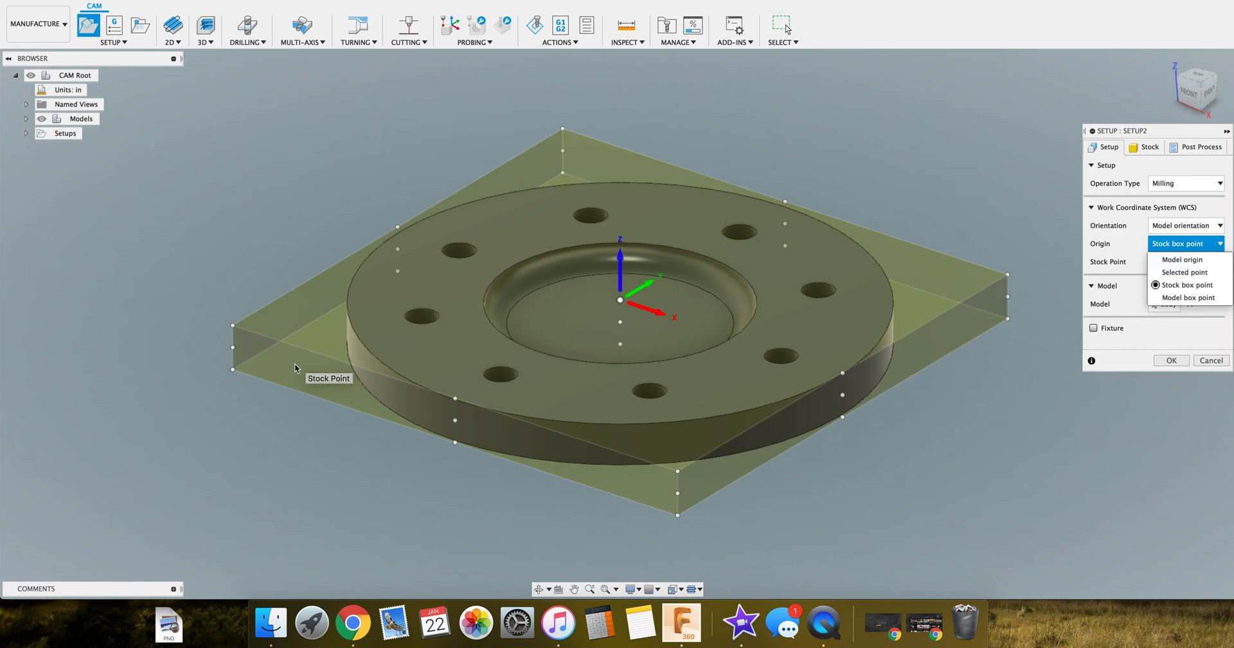
{"action": "mouse_move", "coordinate": [264, 326]}
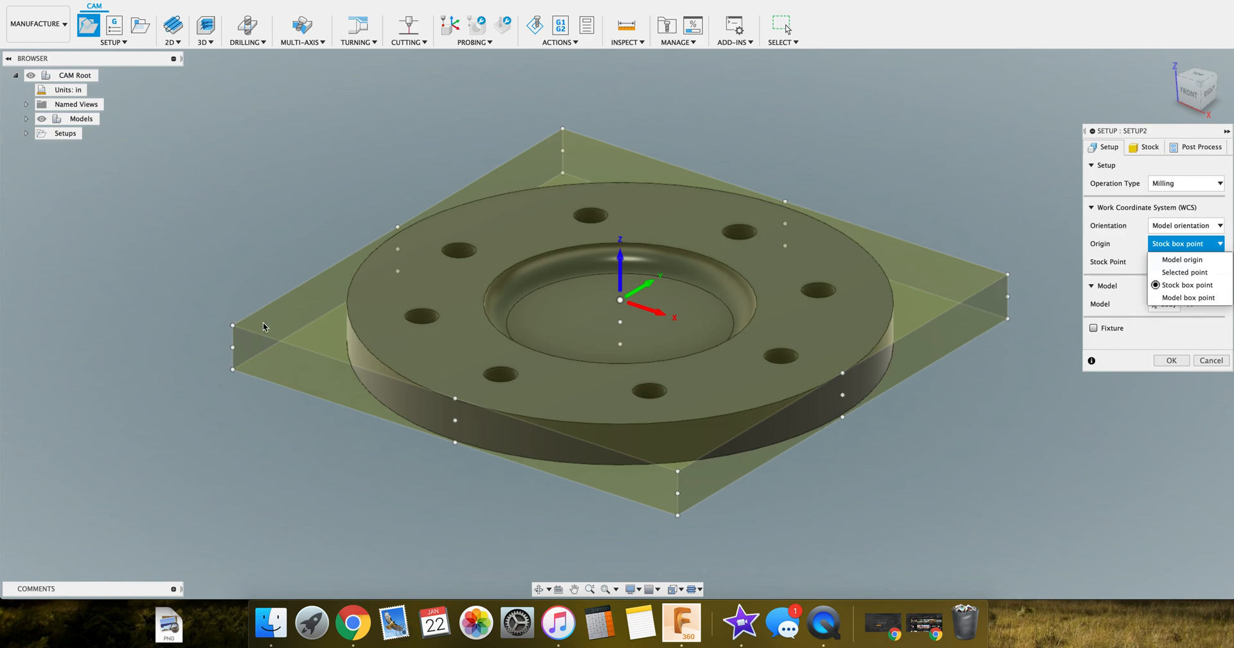
{"action": "mouse_move", "coordinate": [232, 344]}
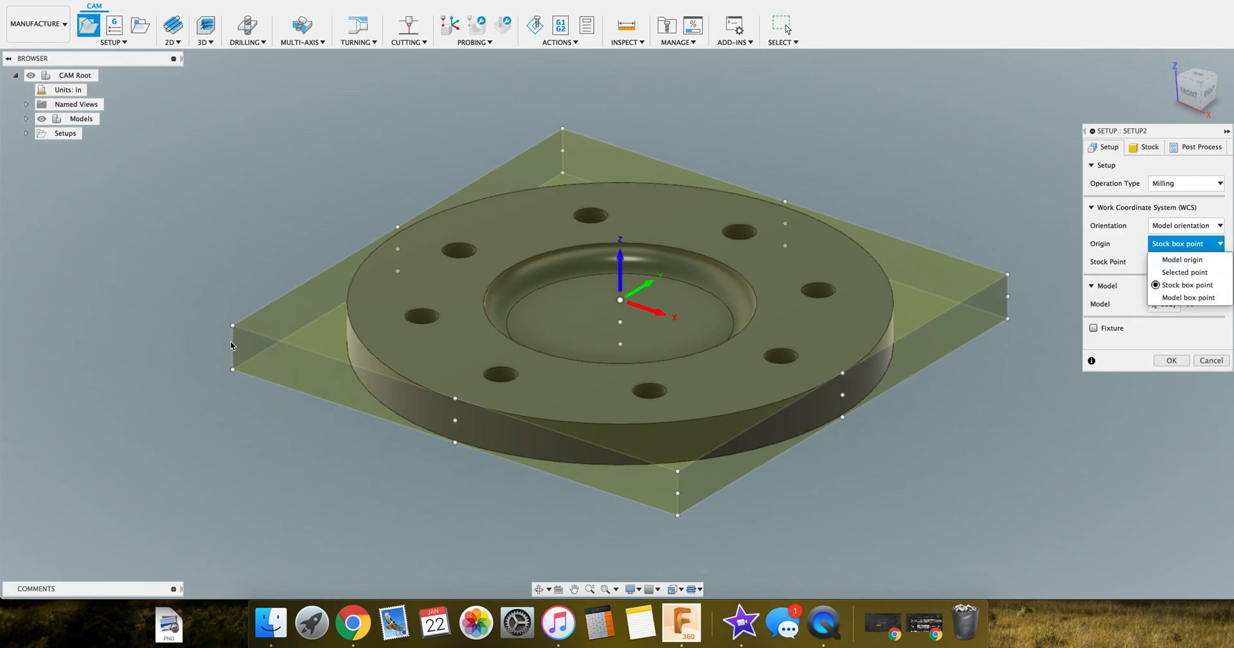
{"action": "mouse_move", "coordinate": [233, 335]}
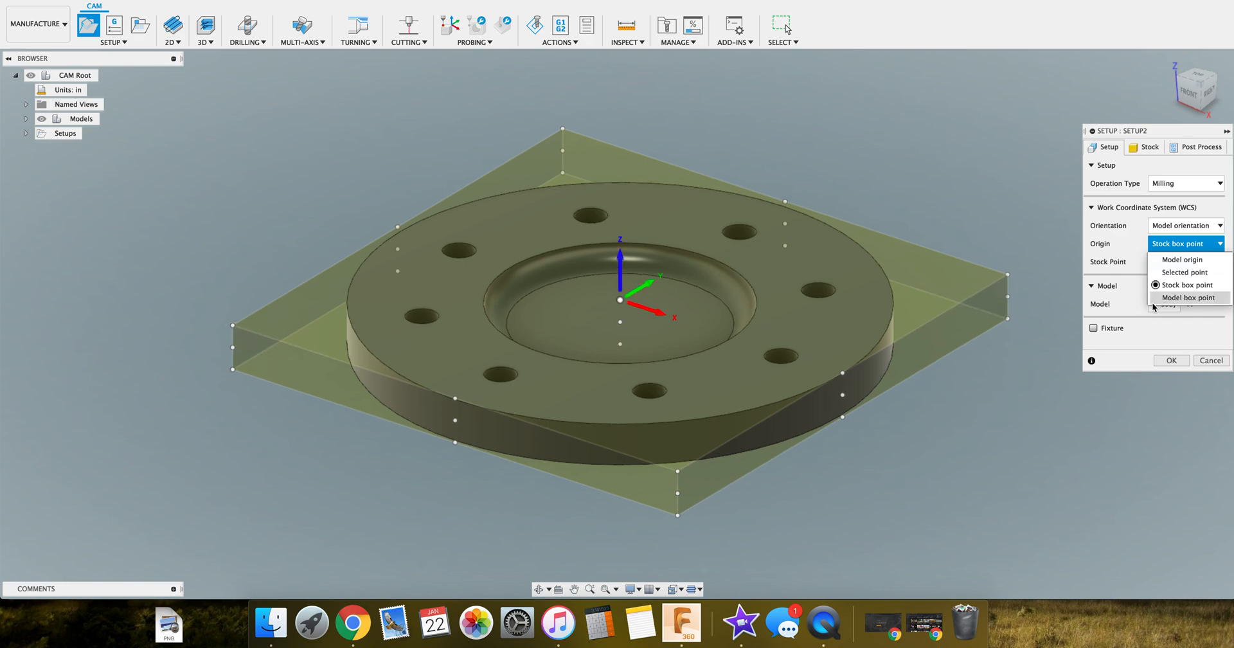
{"action": "mouse_move", "coordinate": [1190, 298]}
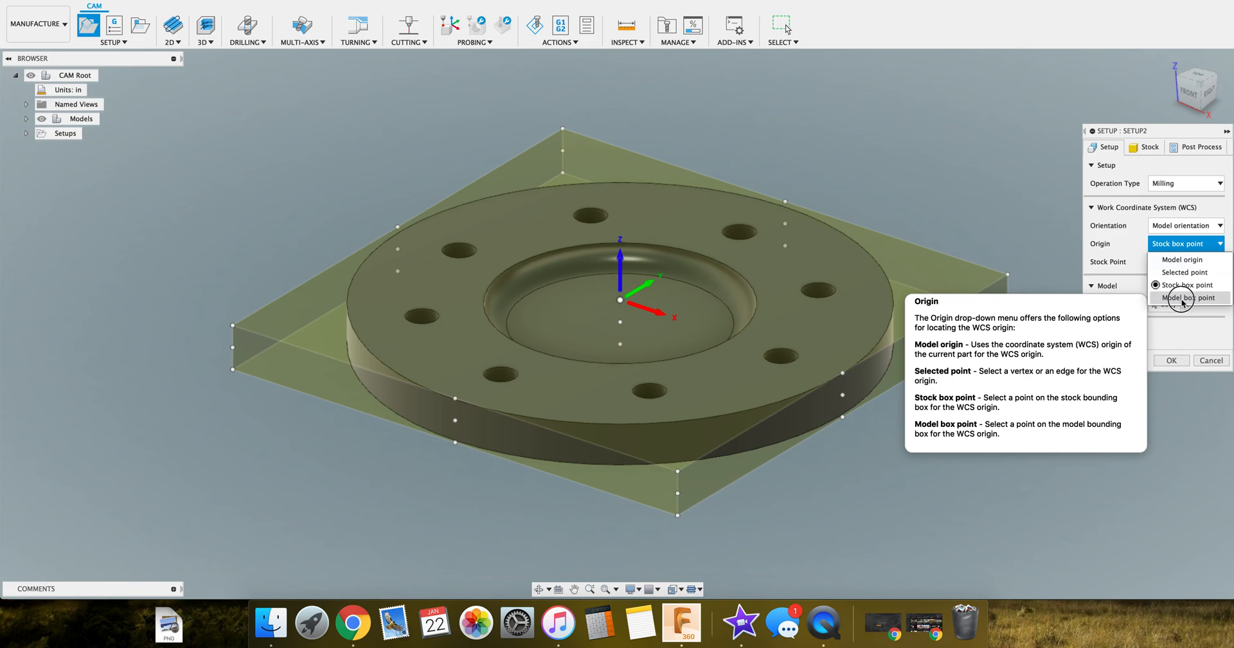
{"action": "left_click", "coordinate": [1189, 298]}
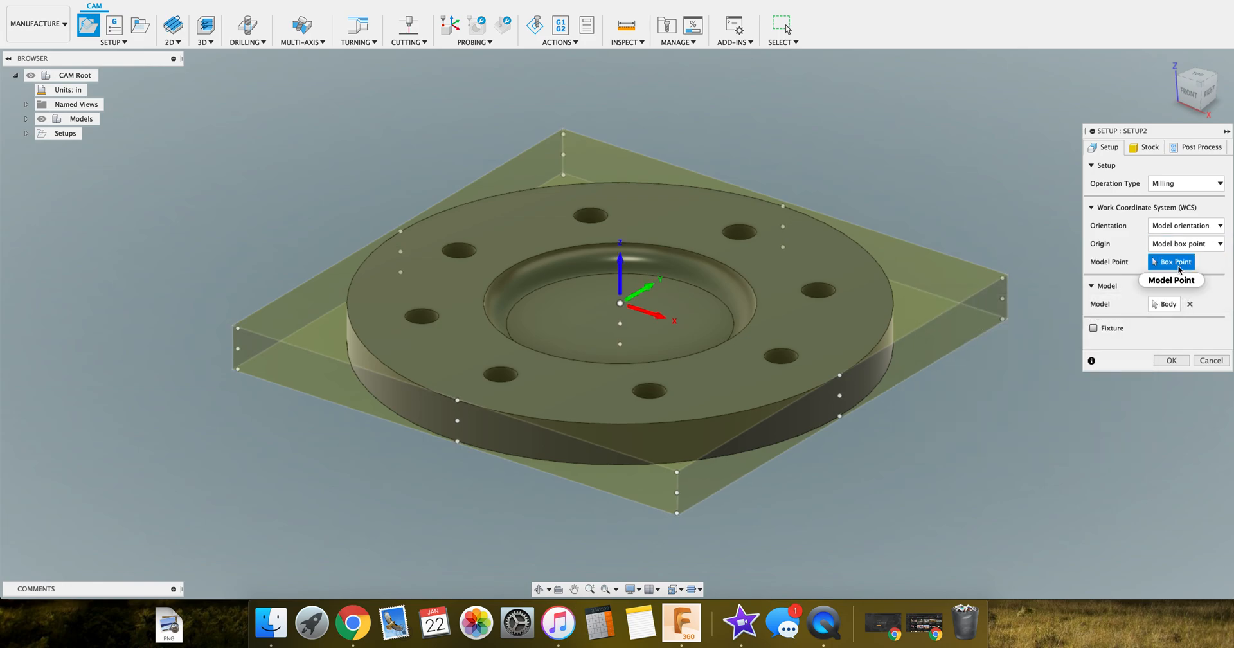
{"action": "left_click", "coordinate": [1186, 243]}
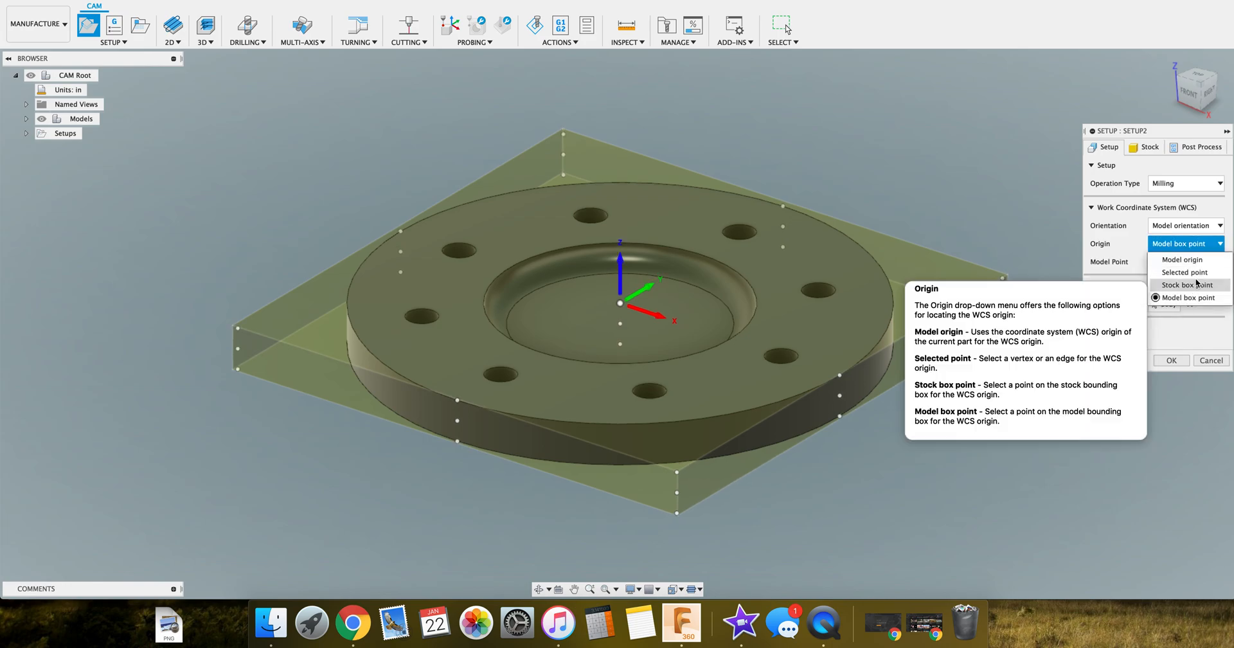
{"action": "left_click", "coordinate": [1188, 284]}
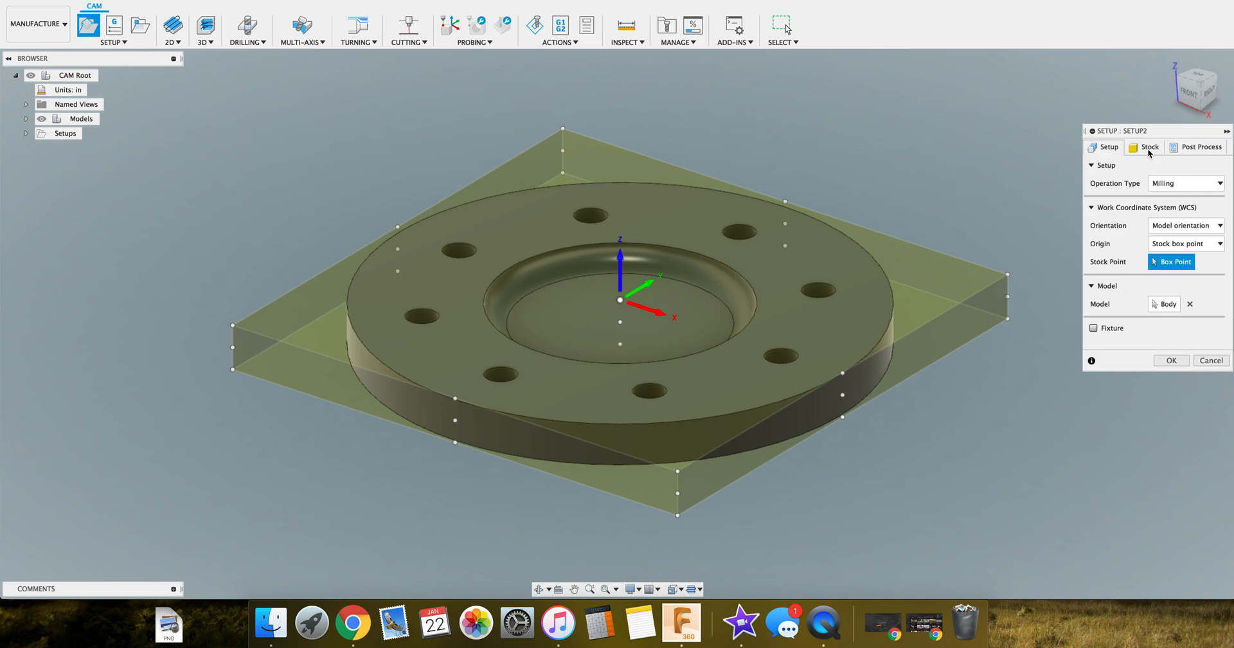
{"action": "left_click", "coordinate": [1185, 243]}
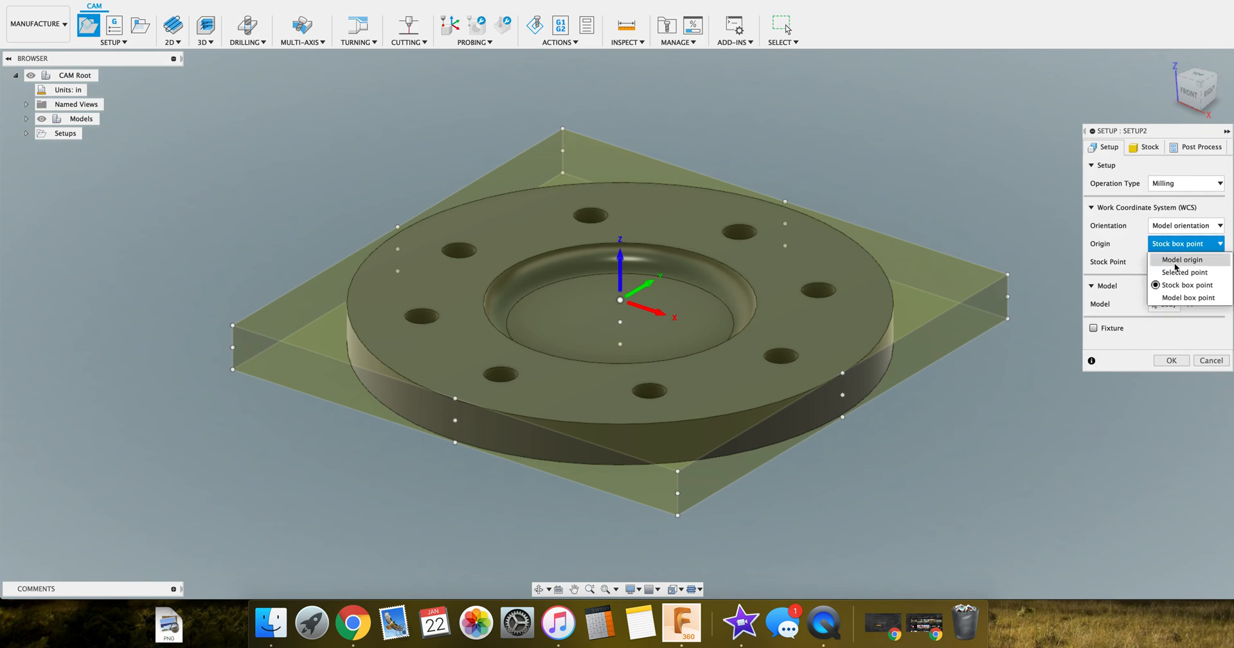
{"action": "left_click", "coordinate": [1182, 260]}
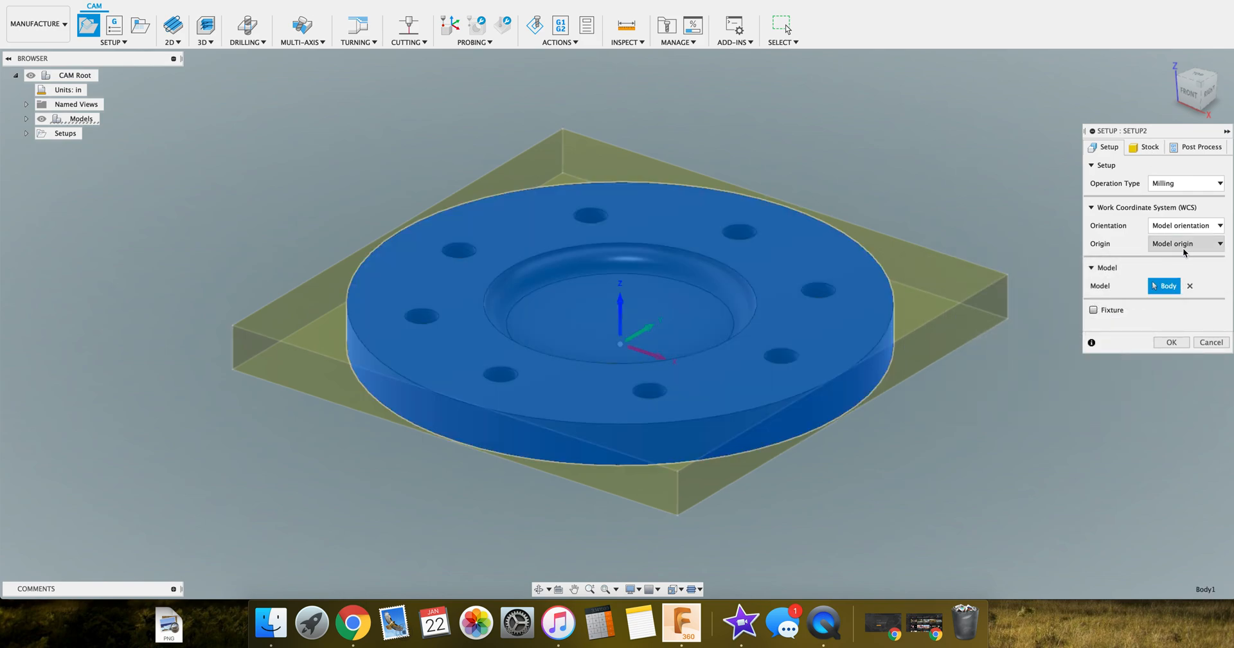
{"action": "left_click", "coordinate": [1185, 243]}
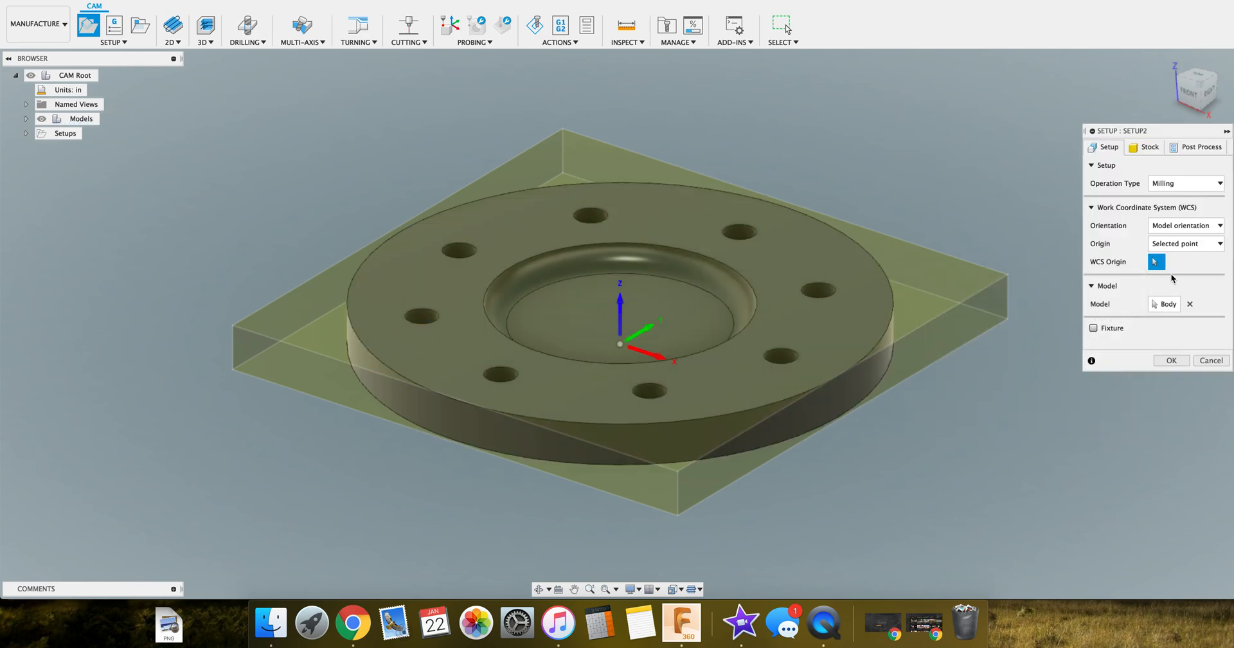
{"action": "left_click", "coordinate": [1185, 243]}
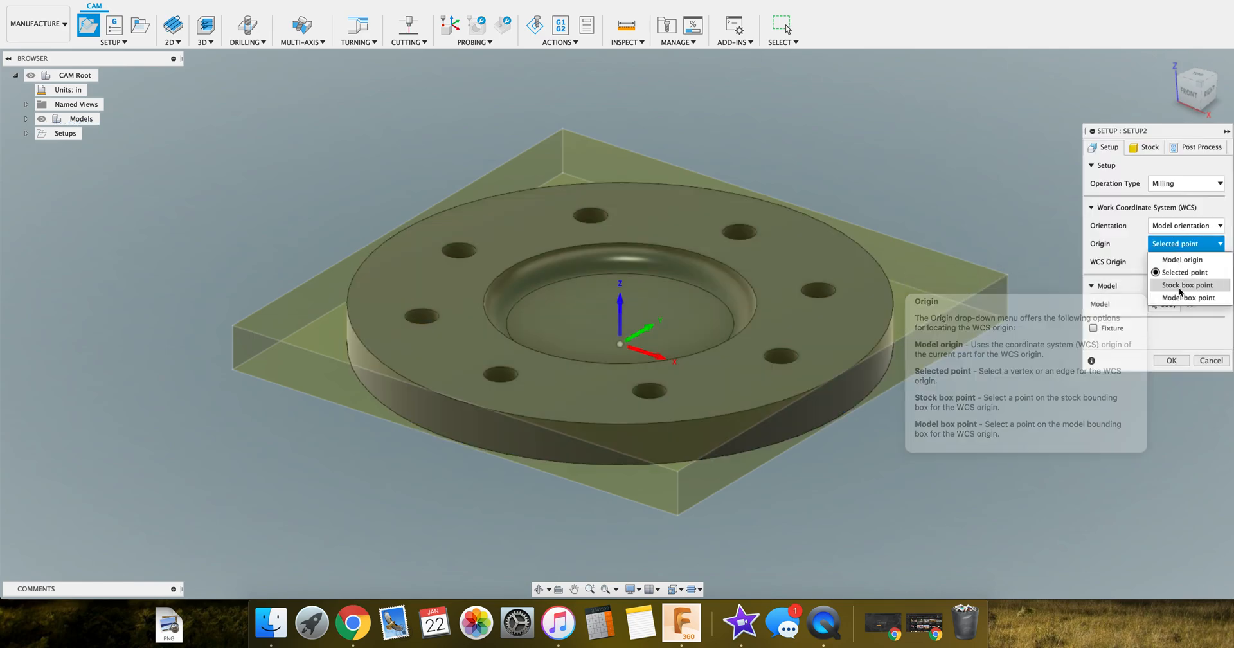
{"action": "left_click", "coordinate": [1186, 284]}
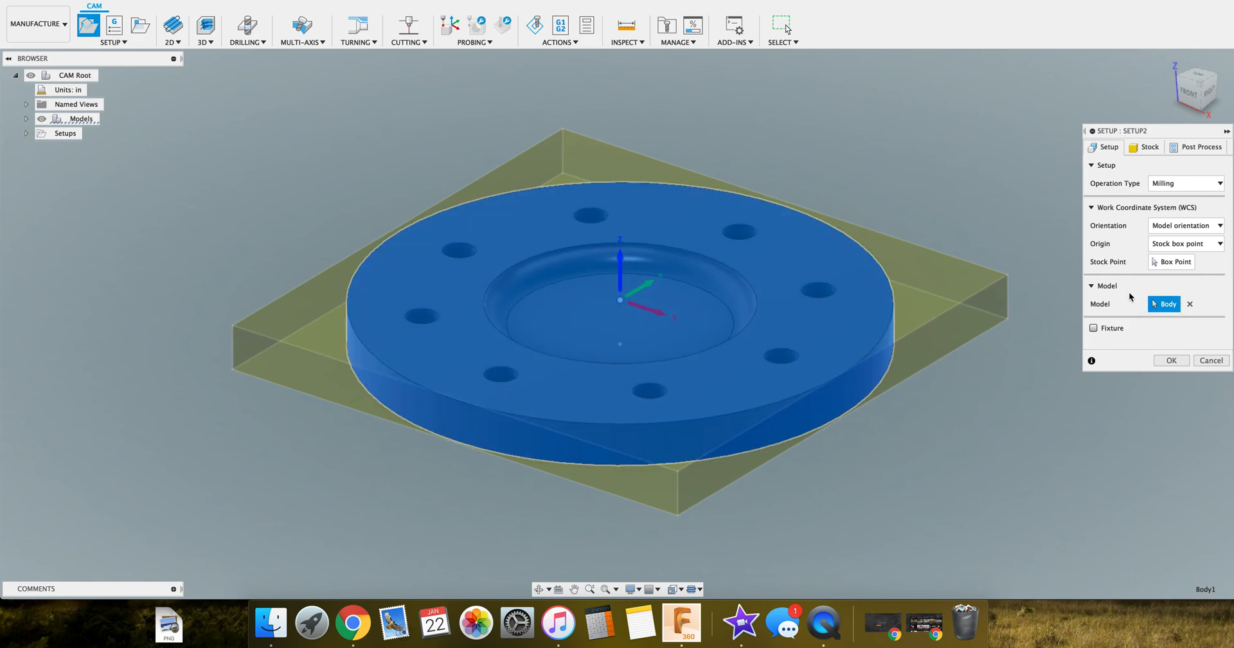
{"action": "mouse_move", "coordinate": [1094, 328]}
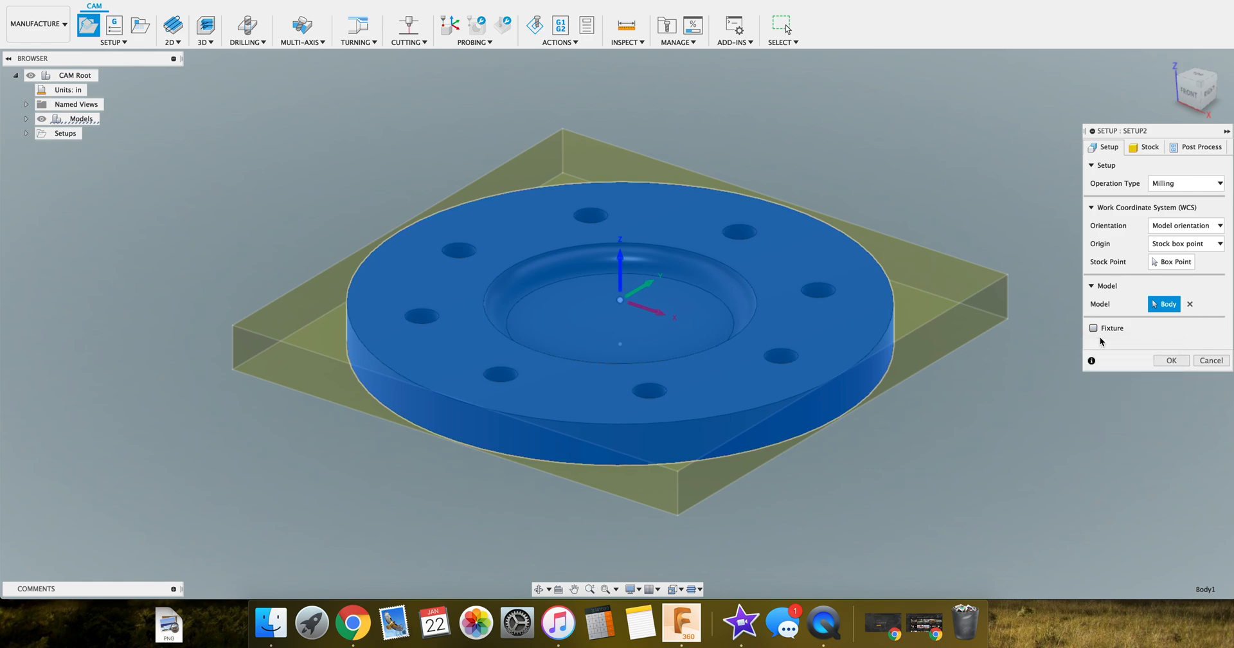
{"action": "mouse_move", "coordinate": [1071, 338]}
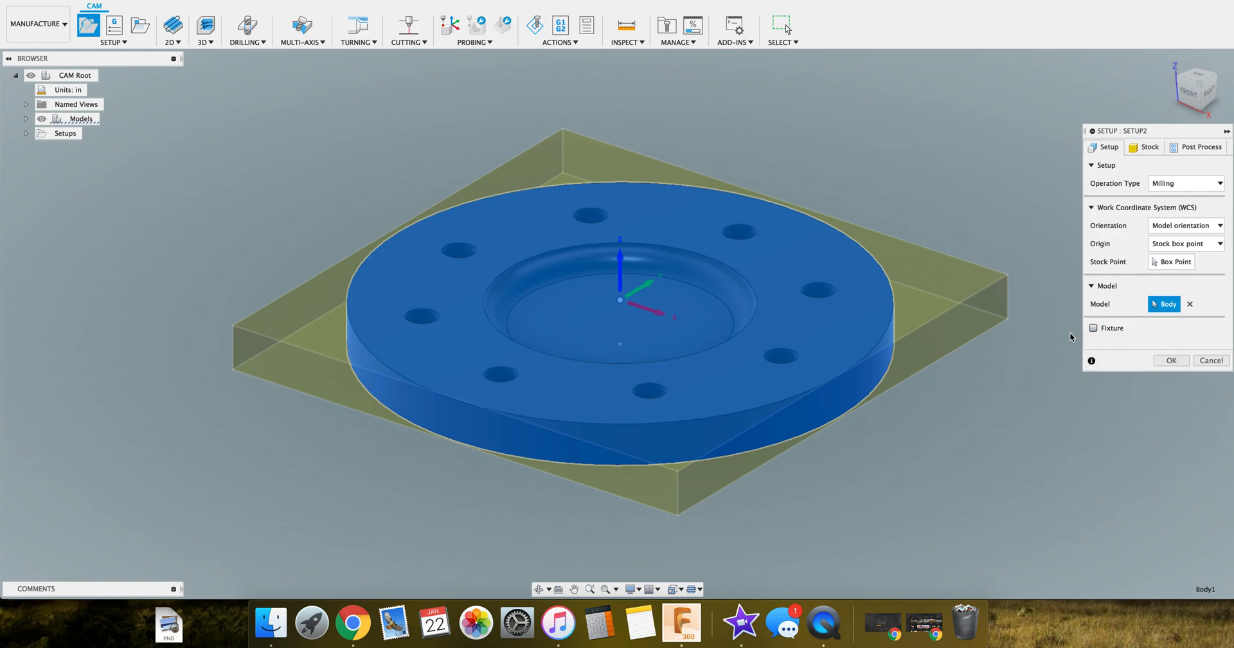
{"action": "mouse_move", "coordinate": [990, 329]}
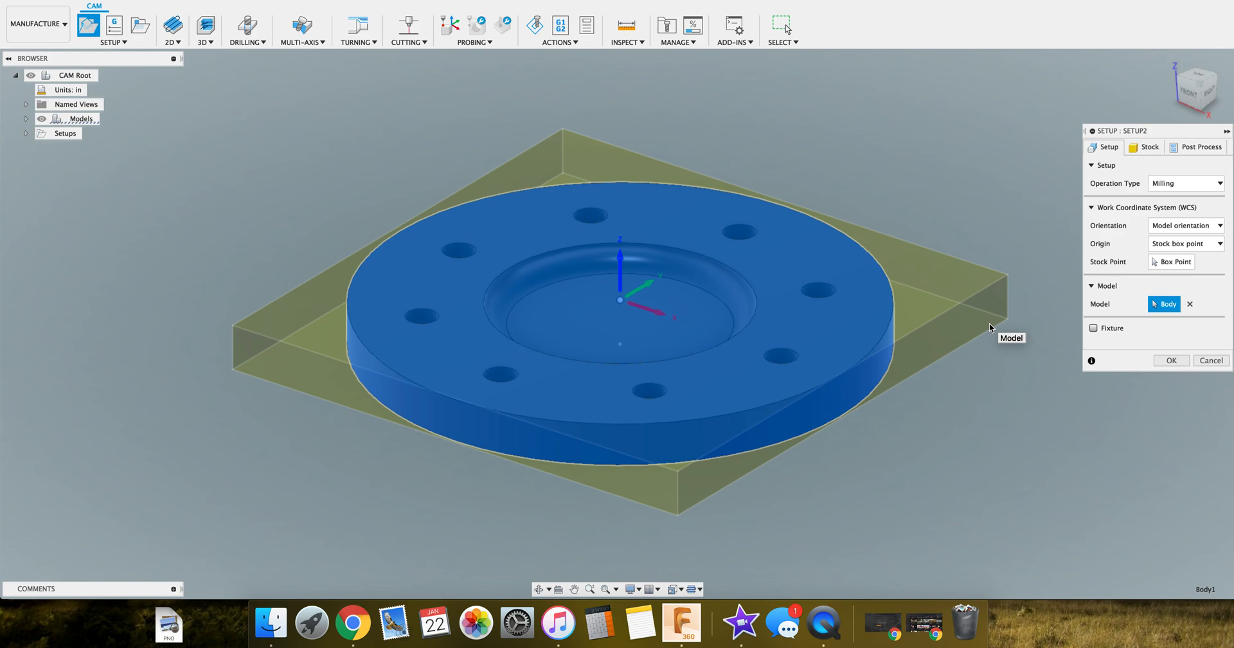
{"action": "left_click", "coordinate": [1185, 183]}
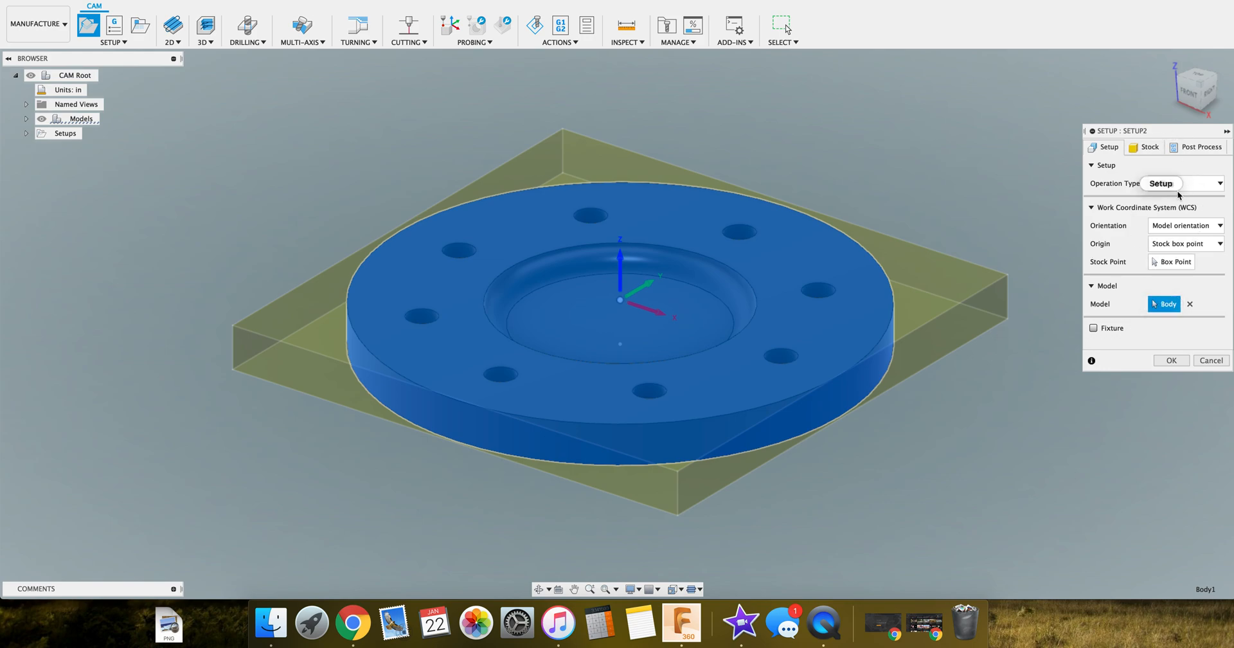
{"action": "left_click", "coordinate": [1181, 183]}
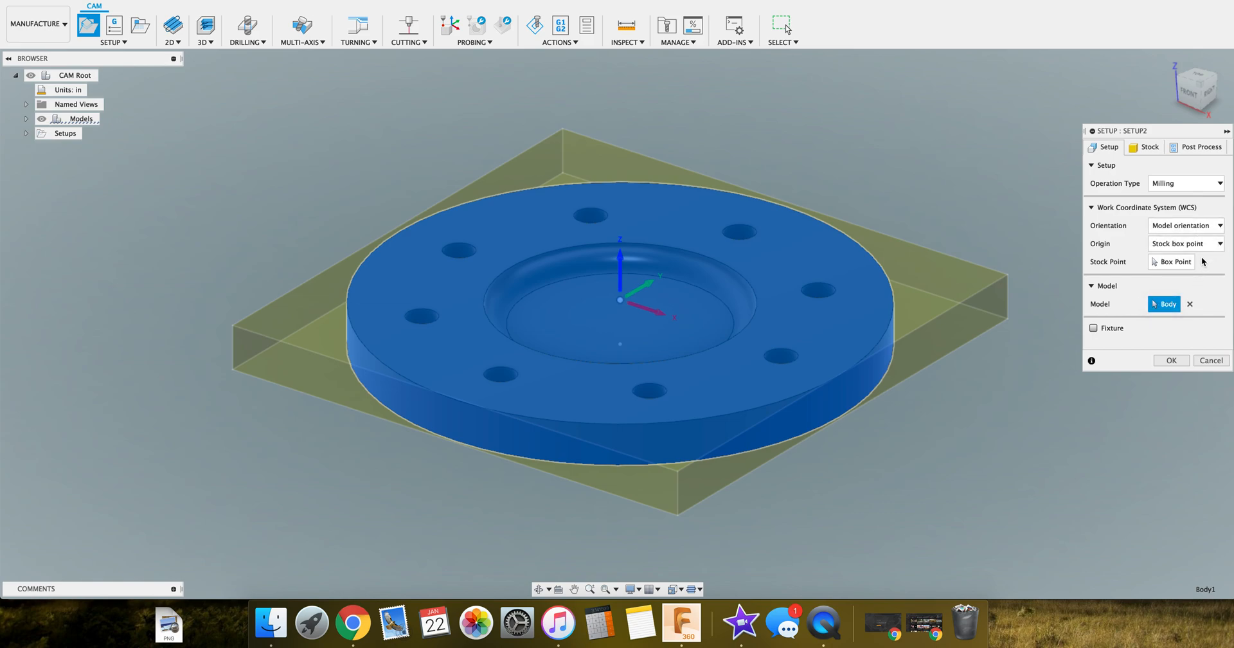
{"action": "mouse_move", "coordinate": [1049, 197]}
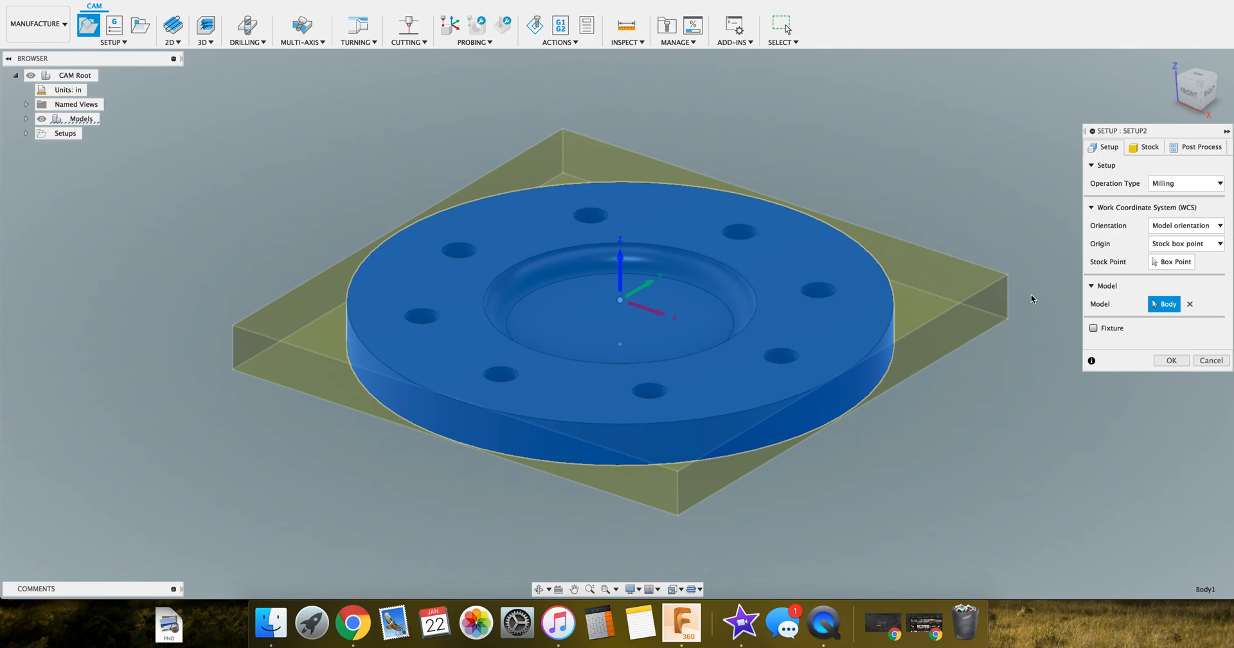
{"action": "mouse_move", "coordinate": [1157, 351]}
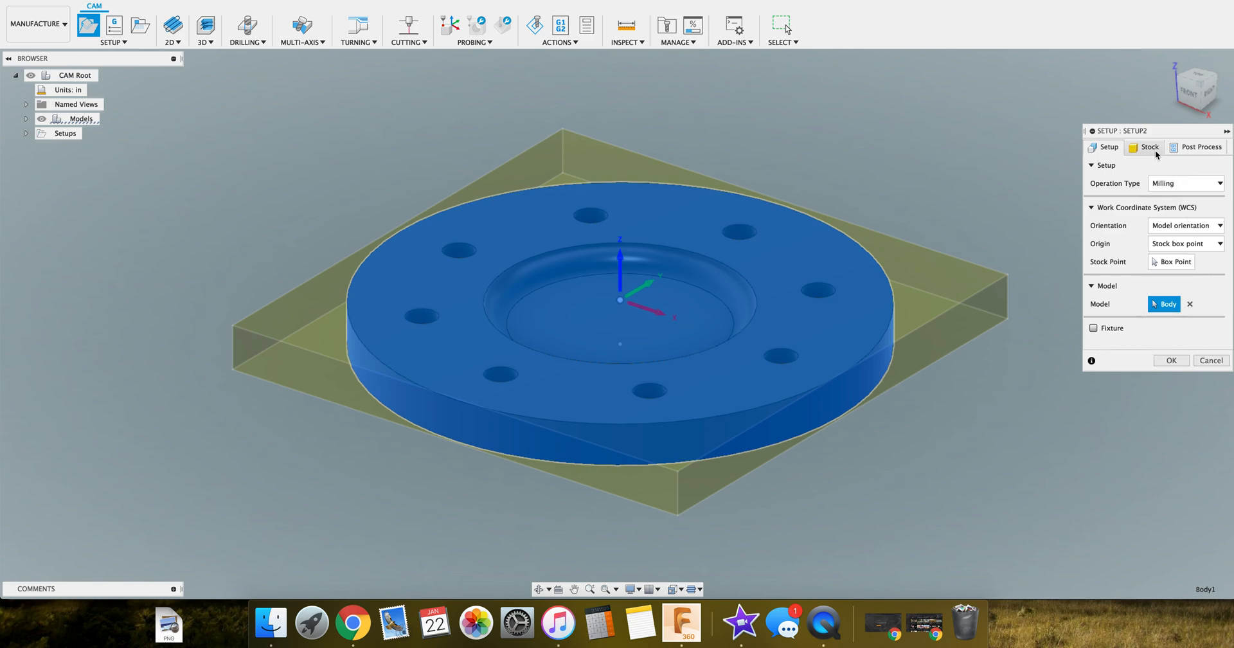
Give the stock a Relative size box with 0.04 in side offset and 0 in top offset
{"action": "left_click", "coordinate": [1150, 148]}
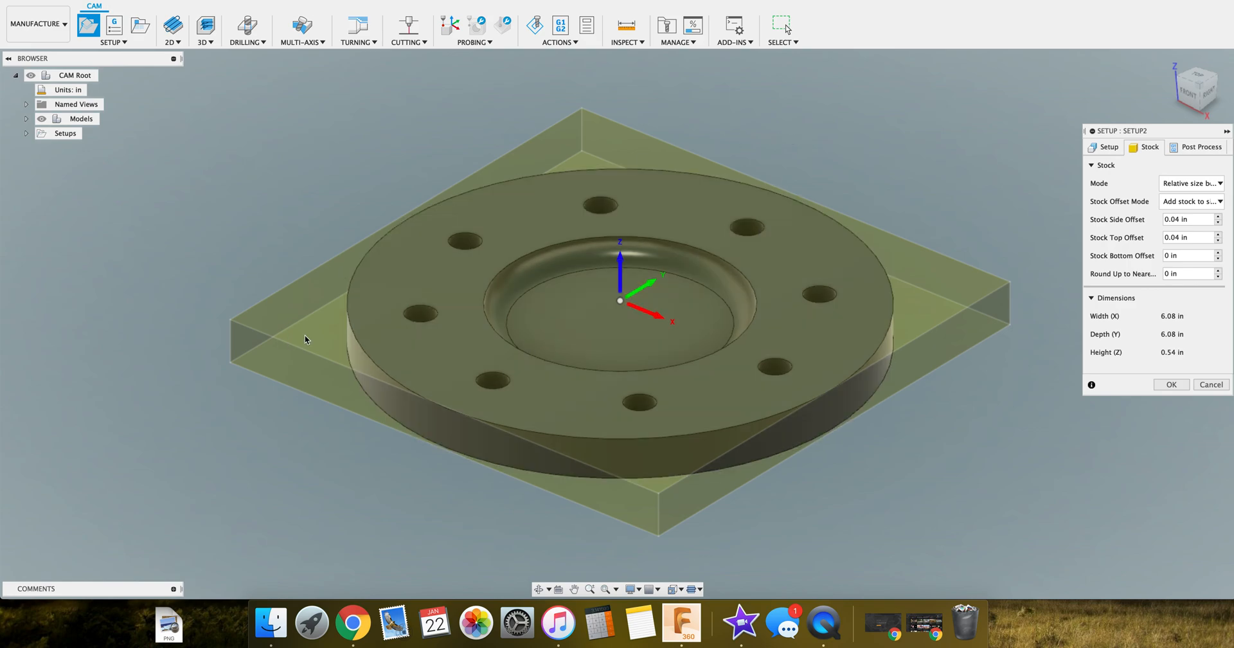
{"action": "mouse_move", "coordinate": [819, 294]}
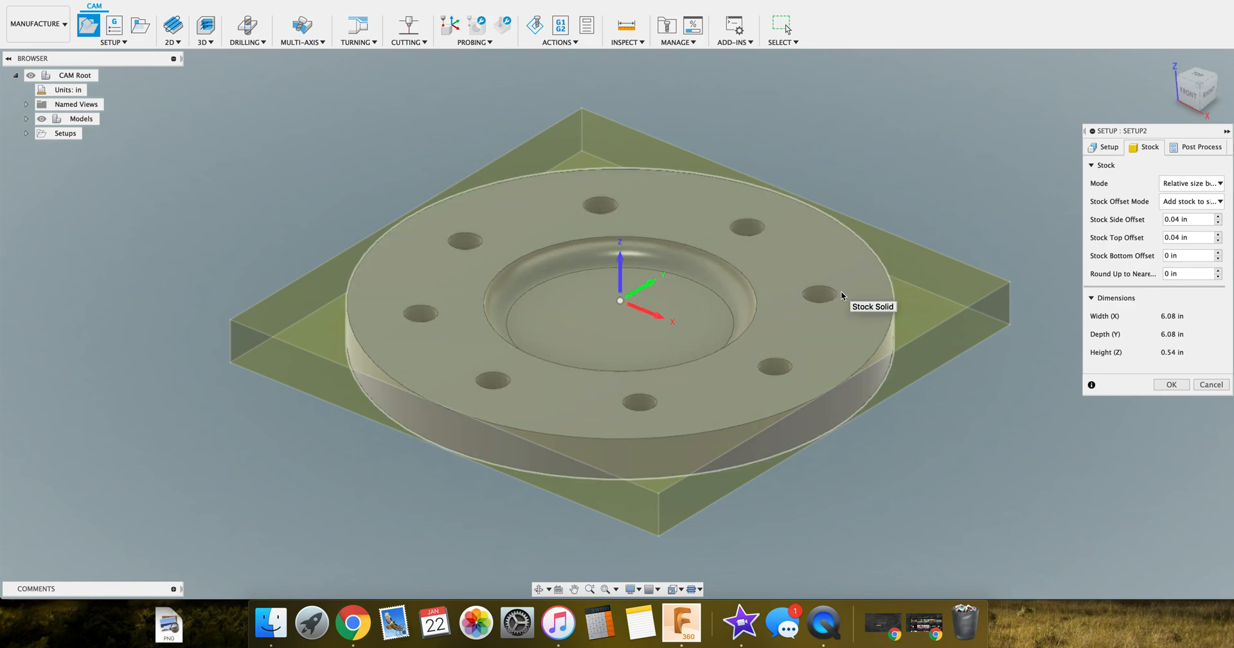
{"action": "mouse_move", "coordinate": [331, 319]}
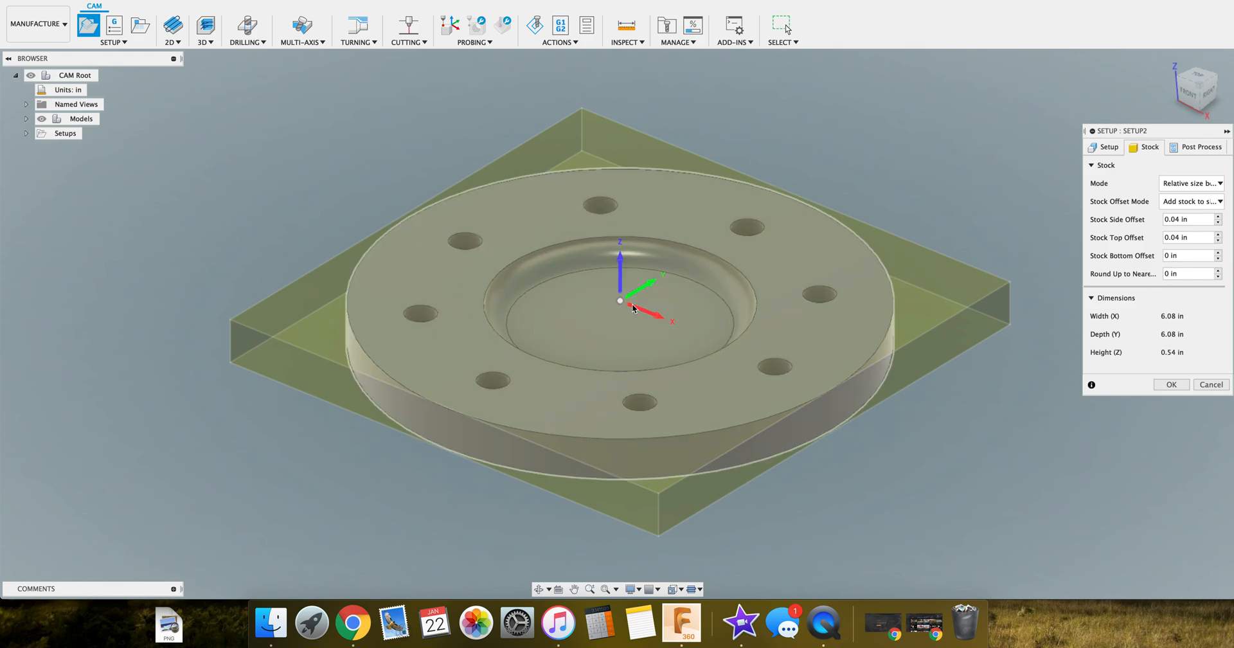
{"action": "mouse_move", "coordinate": [1000, 263]}
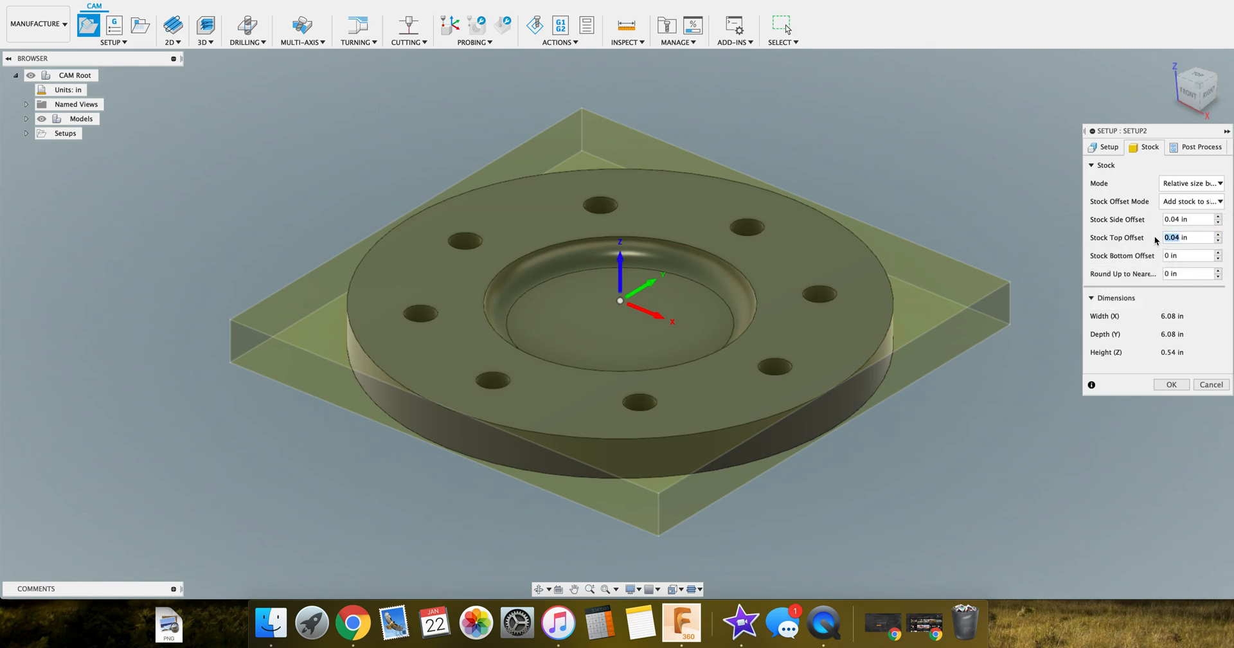
{"action": "type", "text": "0"}
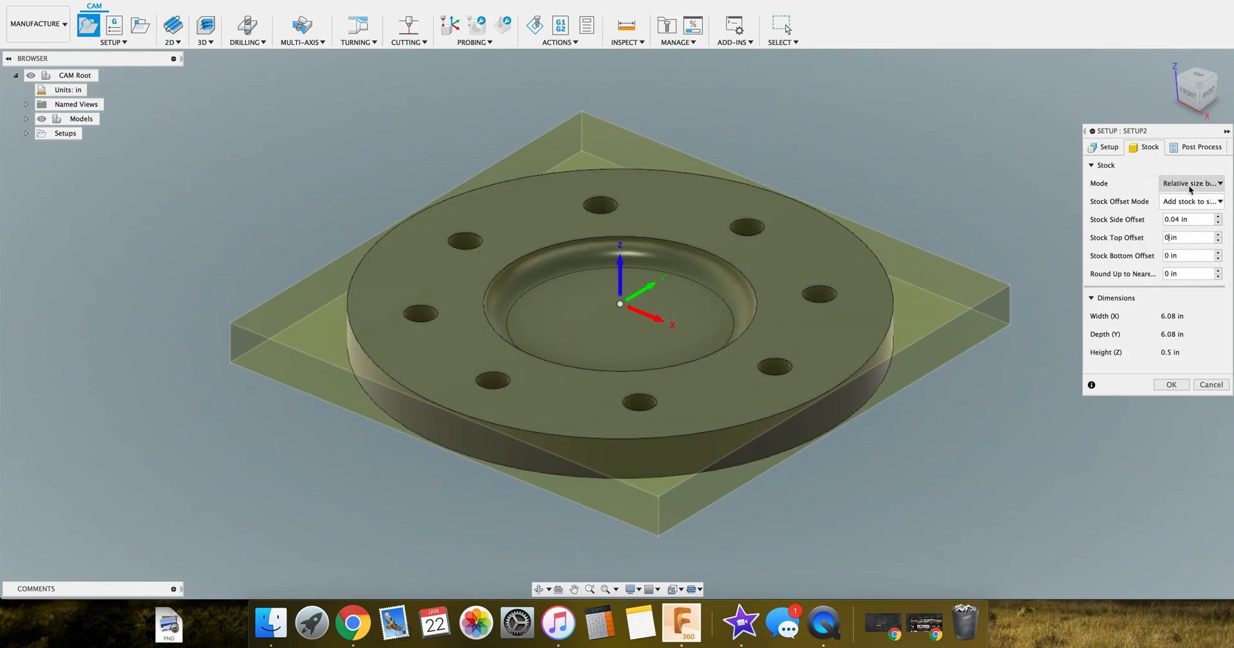
{"action": "mouse_move", "coordinate": [1191, 202]}
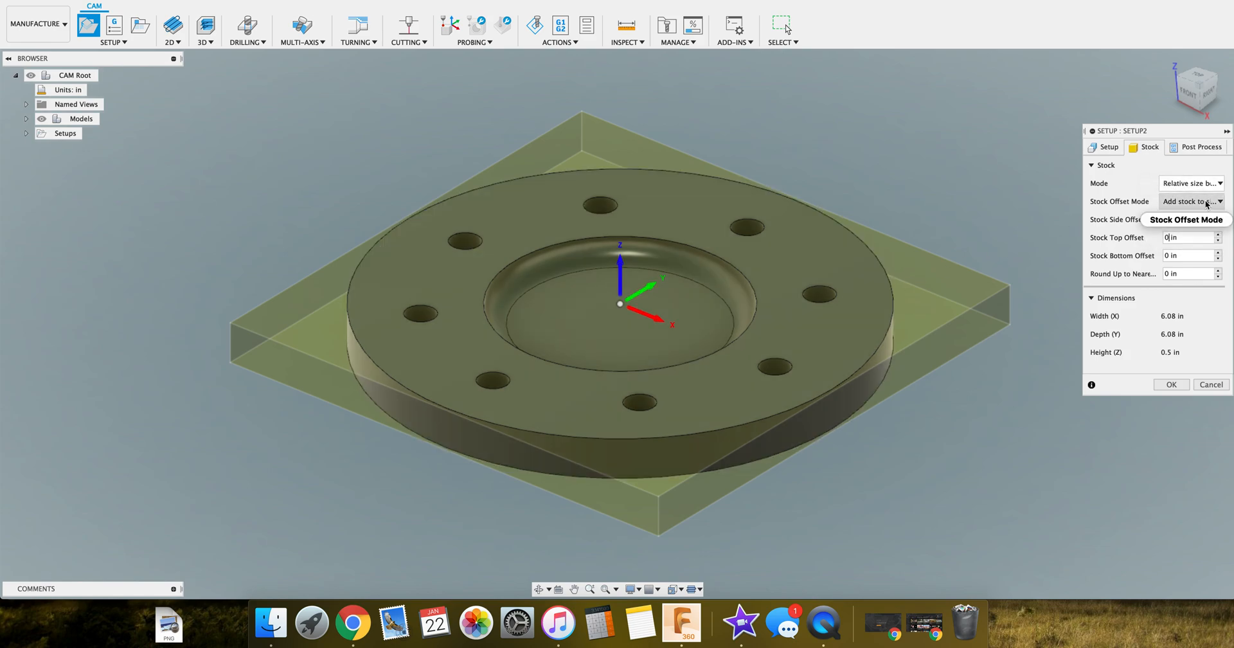
{"action": "left_click", "coordinate": [1191, 182]}
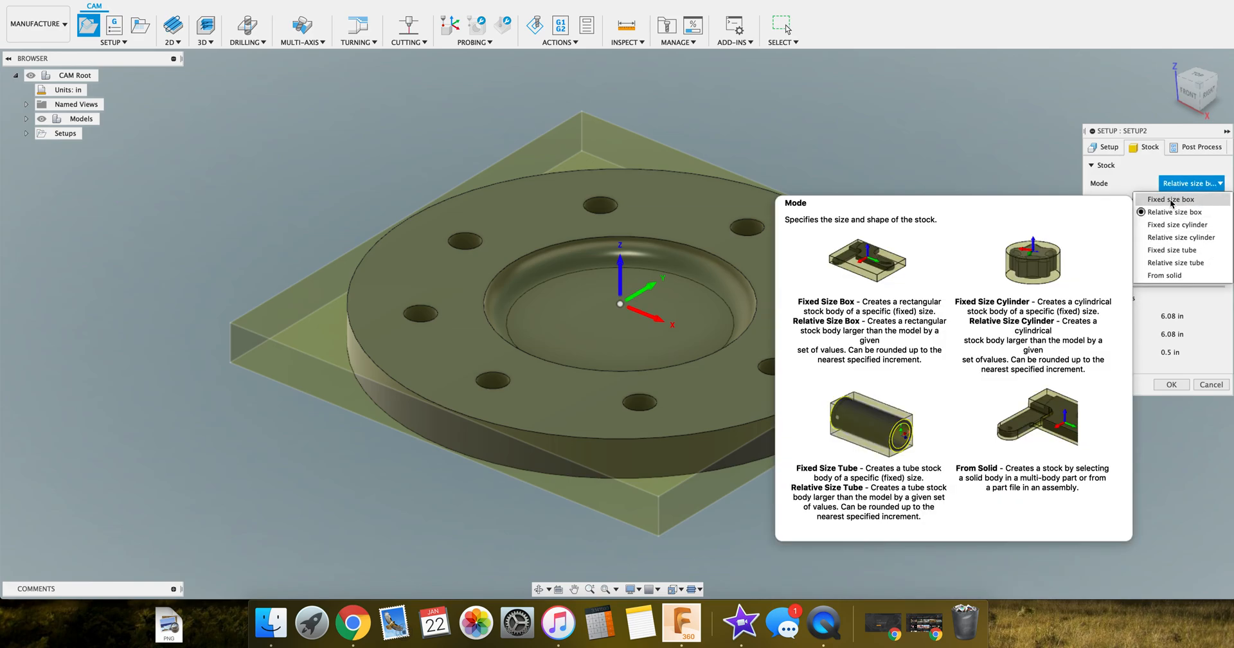
{"action": "left_click", "coordinate": [1170, 198]}
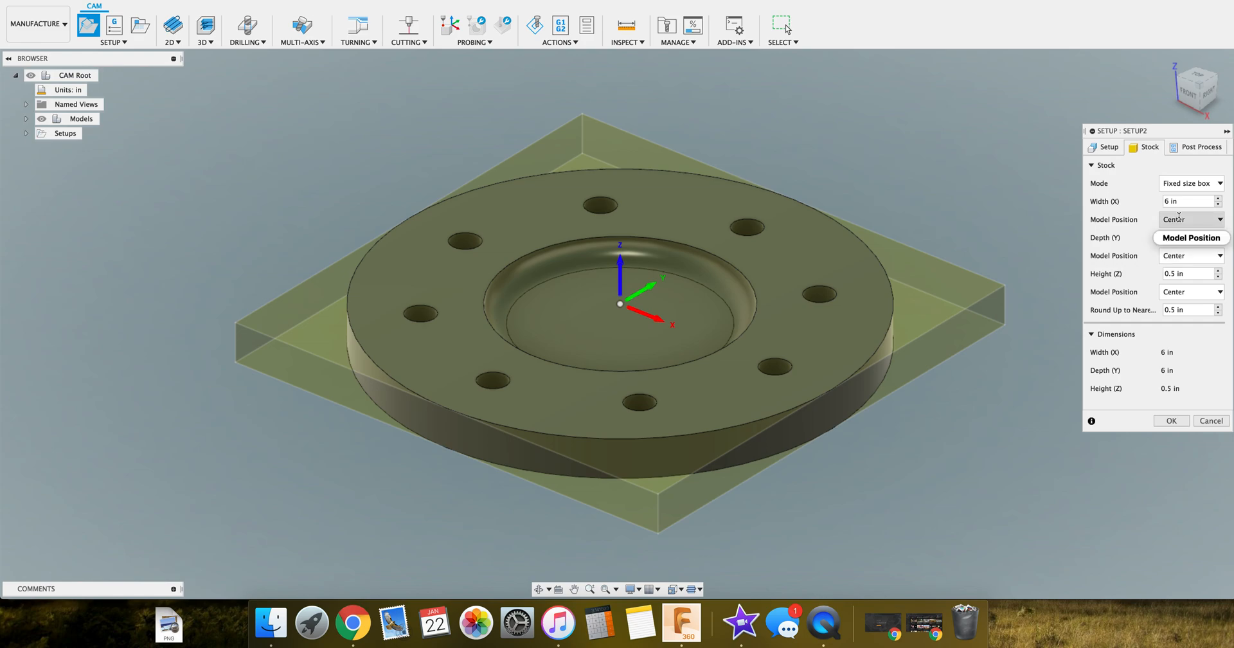
{"action": "left_click", "coordinate": [1186, 201]}
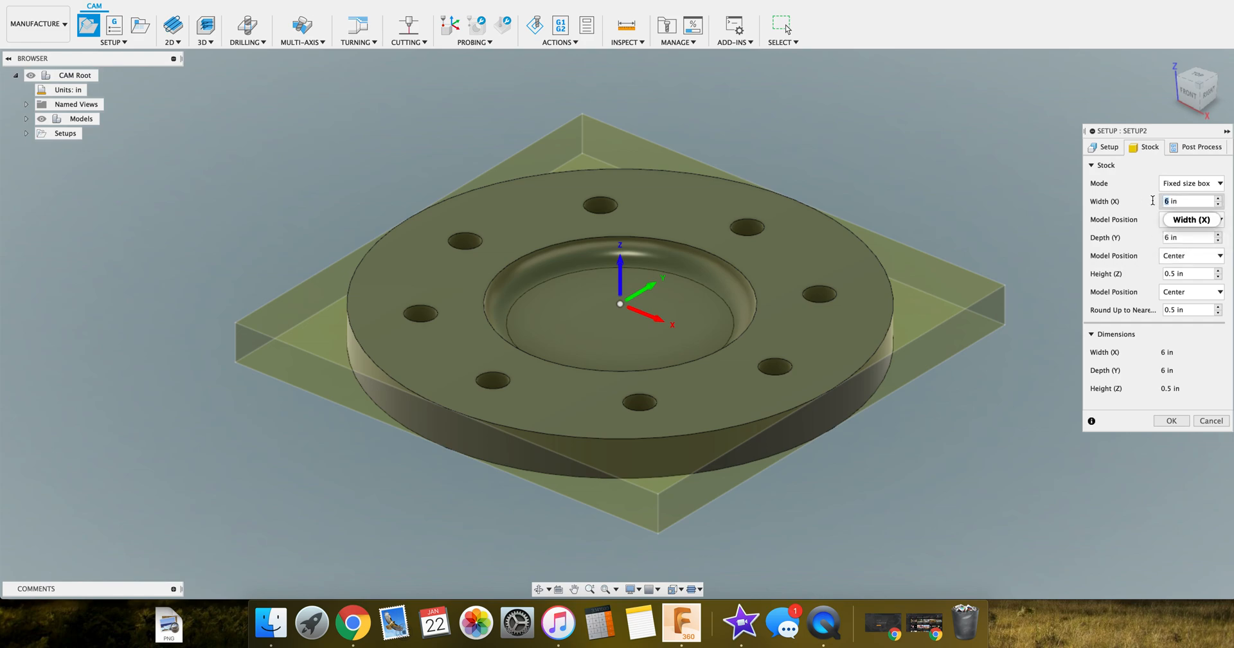
{"action": "type", "text": "8"}
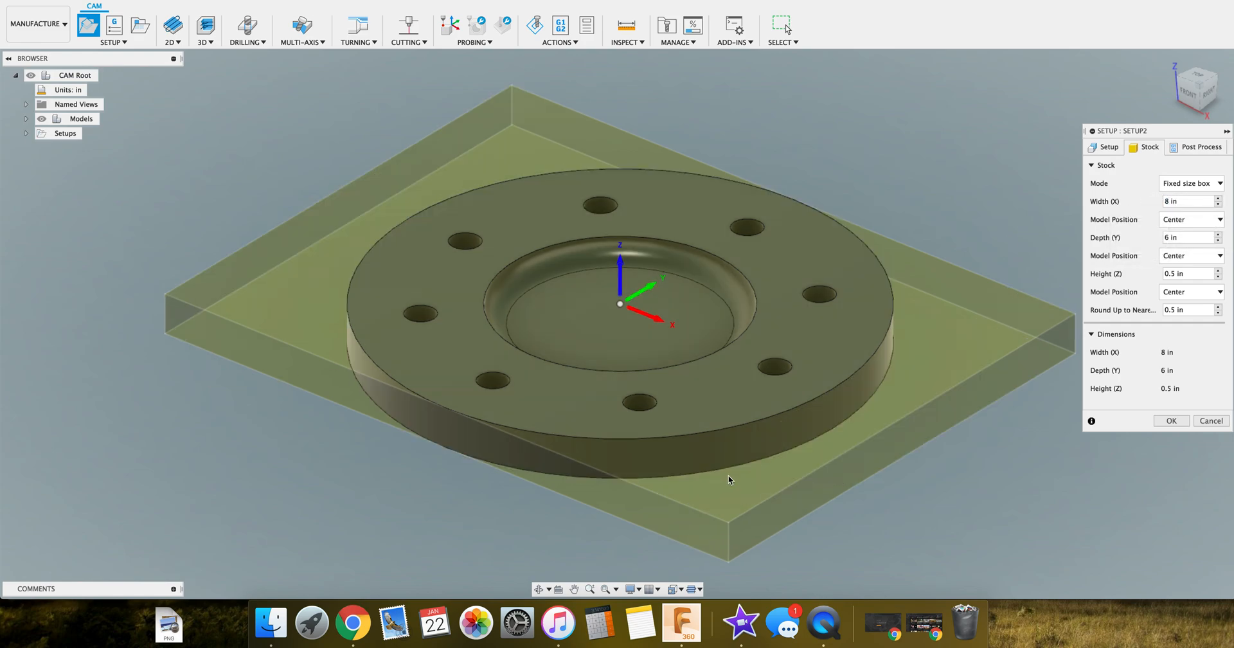
{"action": "left_click", "coordinate": [1186, 273]}
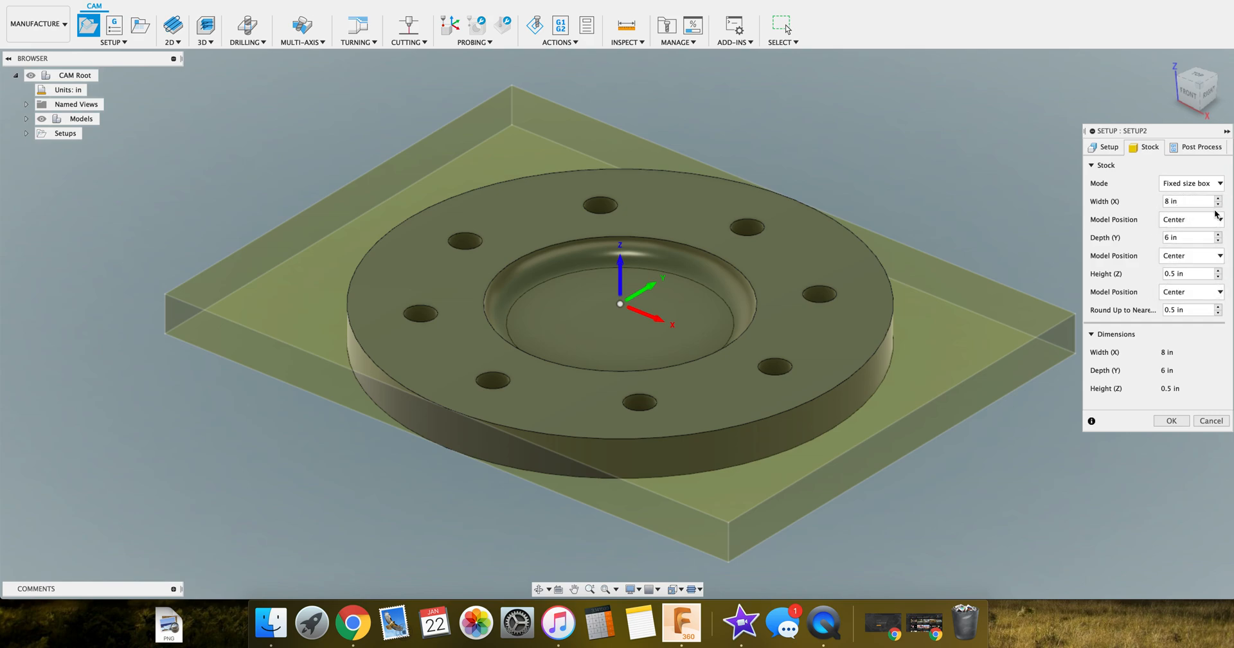
{"action": "type", "text": "6"}
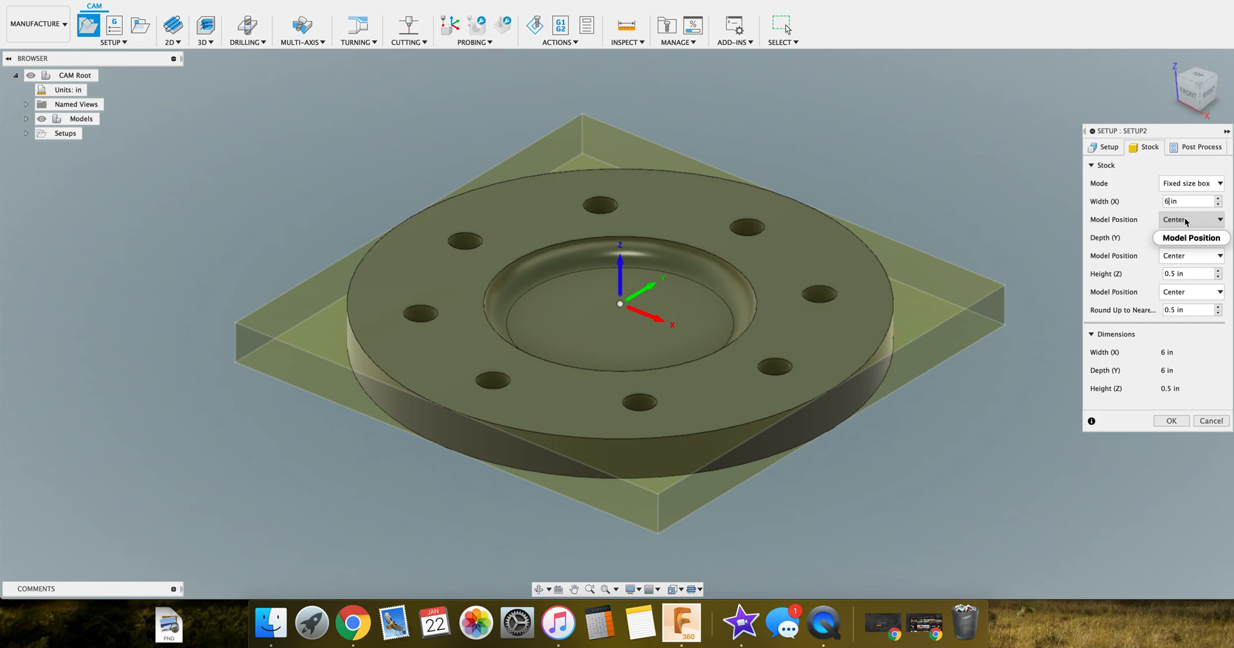
{"action": "left_click", "coordinate": [1188, 183]}
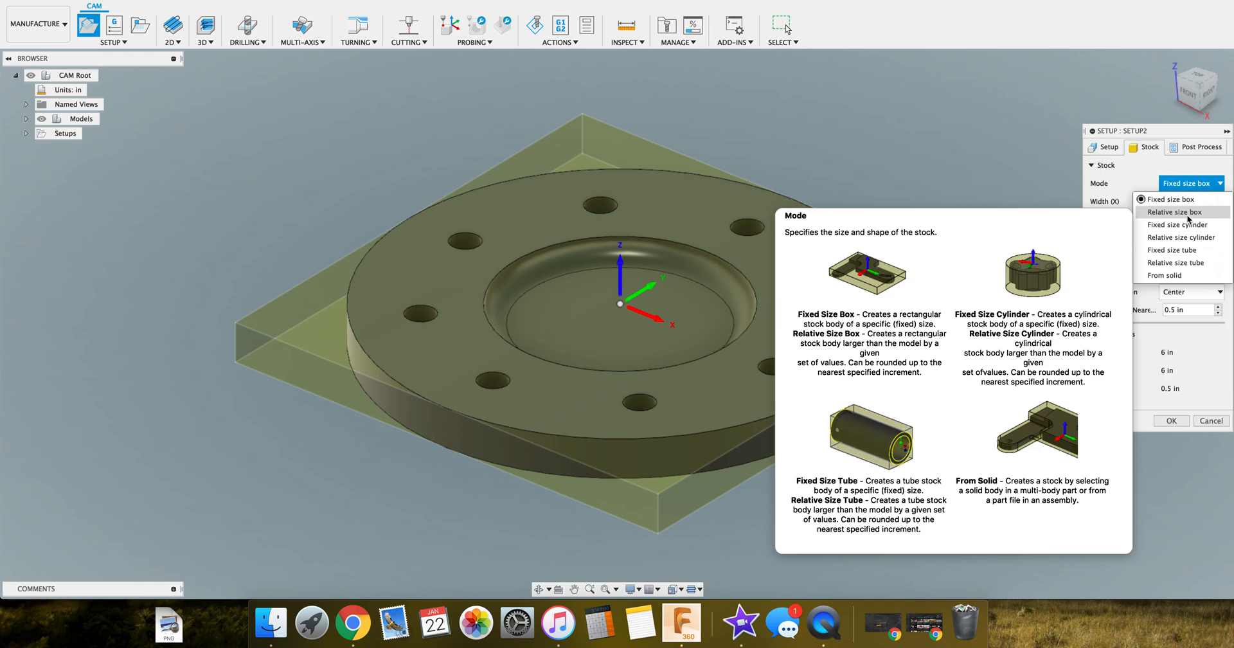
{"action": "mouse_move", "coordinate": [1180, 224]}
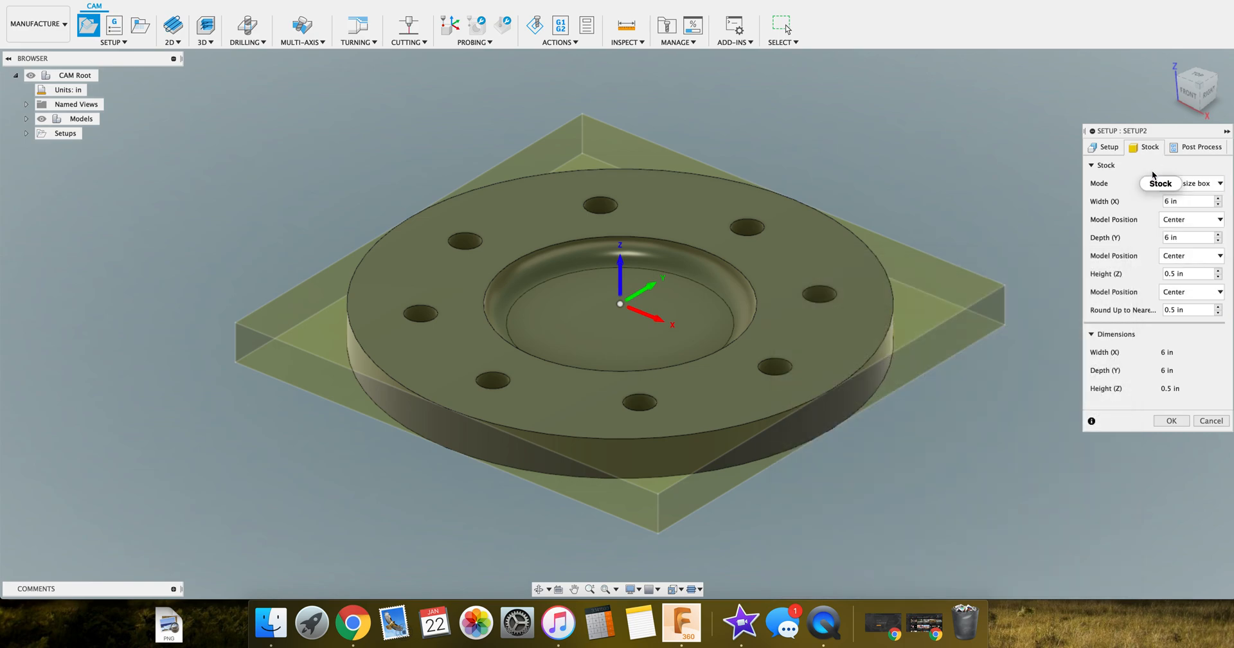
{"action": "left_click", "coordinate": [1190, 182]}
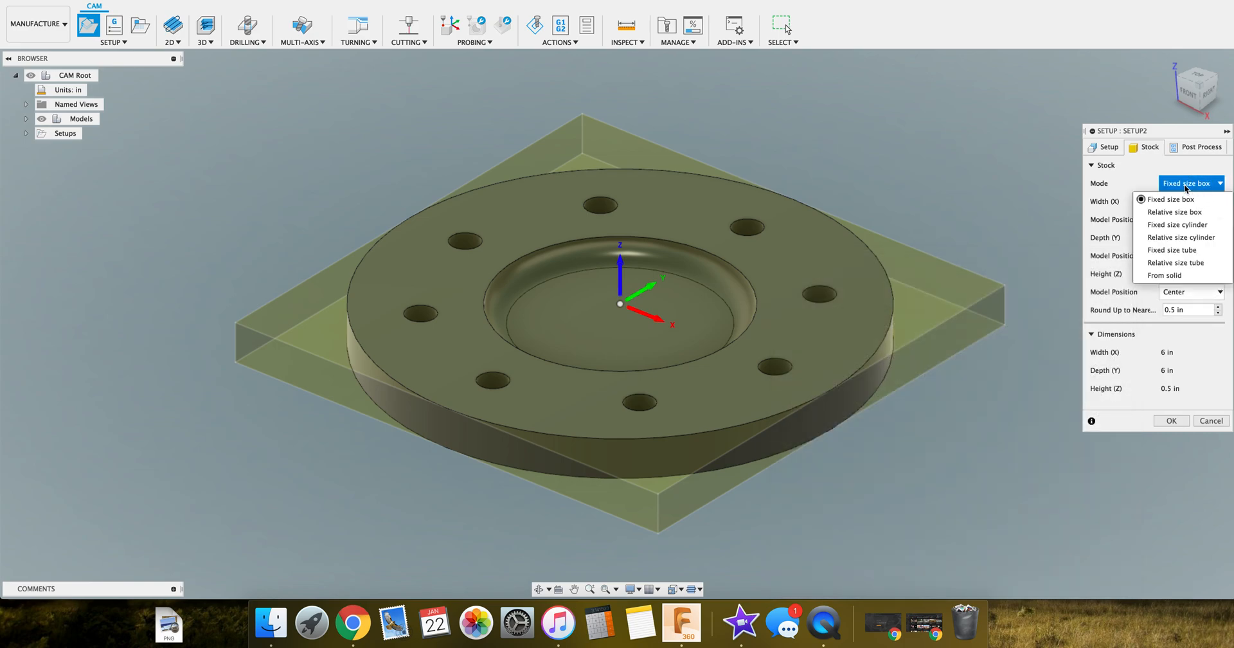
{"action": "mouse_move", "coordinate": [1174, 211]}
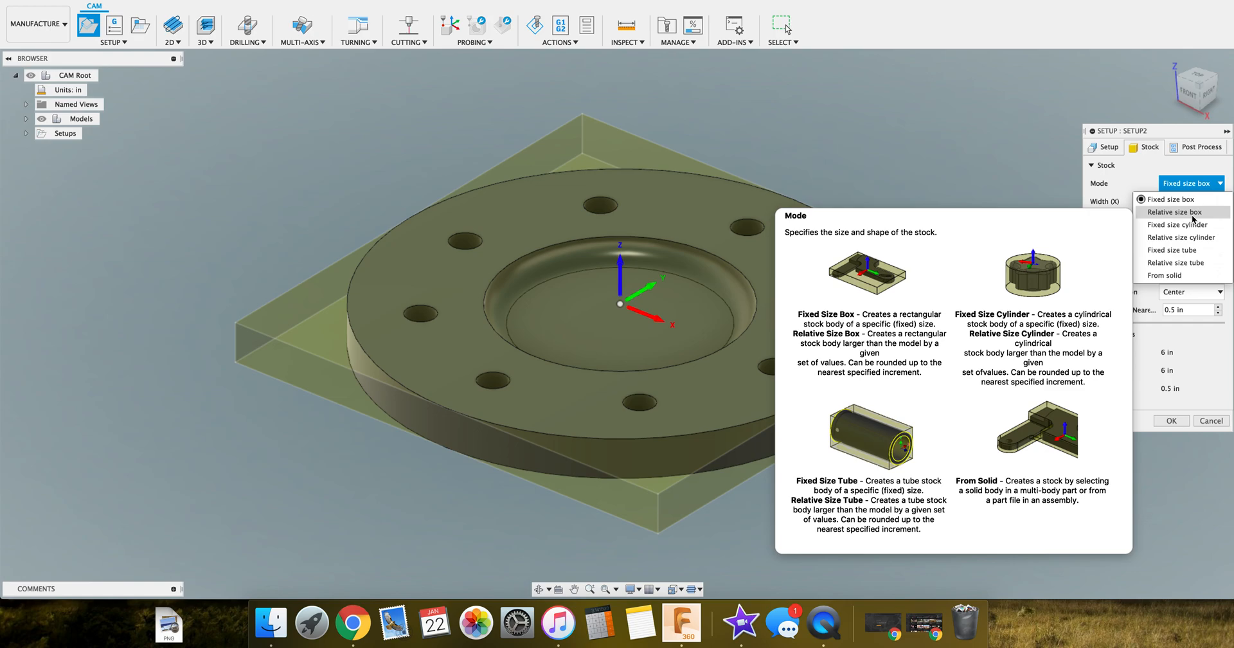
{"action": "left_click", "coordinate": [1174, 211]}
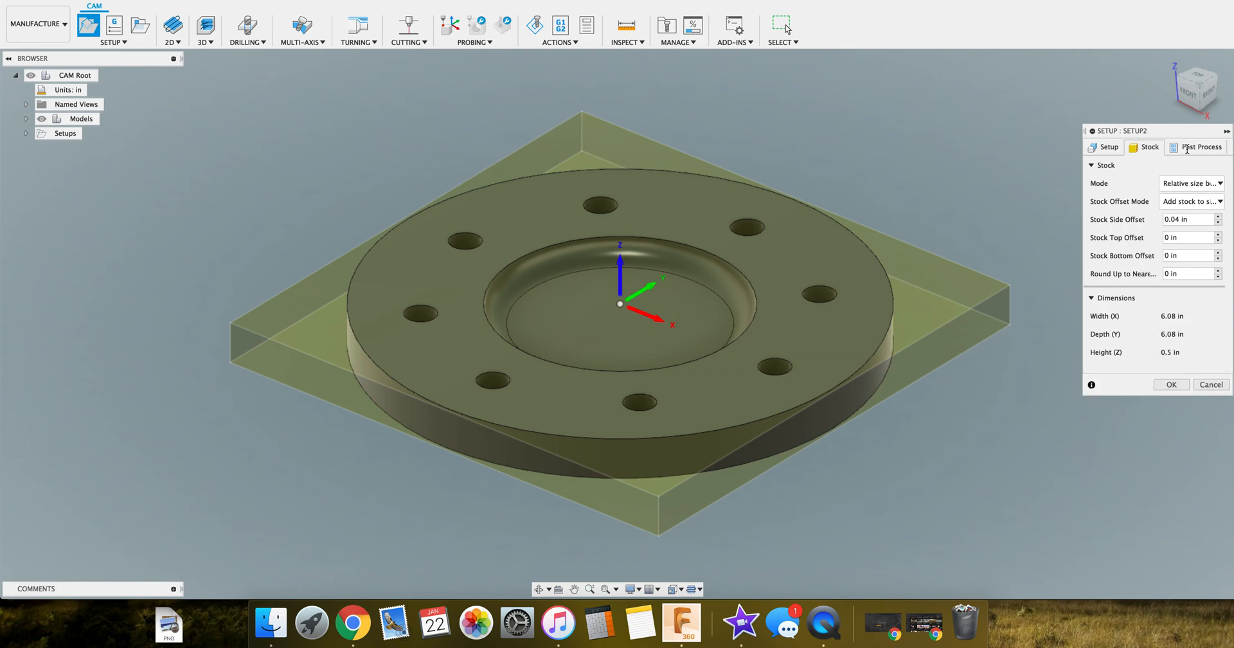
View the Post Process settings, keeping program number 1001 and WCS offset 0
{"action": "left_click", "coordinate": [1199, 147]}
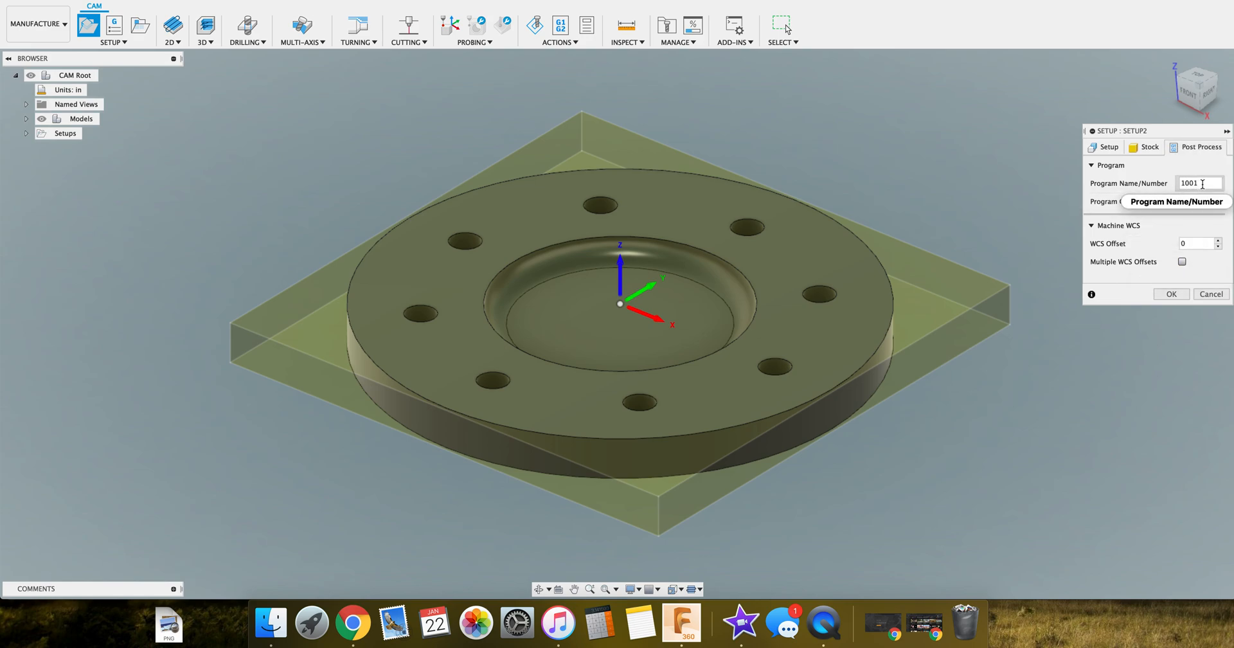
{"action": "mouse_move", "coordinate": [1199, 183]}
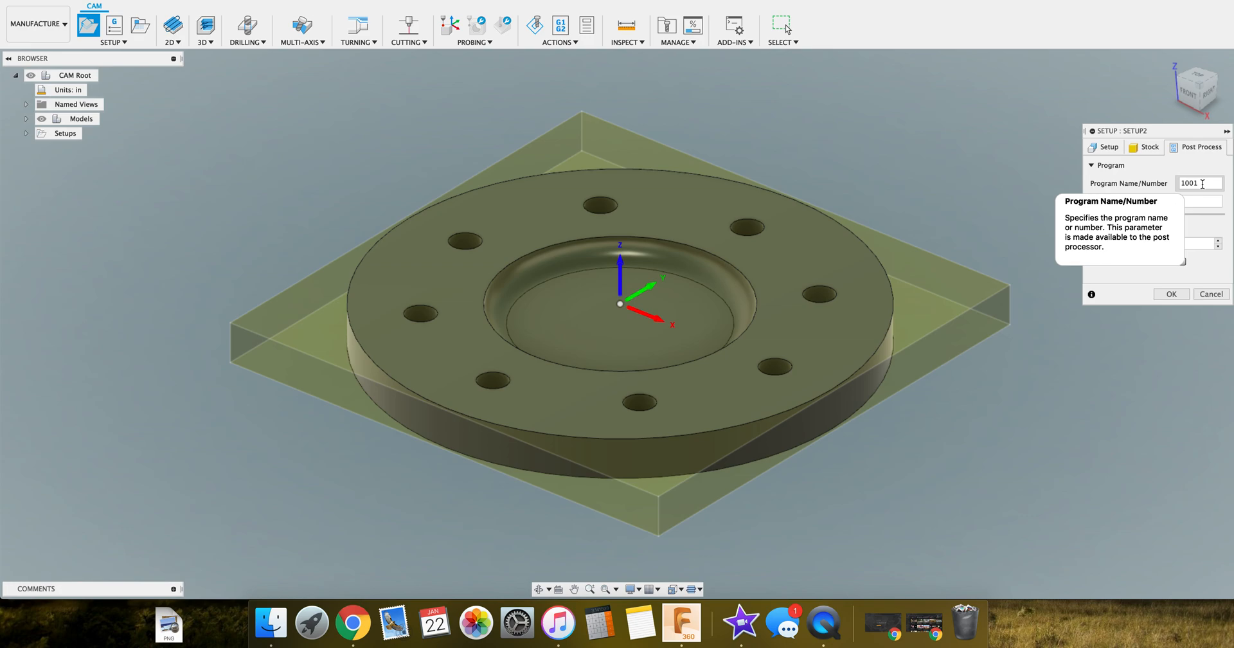
{"action": "mouse_move", "coordinate": [1201, 243]}
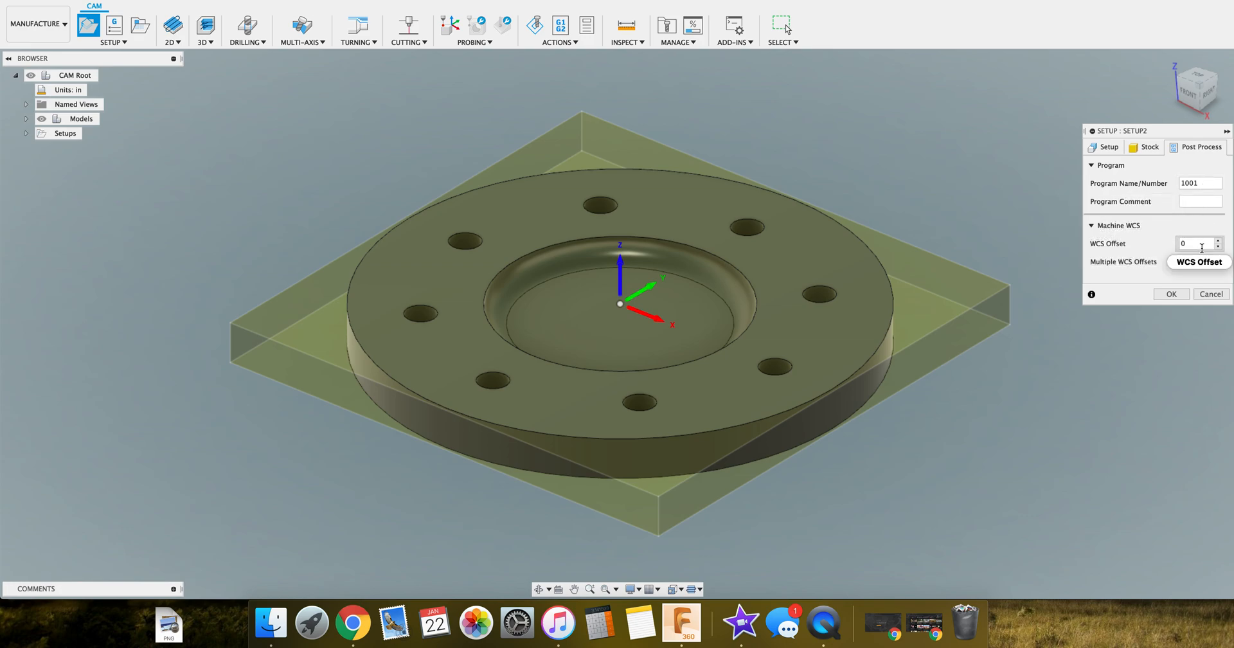
{"action": "mouse_move", "coordinate": [1101, 266]}
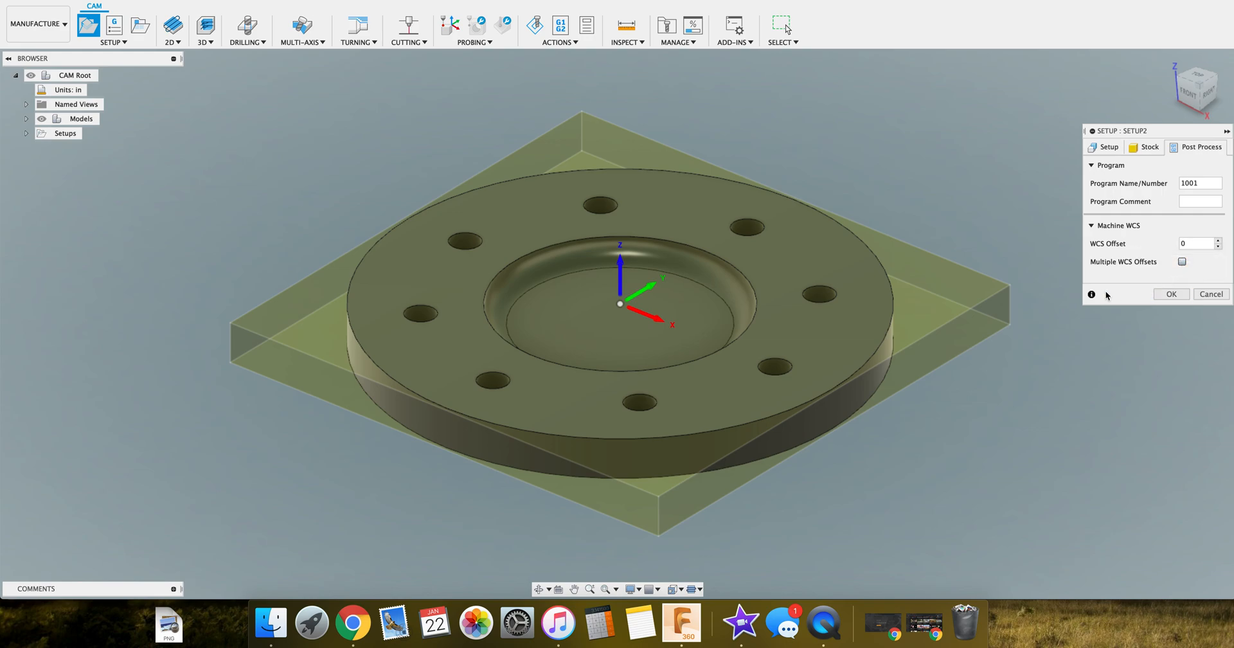
{"action": "mouse_move", "coordinate": [1110, 295]}
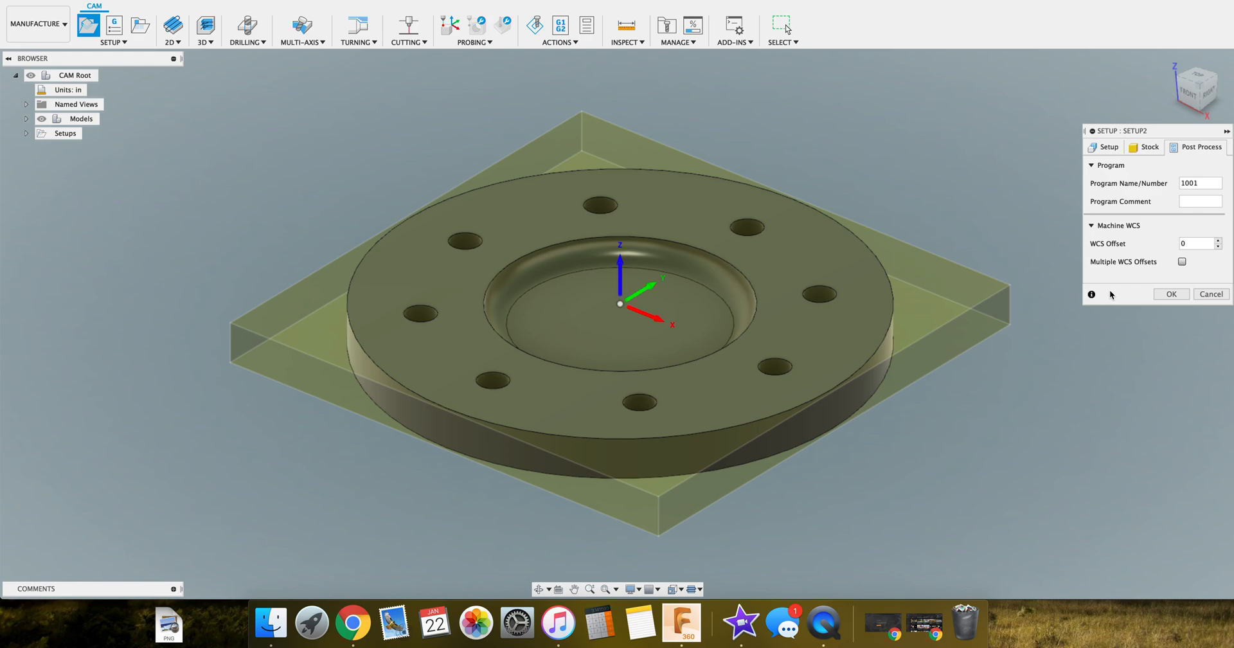
{"action": "mouse_move", "coordinate": [1169, 309]}
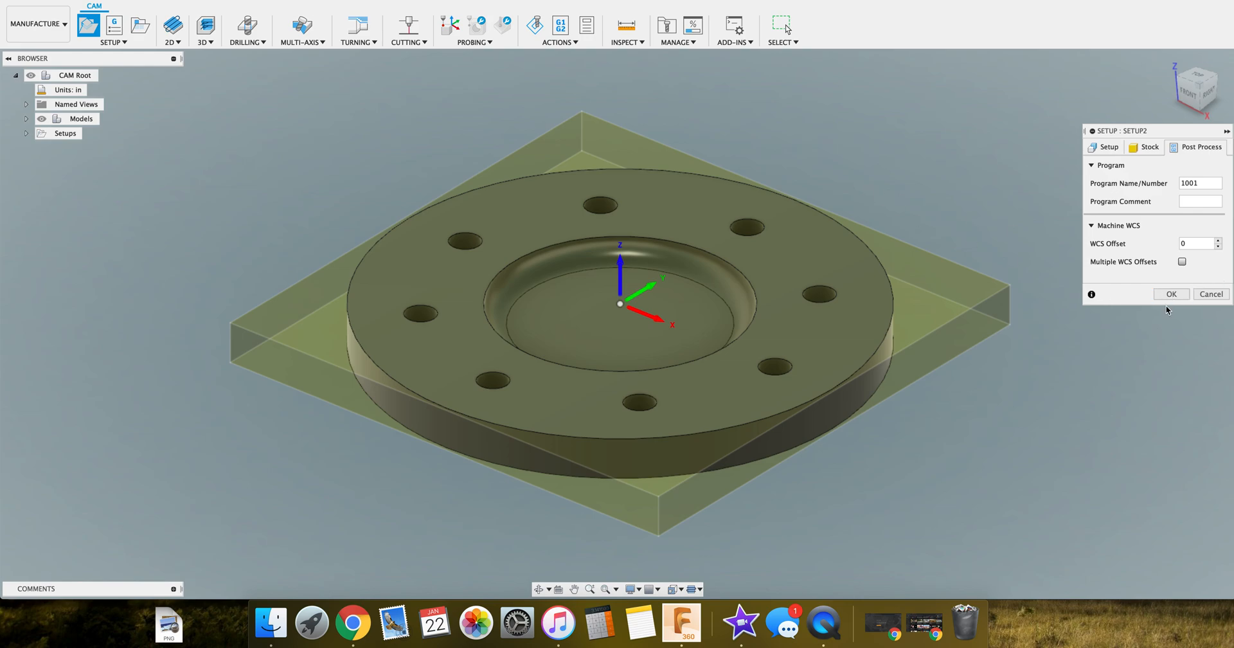
Confirm Setup2 with OK and bring up its context menu in the Browser
{"action": "left_click", "coordinate": [1170, 294]}
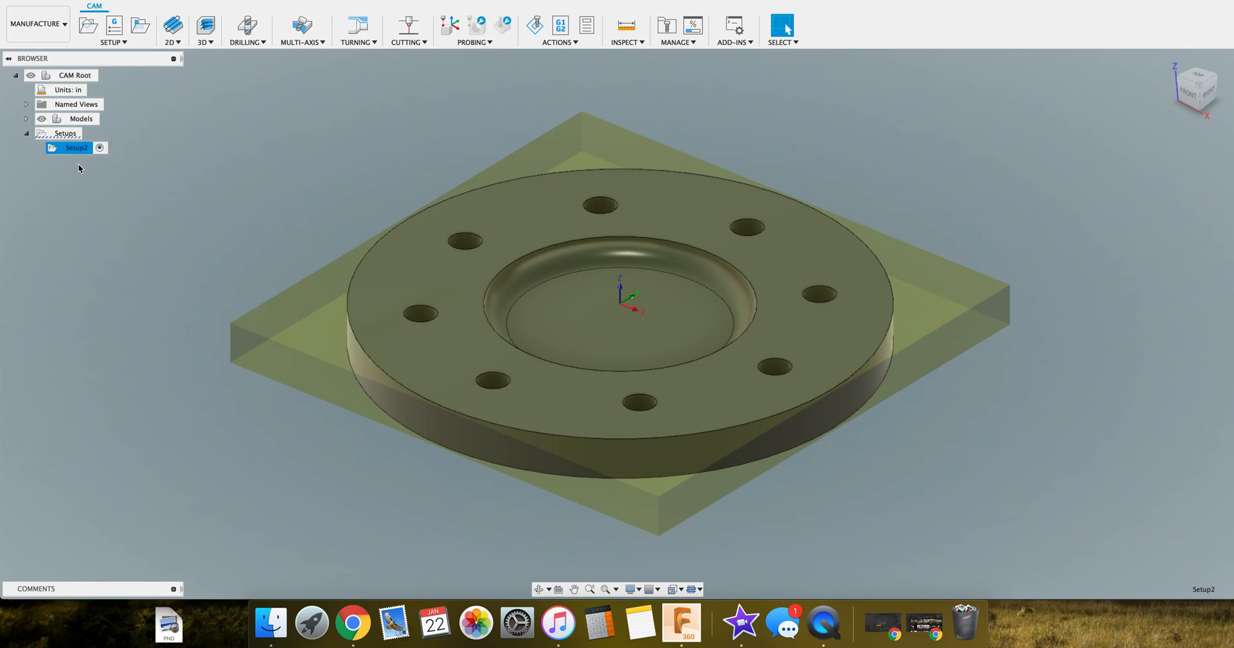
{"action": "mouse_move", "coordinate": [76, 148]}
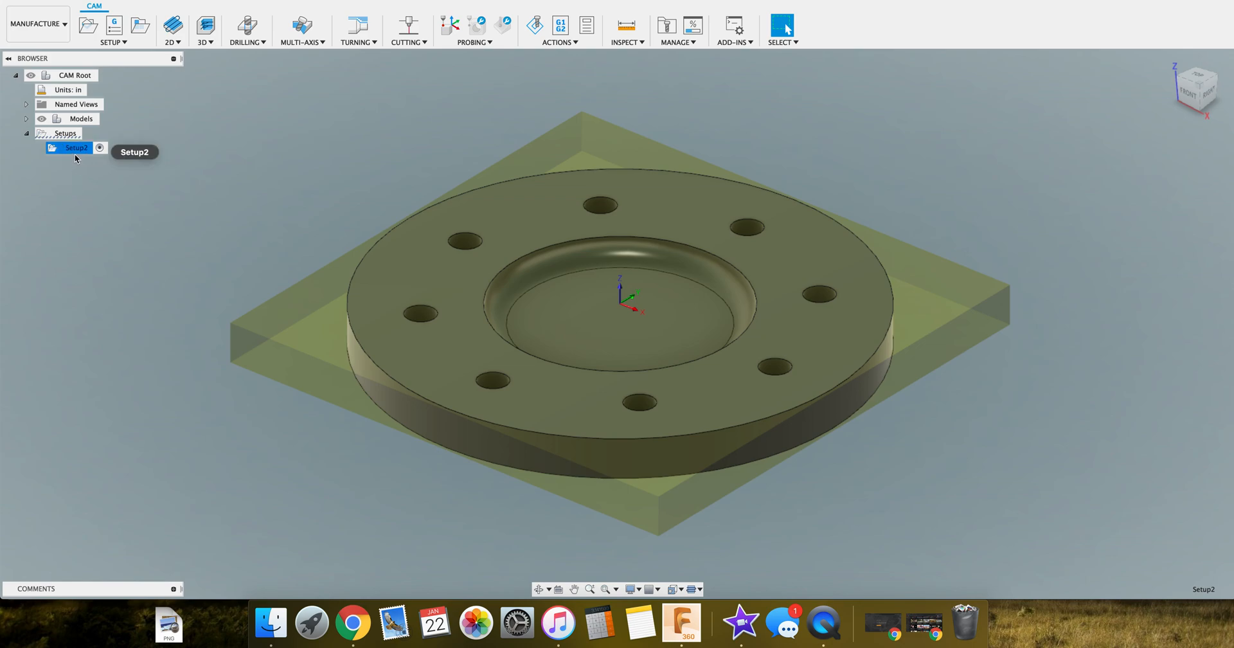
{"action": "right_click", "coordinate": [76, 148]}
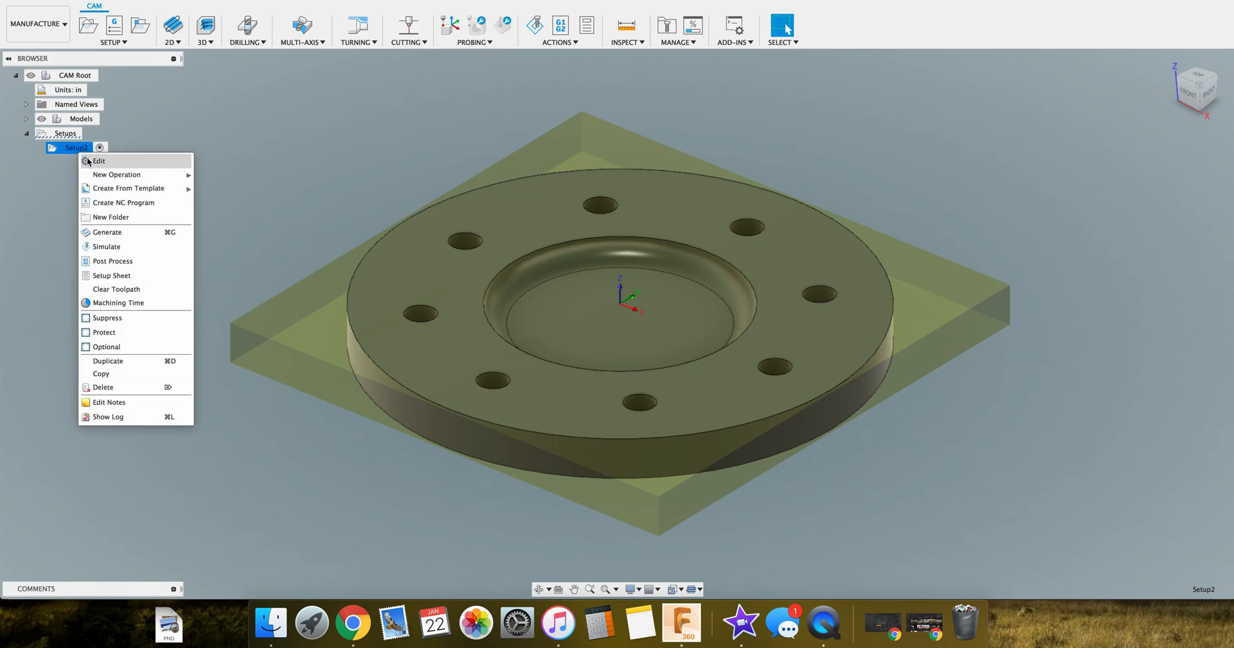
{"action": "mouse_move", "coordinate": [129, 188]}
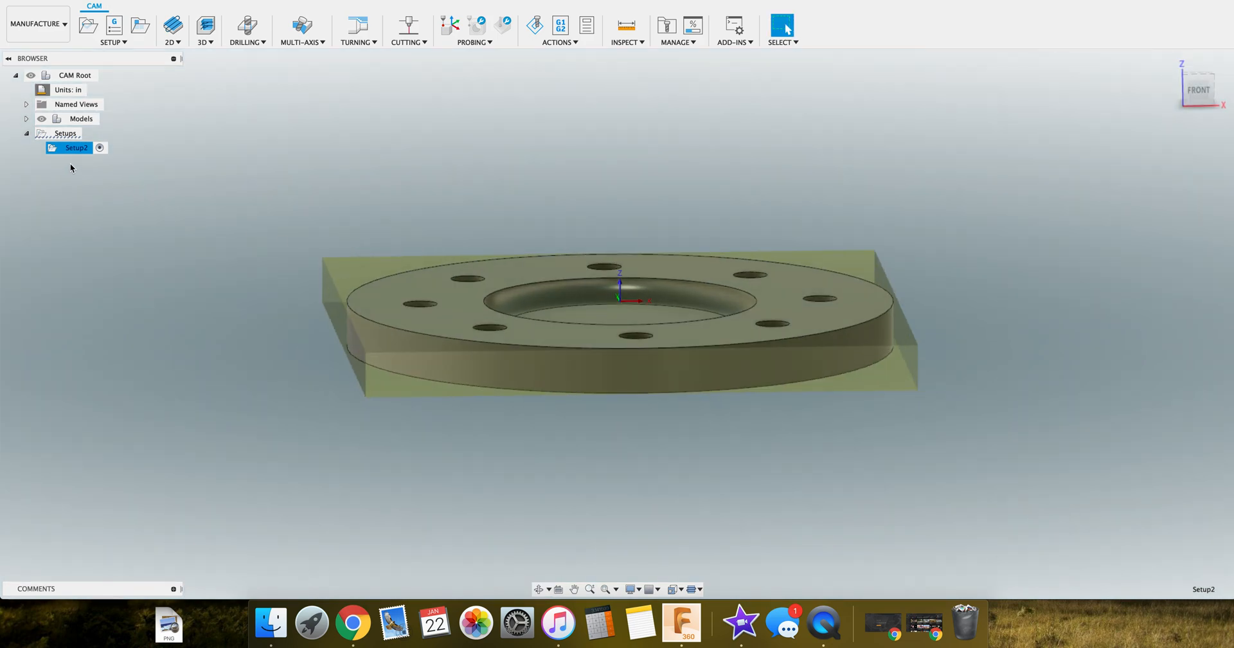
{"action": "mouse_move", "coordinate": [71, 163]}
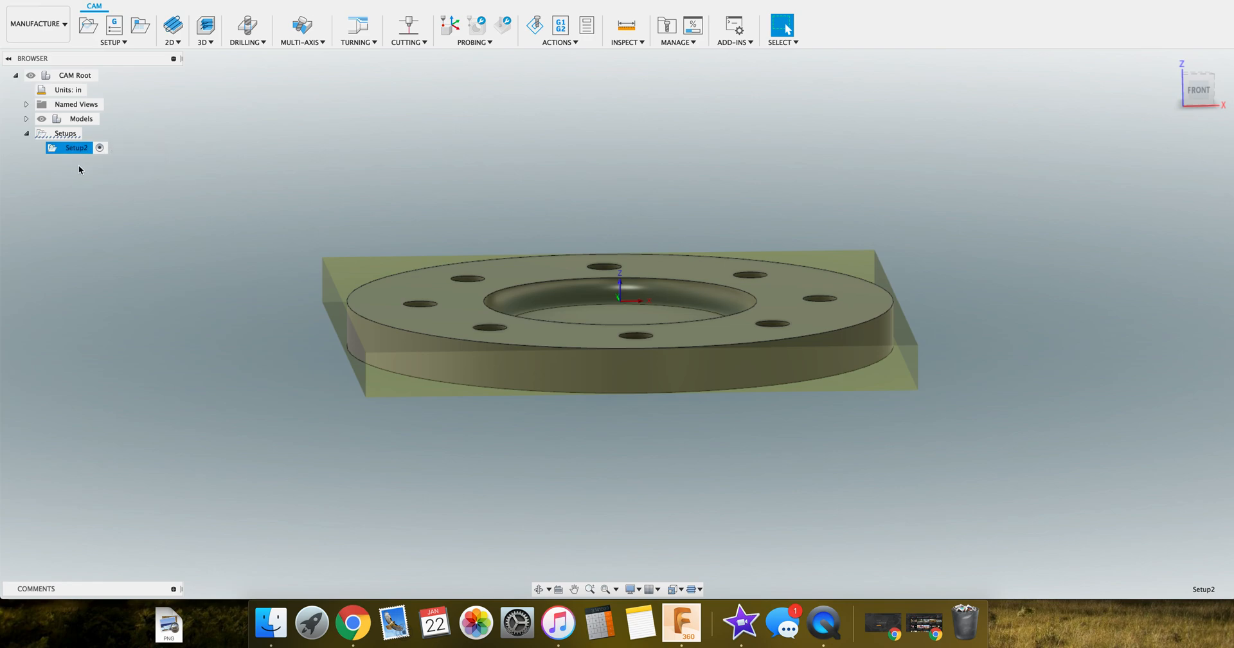
{"action": "mouse_move", "coordinate": [83, 253]}
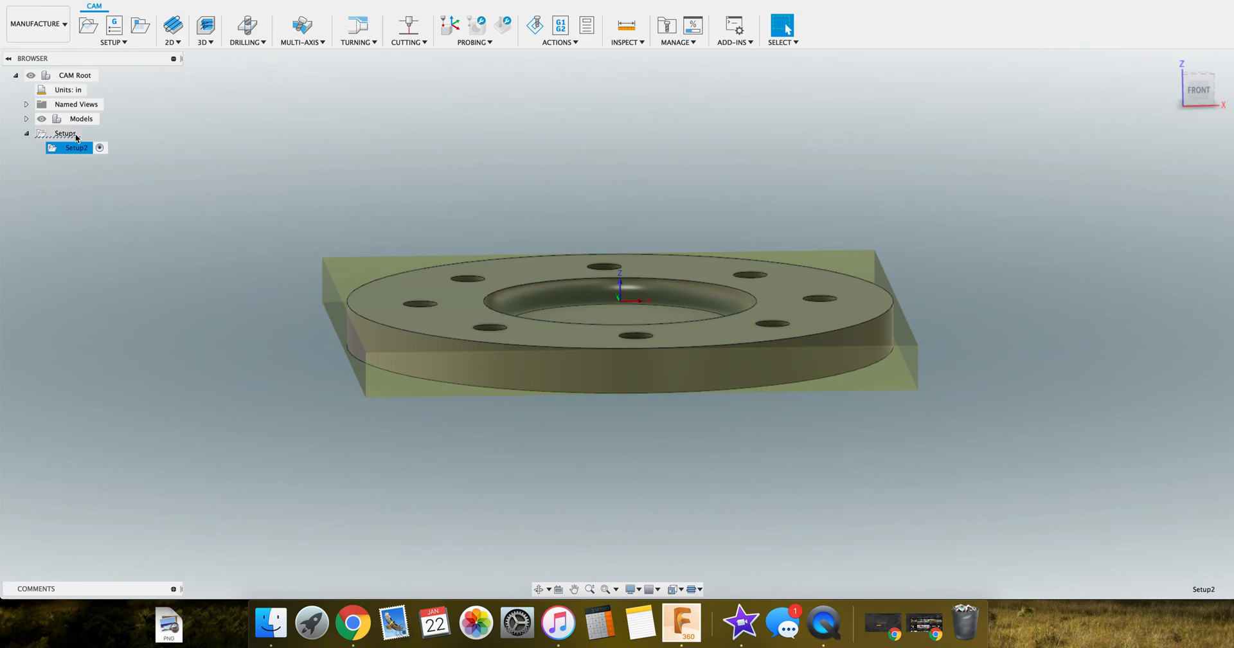
{"action": "mouse_move", "coordinate": [71, 148]}
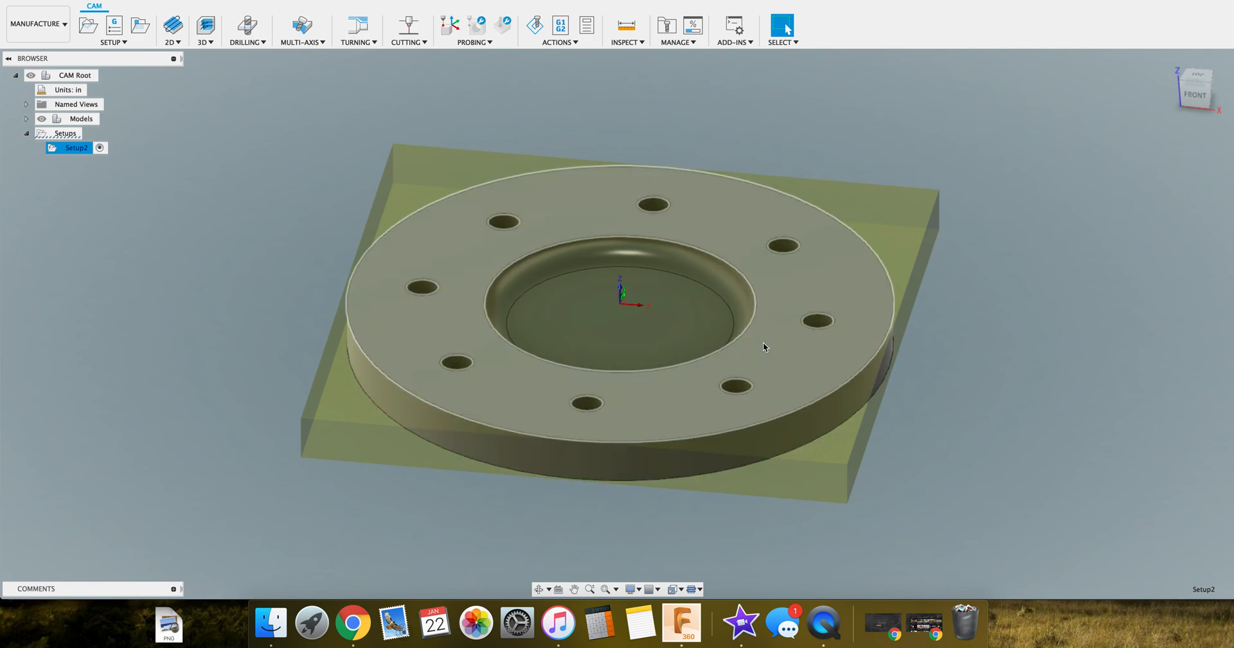
{"action": "mouse_move", "coordinate": [577, 189]}
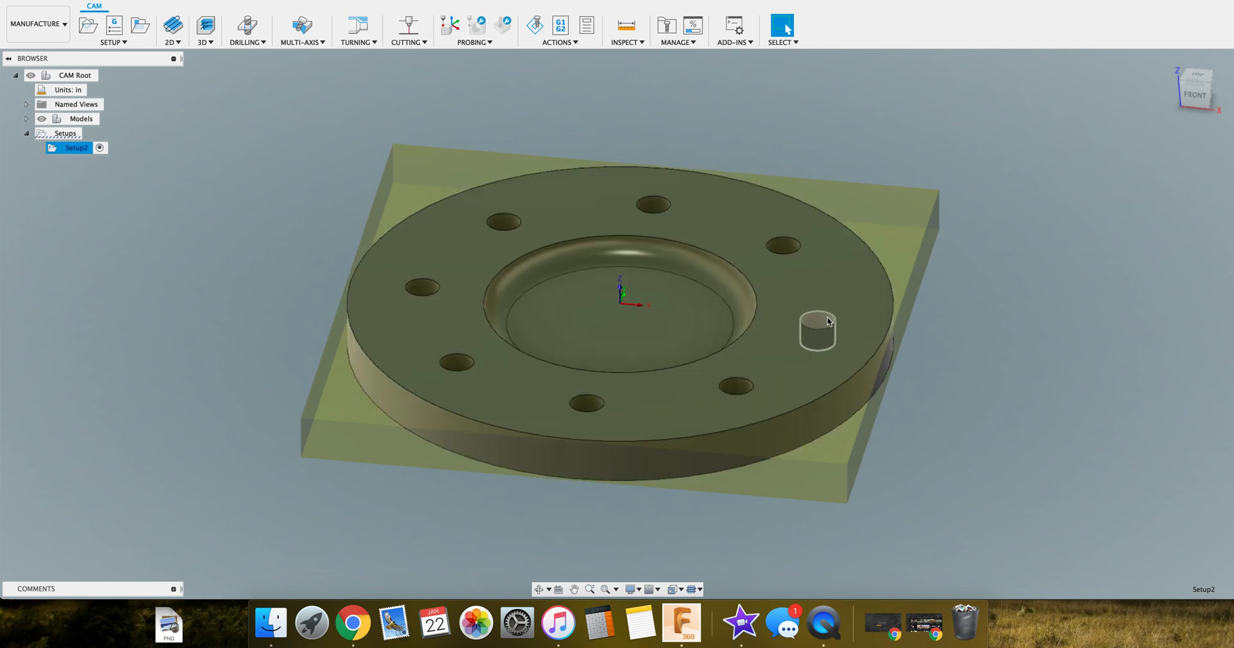
{"action": "mouse_move", "coordinate": [817, 323]}
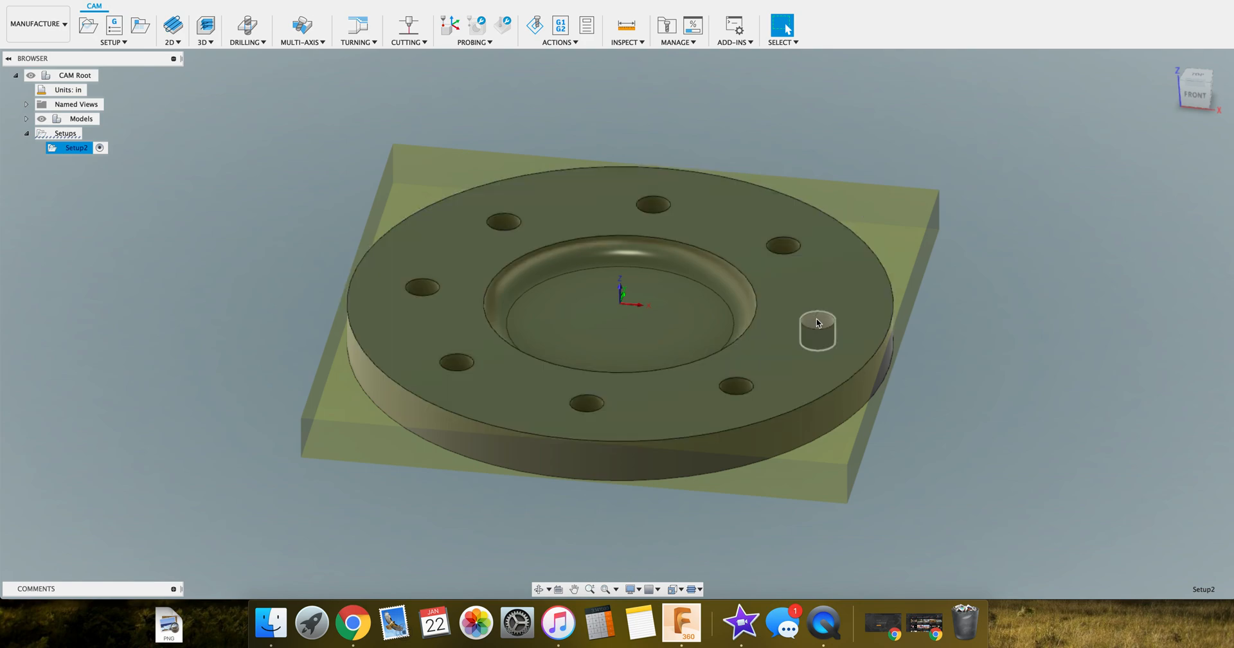